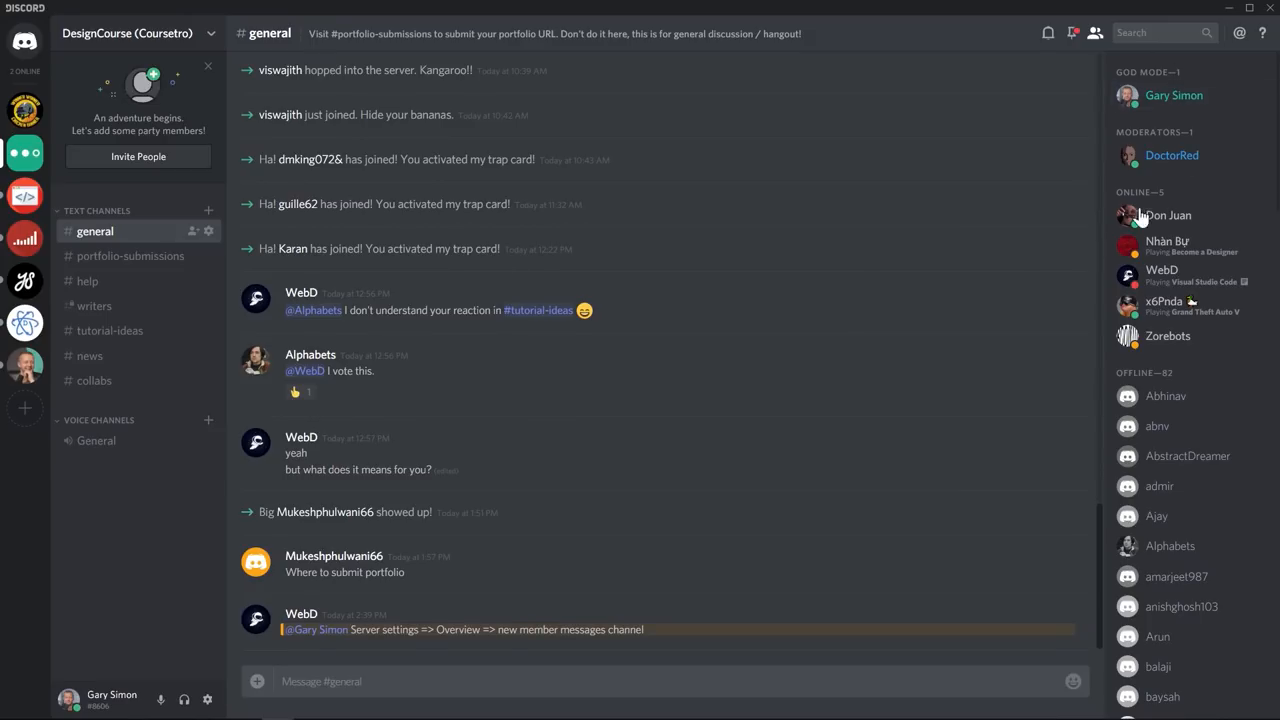
pyautogui.moveTo(636, 340)
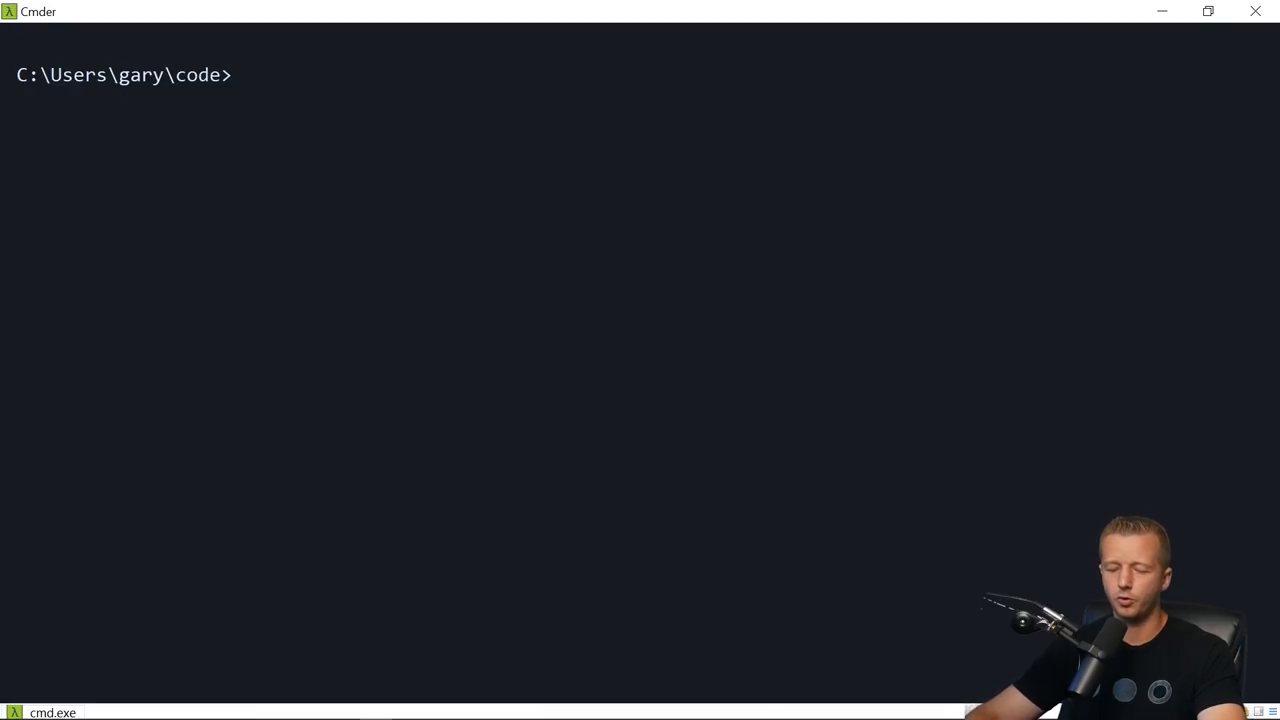
# Step: Run mkdir tour && cd tour && code . to create the folder and open it in VS Code
pyautogui.write('mkdir')
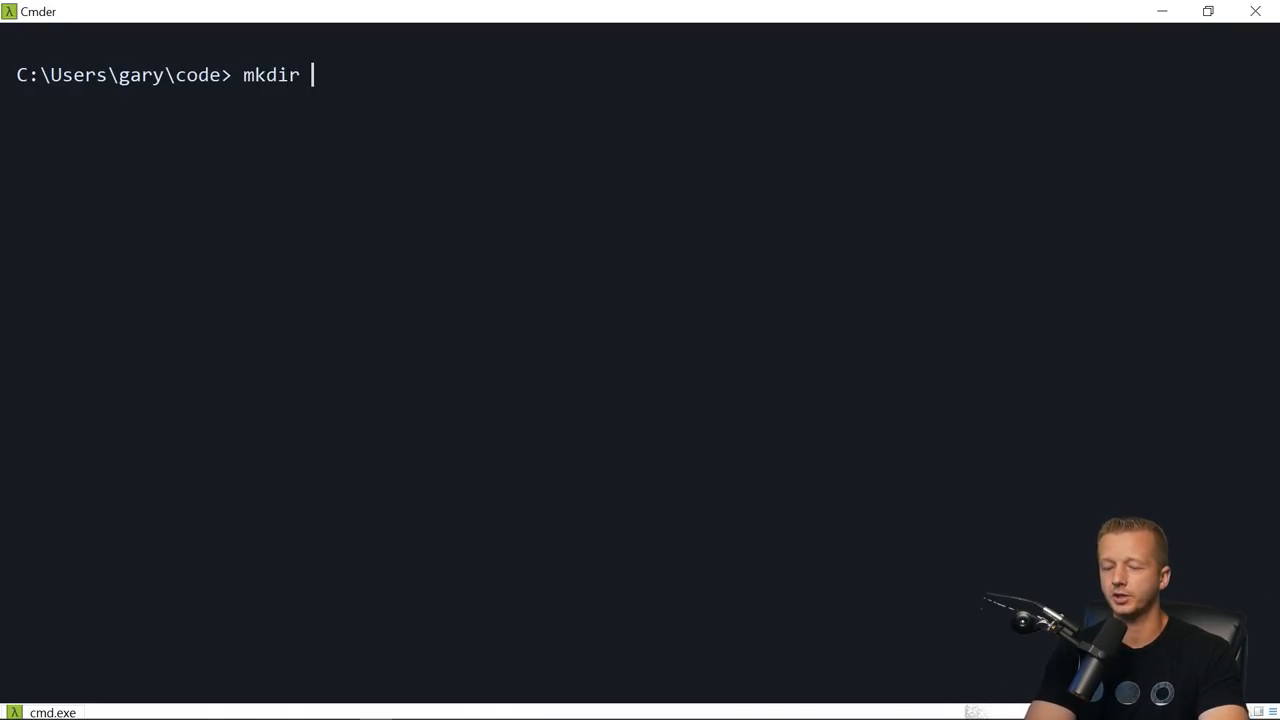
pyautogui.write('tour &&')
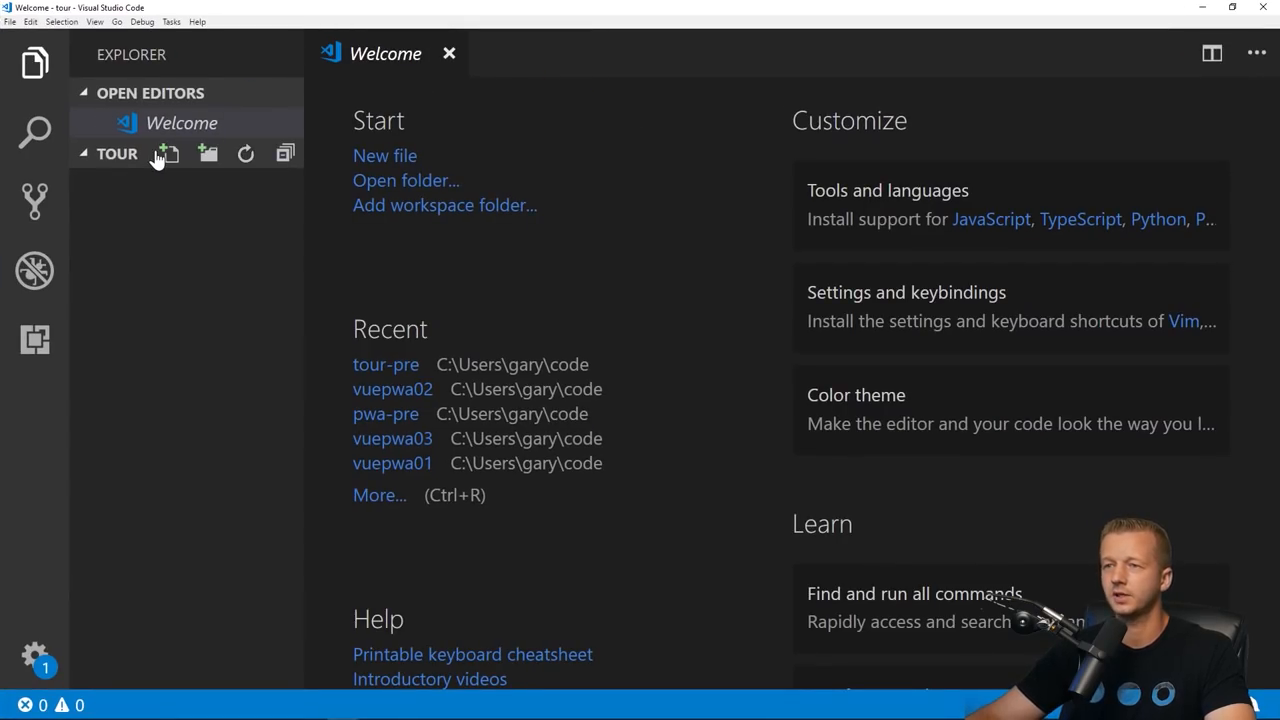
pyautogui.moveTo(168, 152)
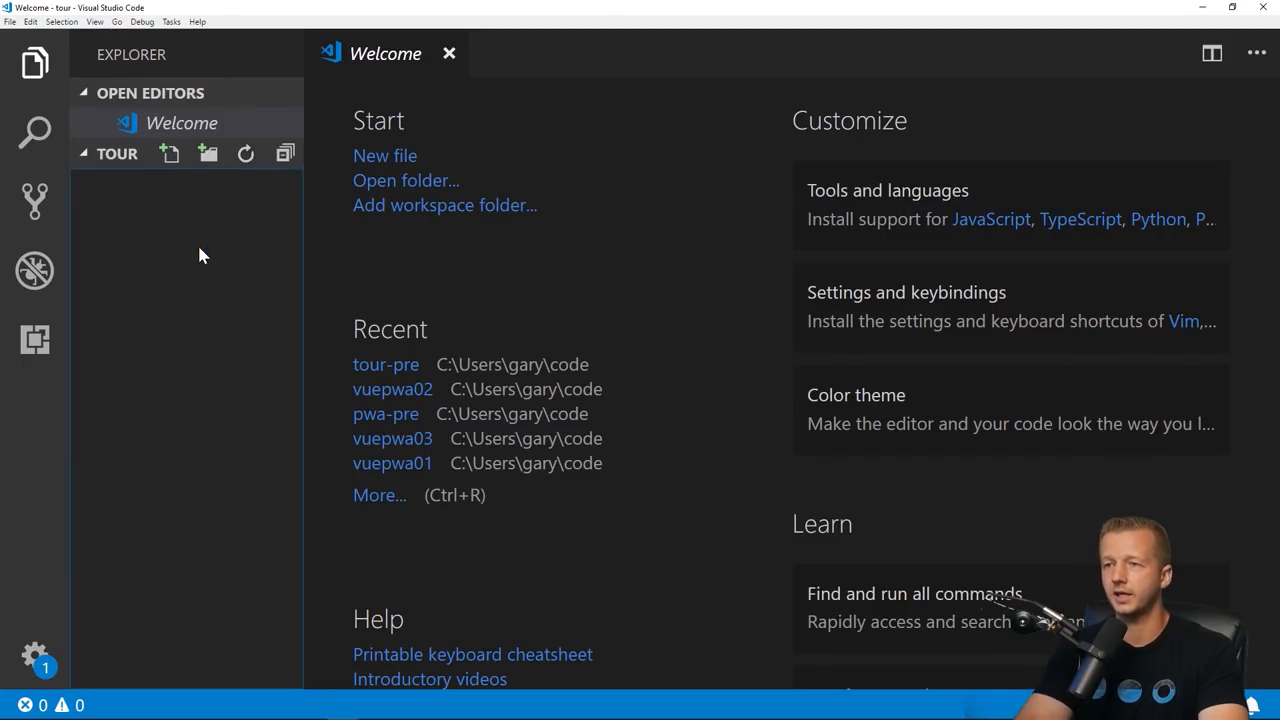
# Step: Expand the ! boilerplate in index.html and link the main.css stylesheet in the head
pyautogui.write('!')
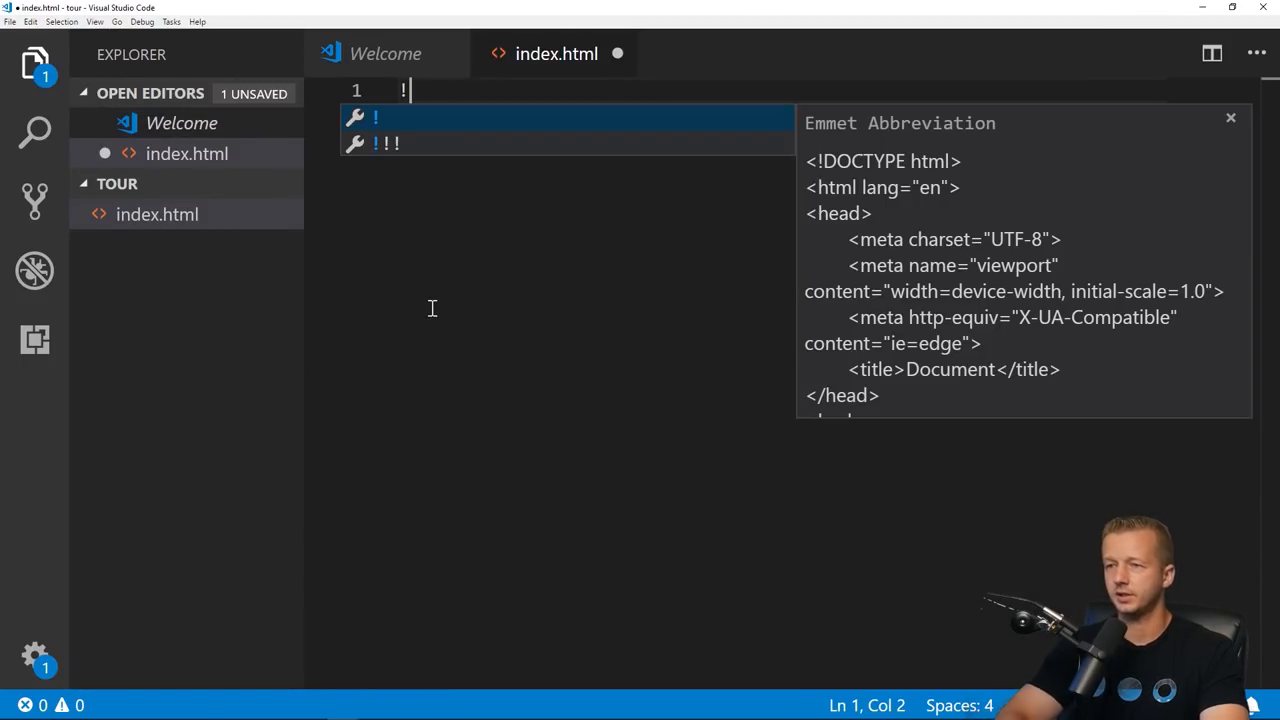
pyautogui.press('Tab')
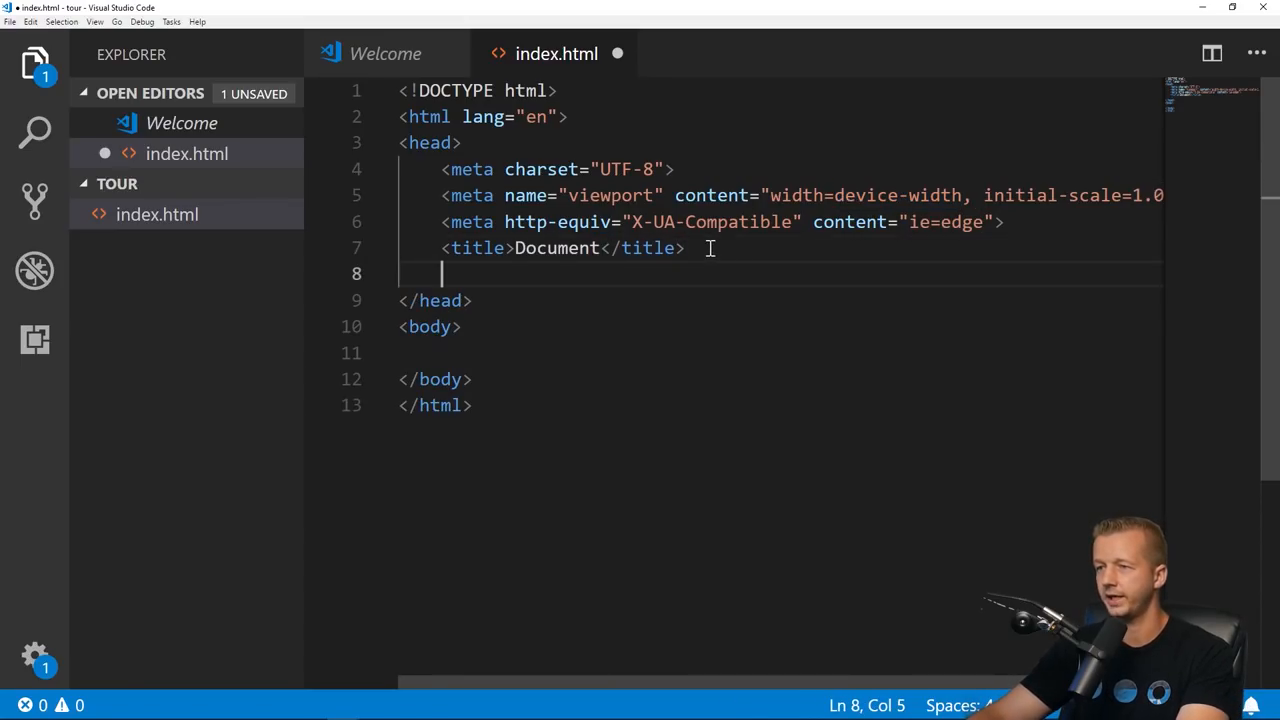
pyautogui.write('lin')
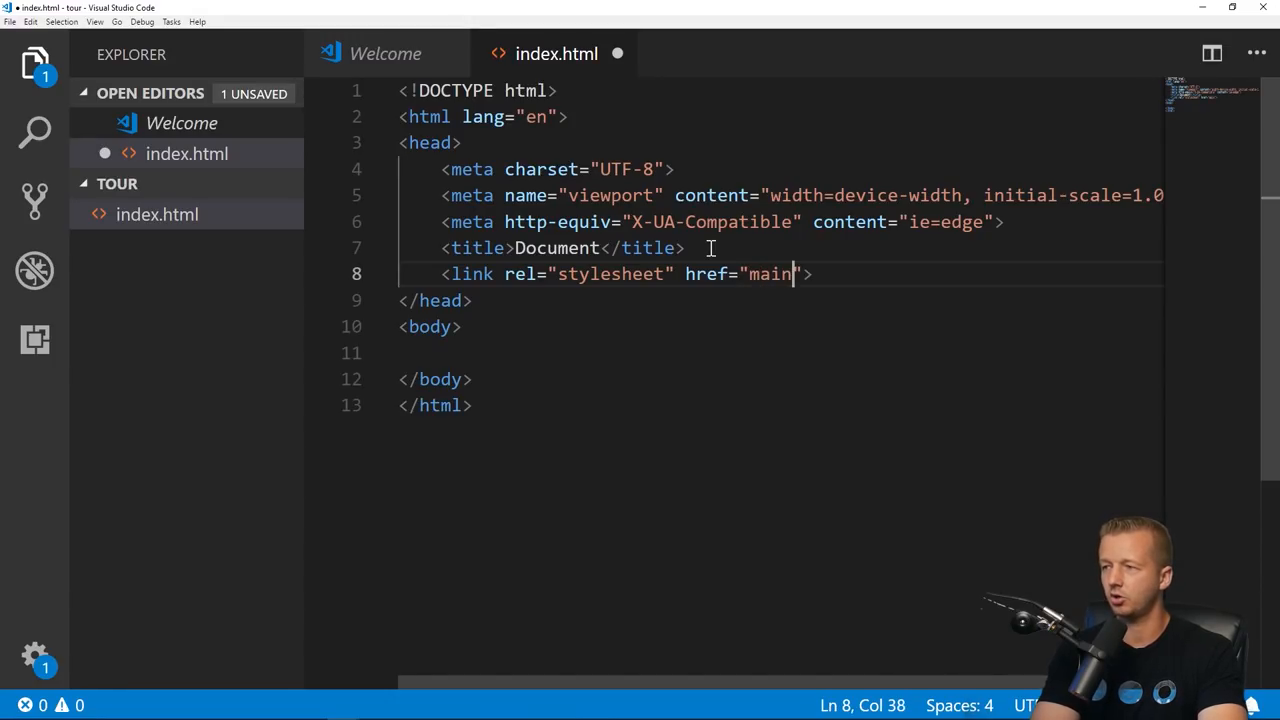
pyautogui.write('.css')
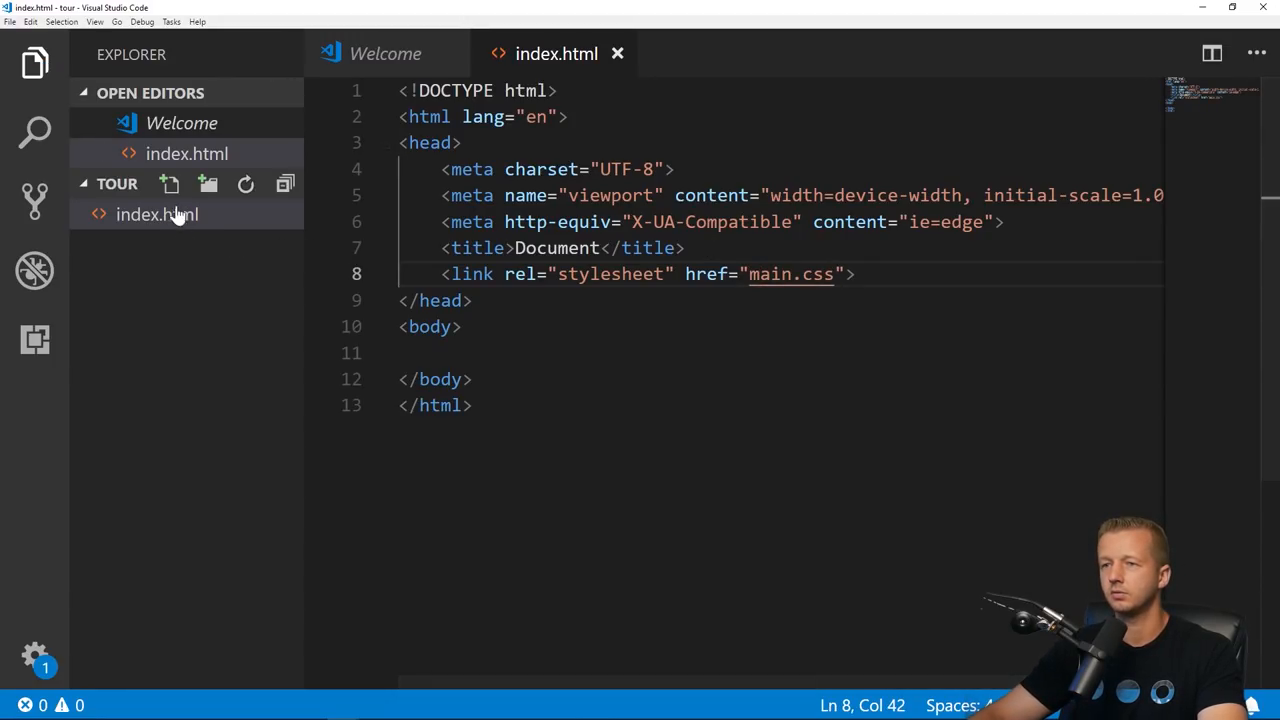
pyautogui.write('main.cs')
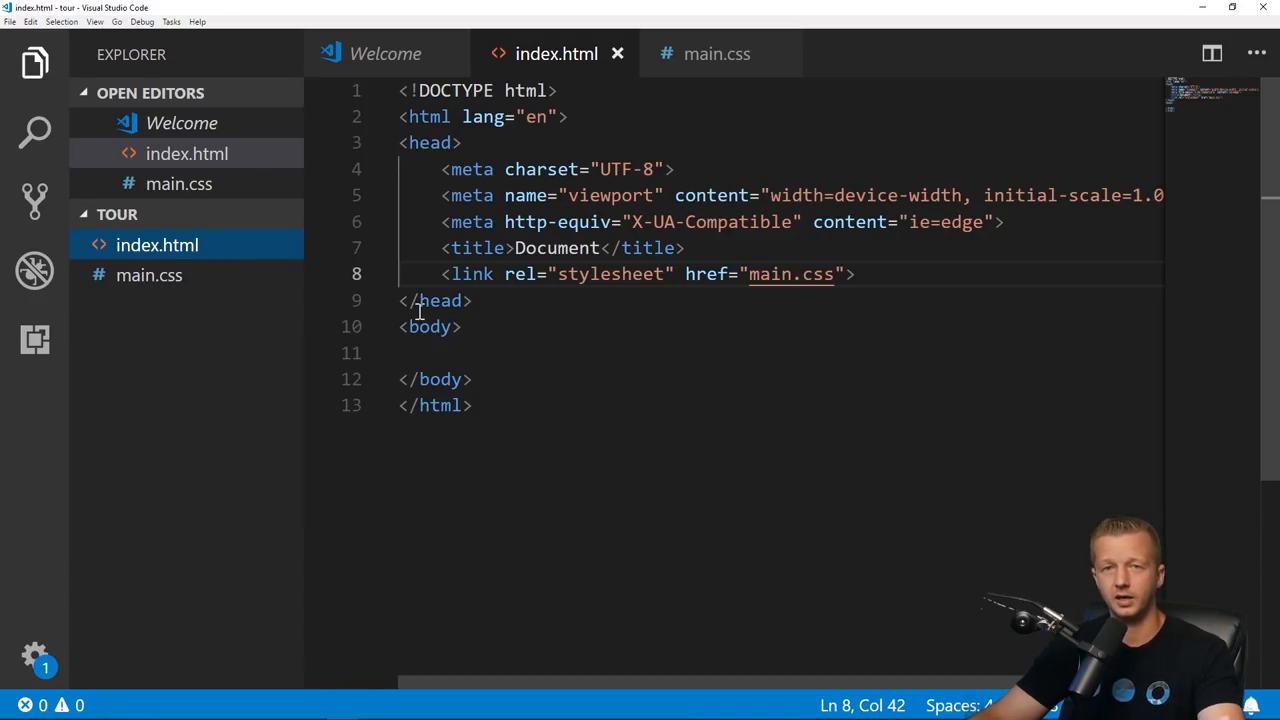
pyautogui.moveTo(602, 342)
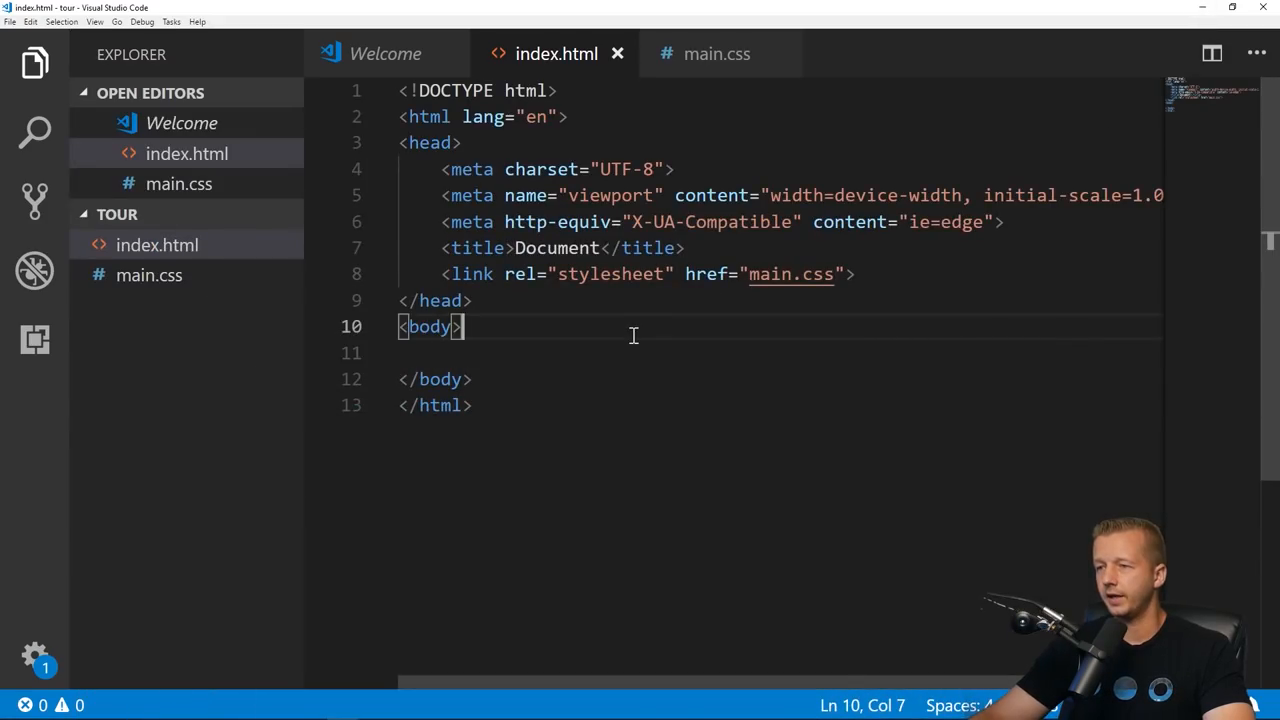
pyautogui.press('Enter')
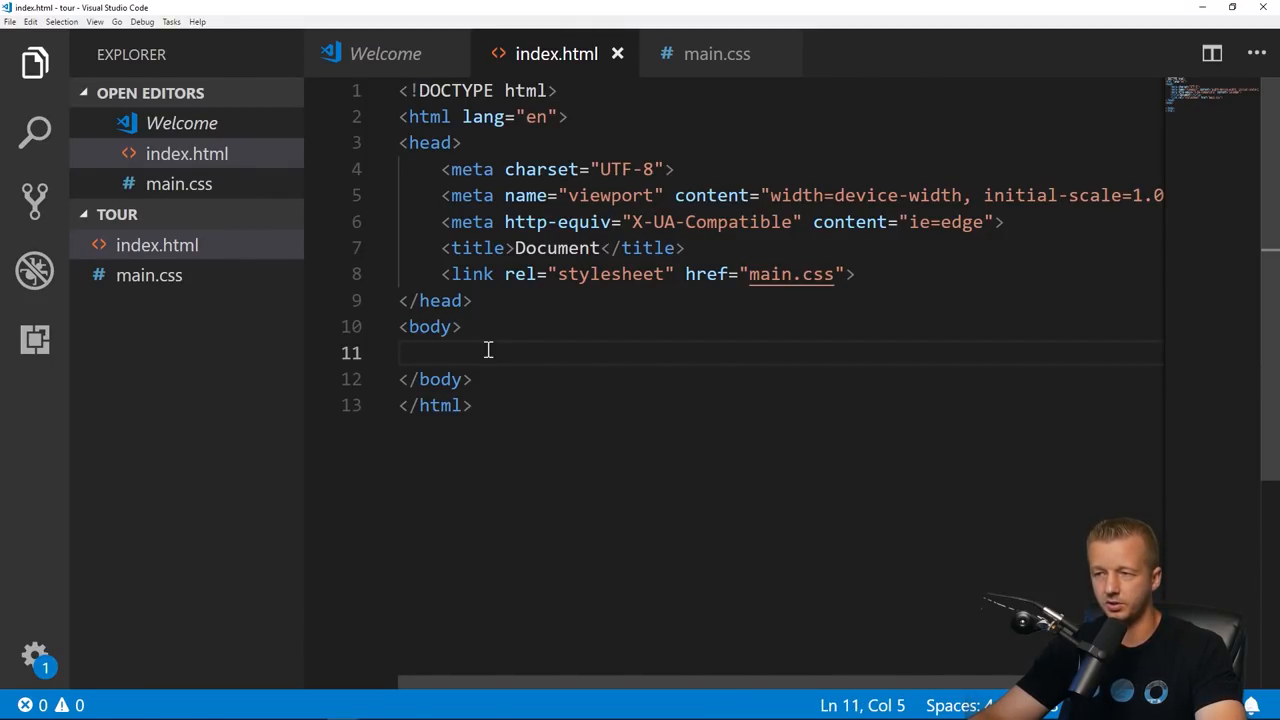
pyautogui.moveTo(496, 552)
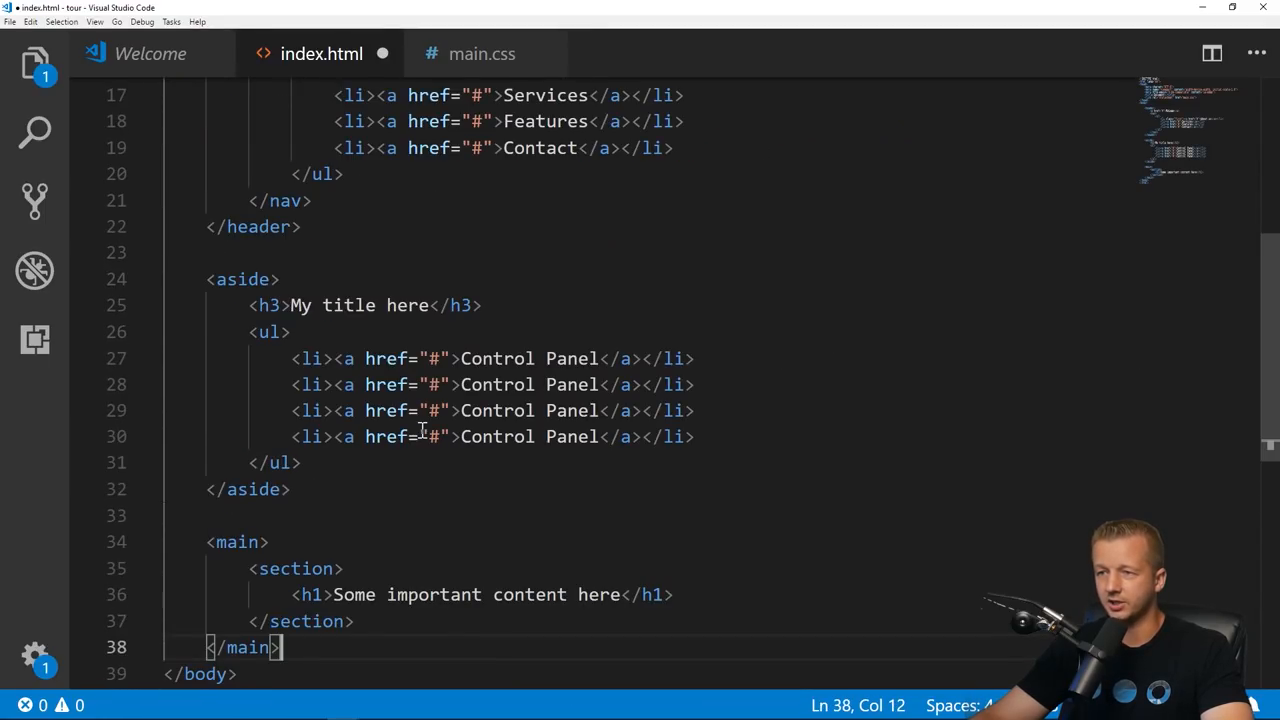
pyautogui.scroll(3)
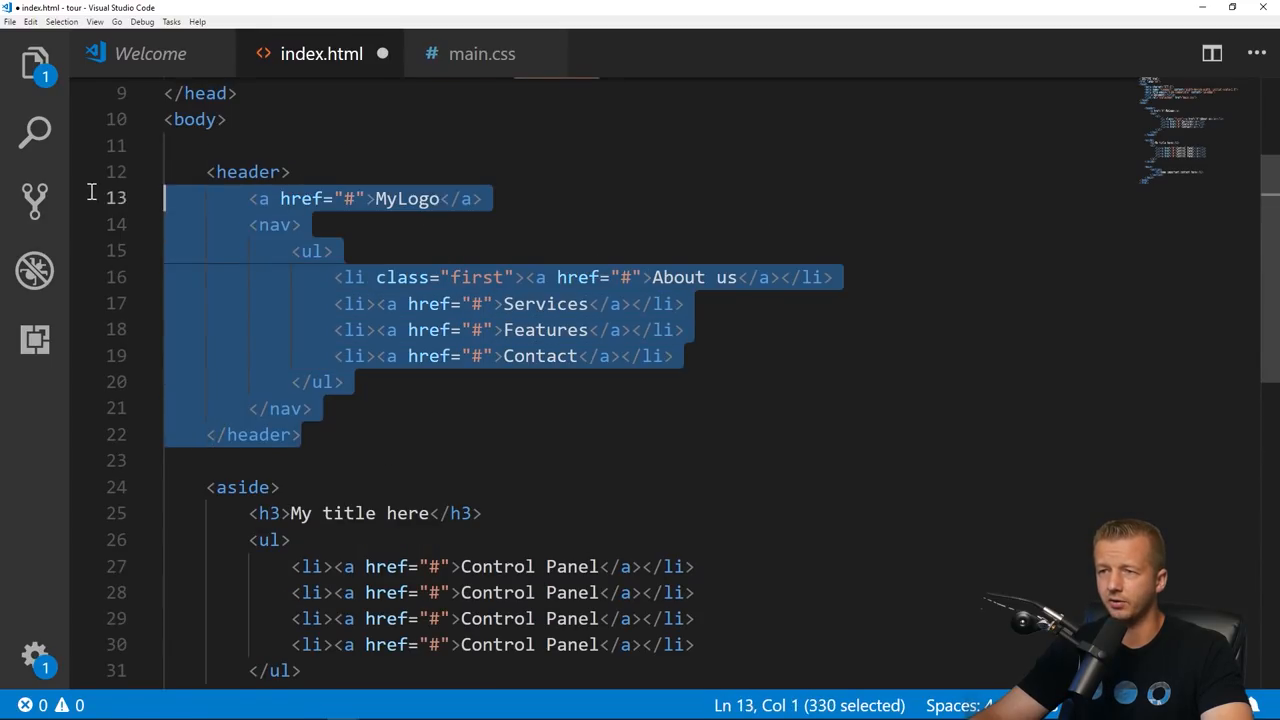
pyautogui.click(250, 198)
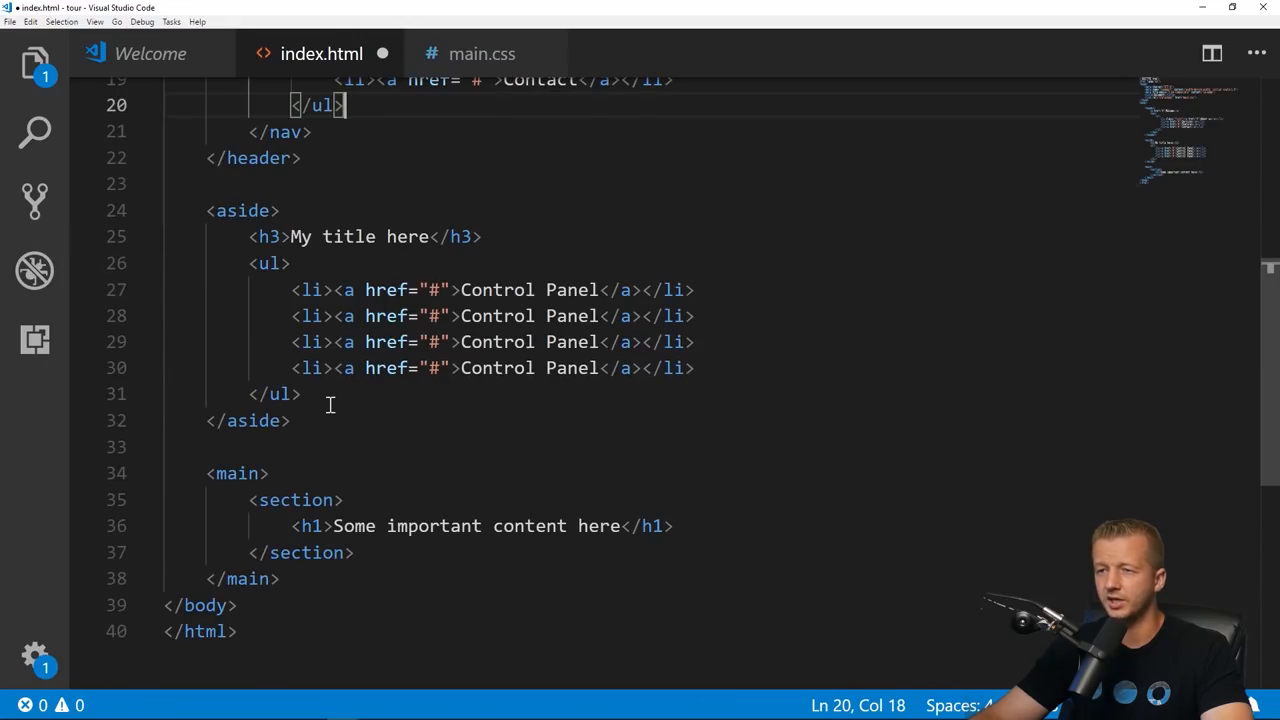
pyautogui.moveTo(208, 210); pyautogui.dragTo(292, 420)
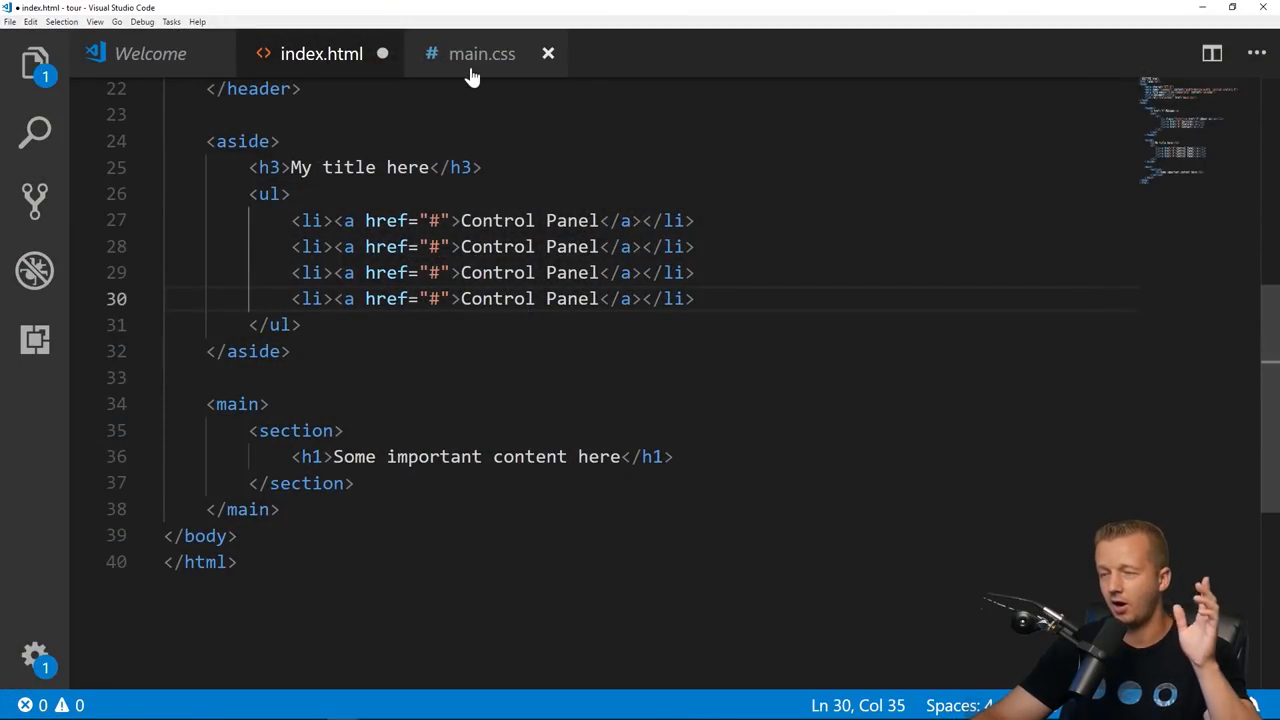
# Step: Paste the dashboard stylesheet into main.css and review its grid, header, sidebar and section rules
pyautogui.click(482, 52)
pyautogui.write('margin: 0;')
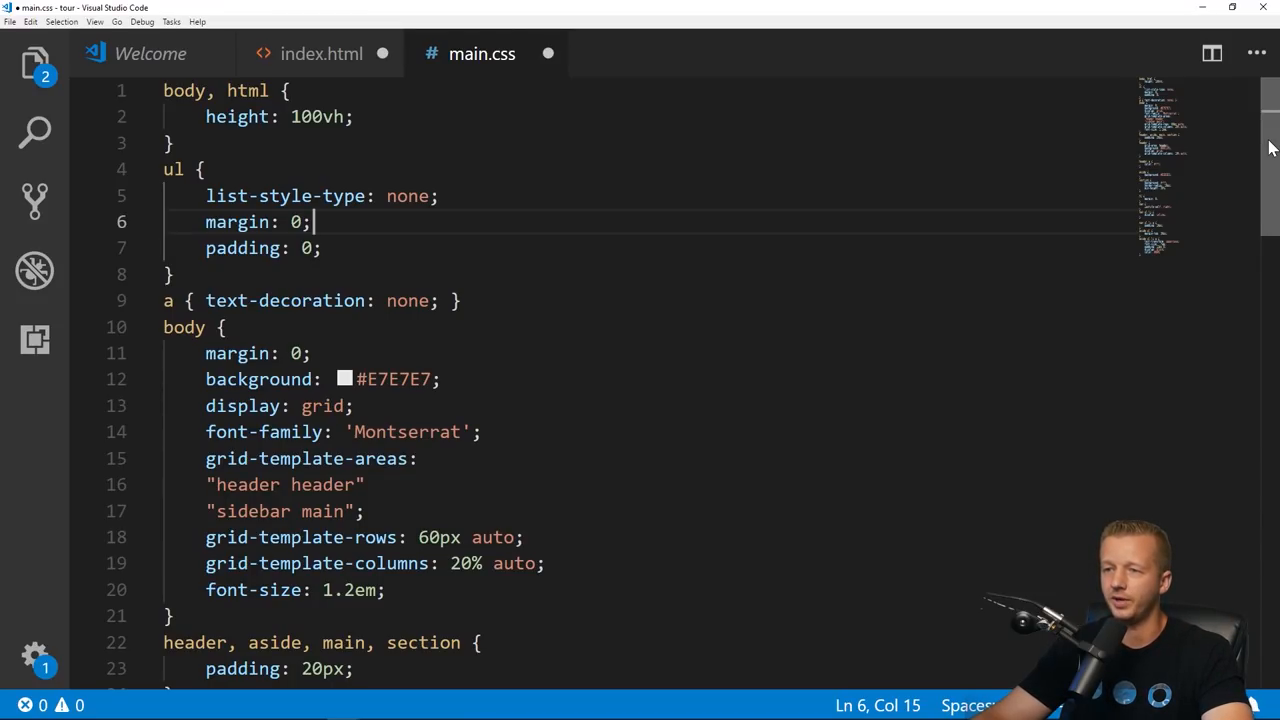
pyautogui.scroll(-3)
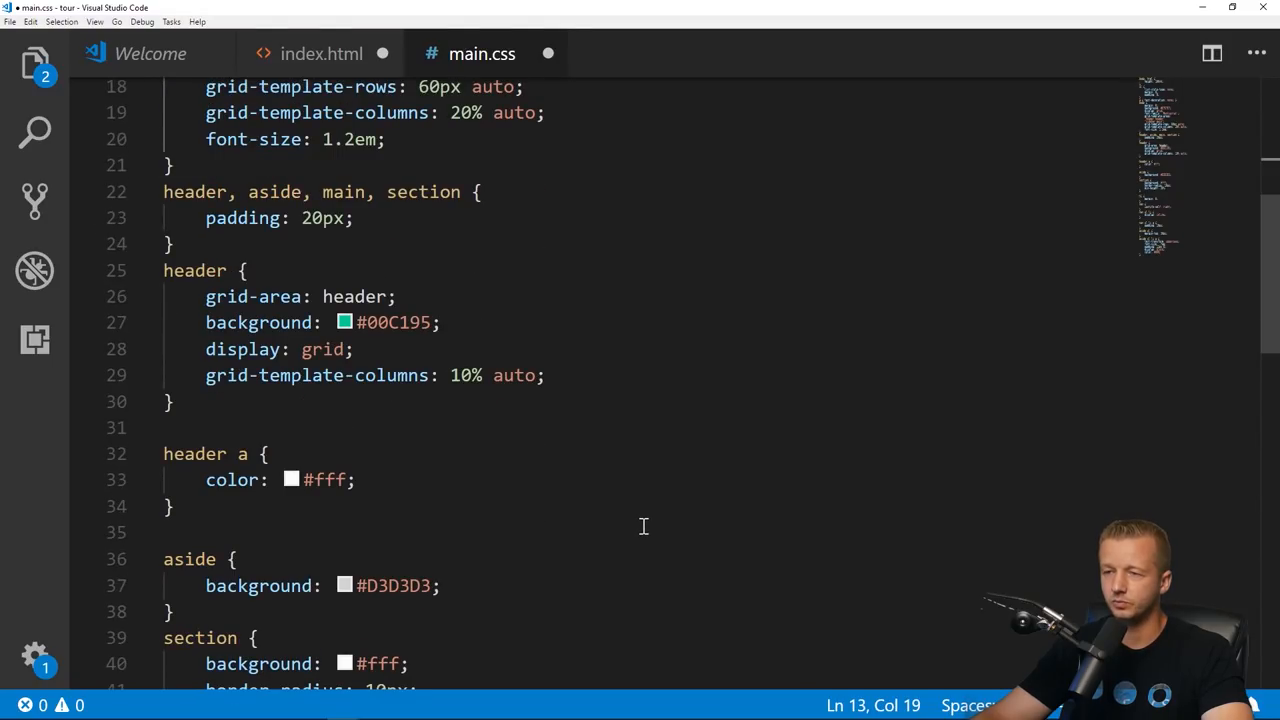
pyautogui.scroll(-3)
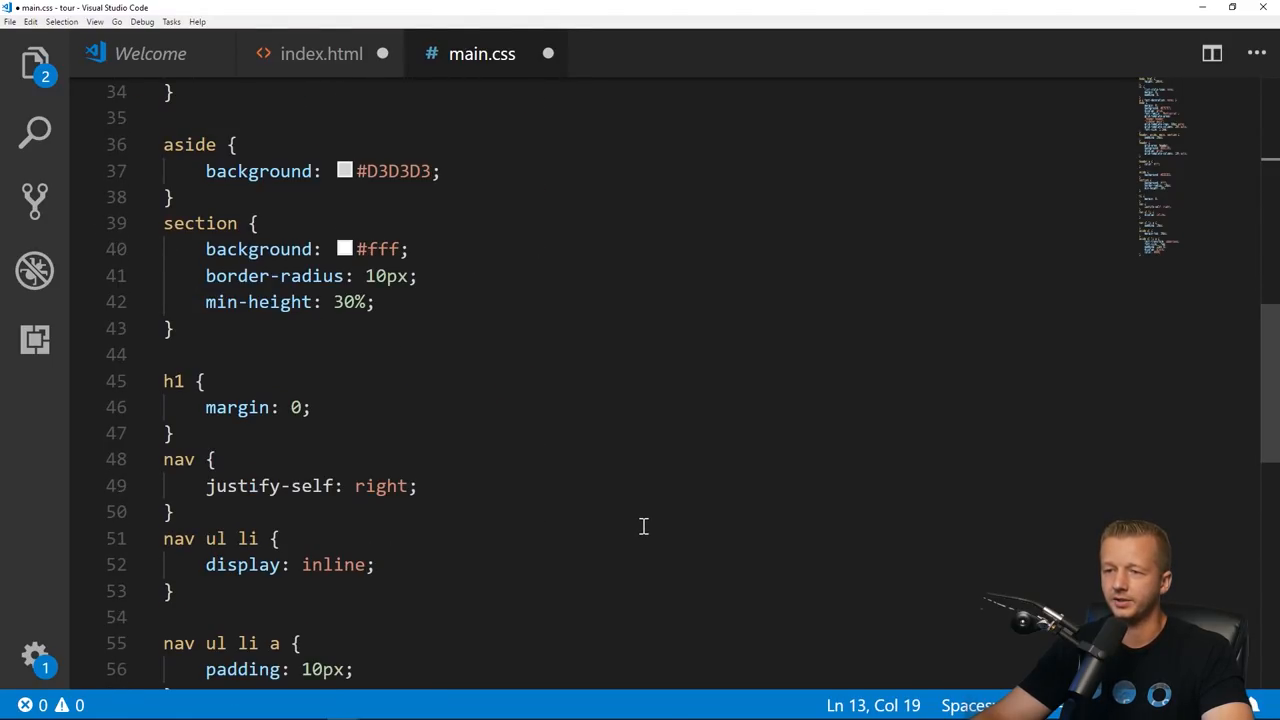
pyautogui.scroll(-3)
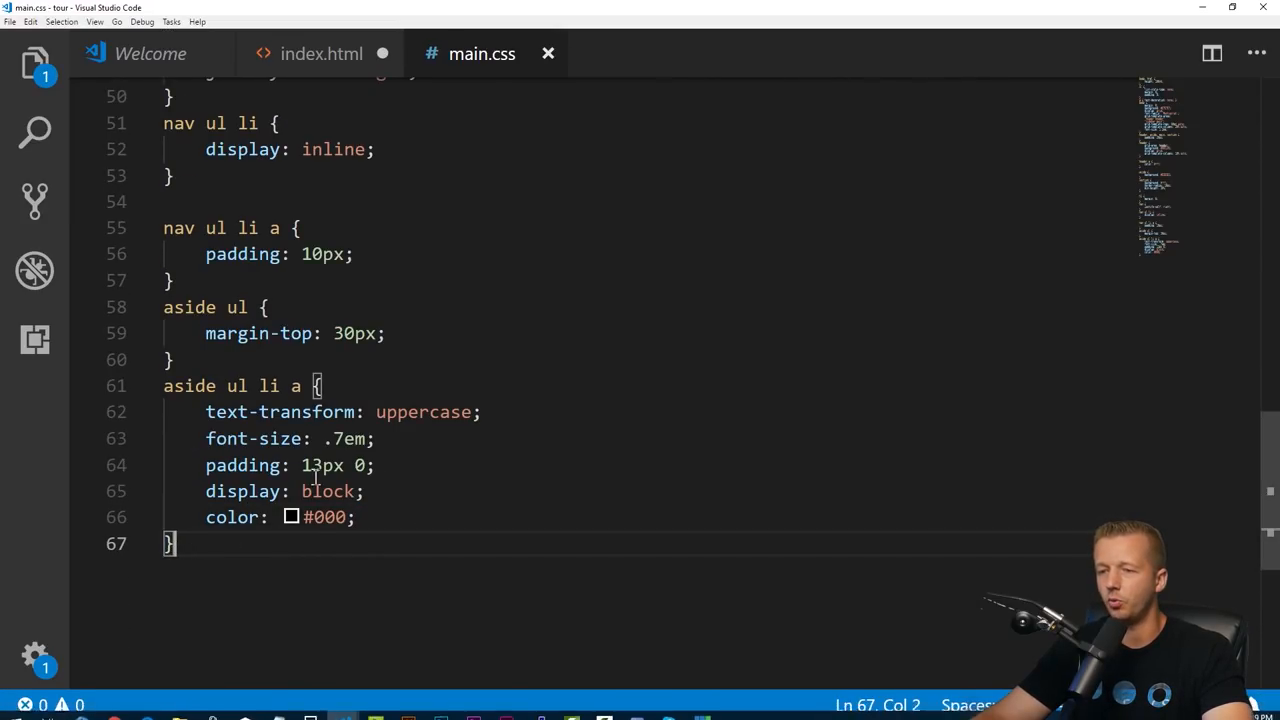
# Step: Return to index.html and bring up its Explorer context actions
pyautogui.click(320, 52)
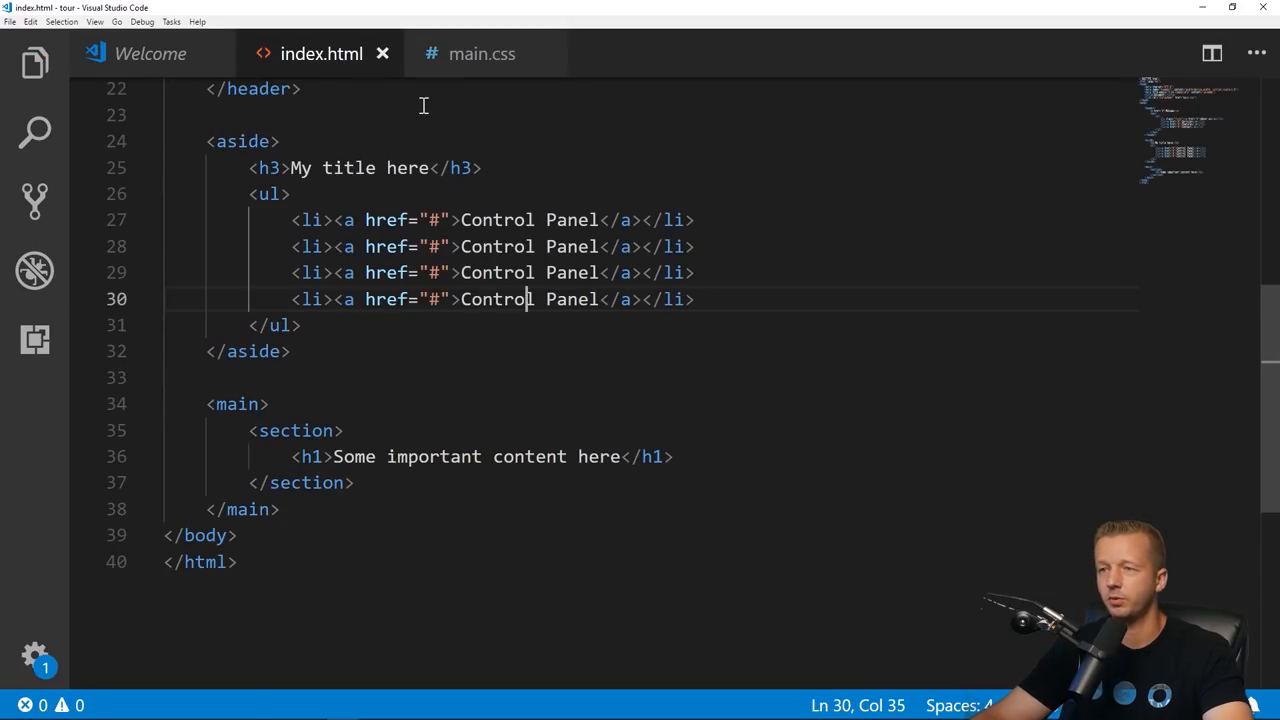
pyautogui.rightClick(156, 244)
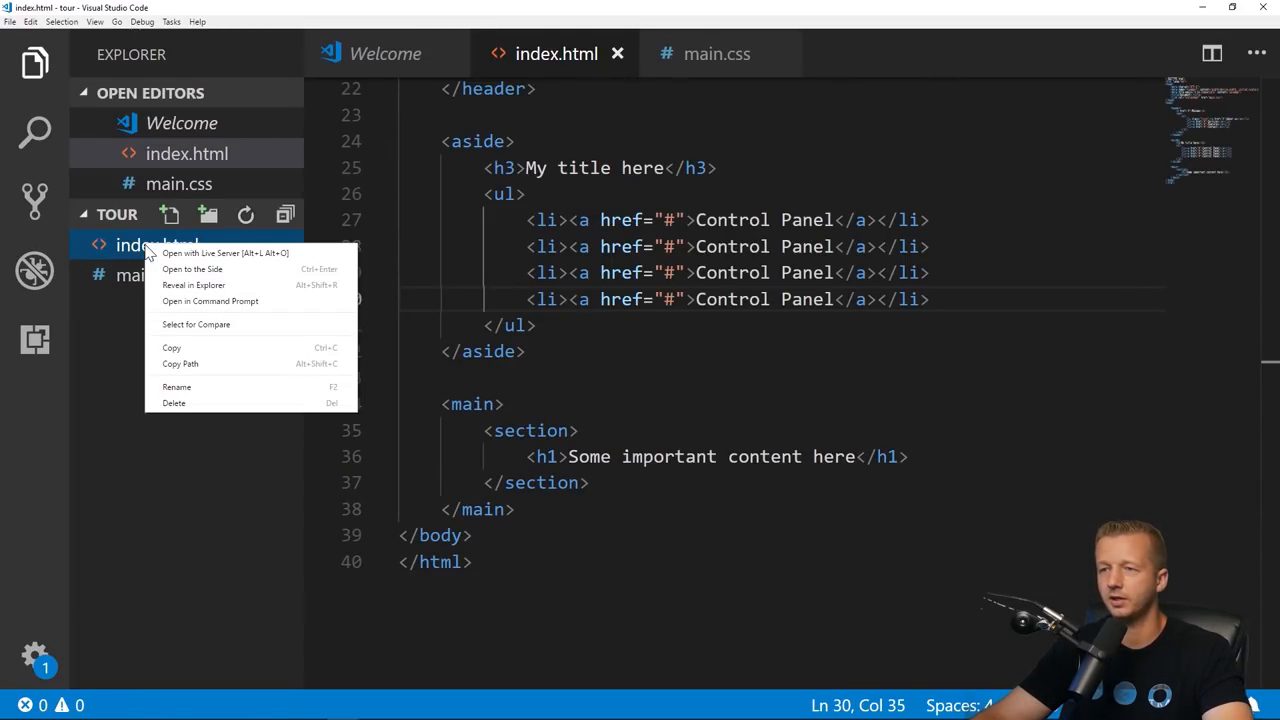
# Step: Serve index.html with Live Server to preview the styled dashboard in Chrome
pyautogui.click(224, 252)
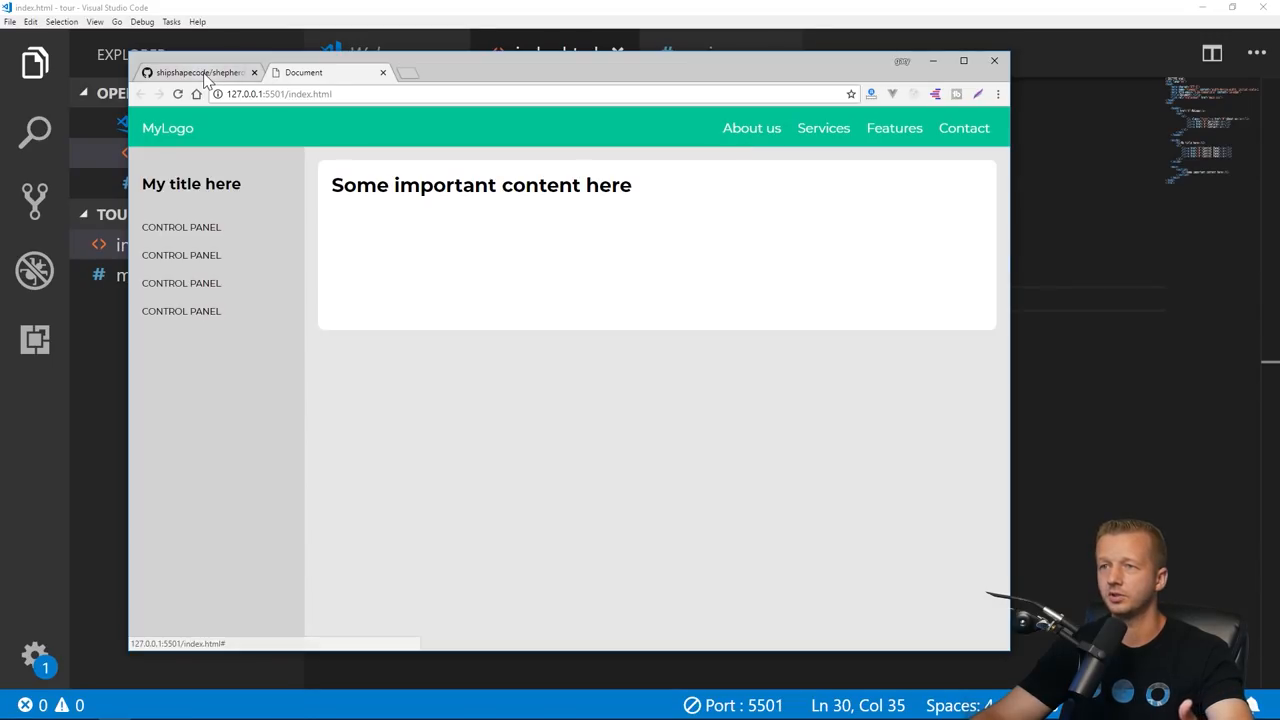
# Step: Scroll the Shepherd README to Install and select the npm install shepherd.js command
pyautogui.click(196, 72)
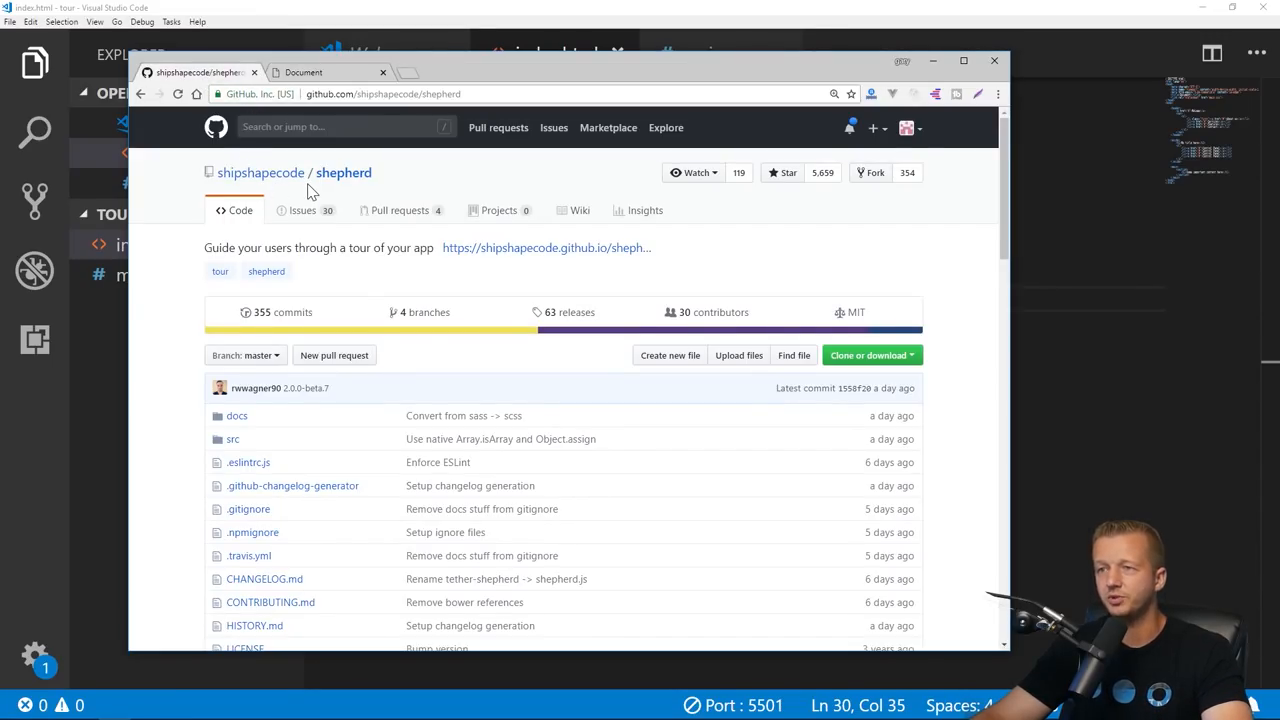
pyautogui.moveTo(478, 164)
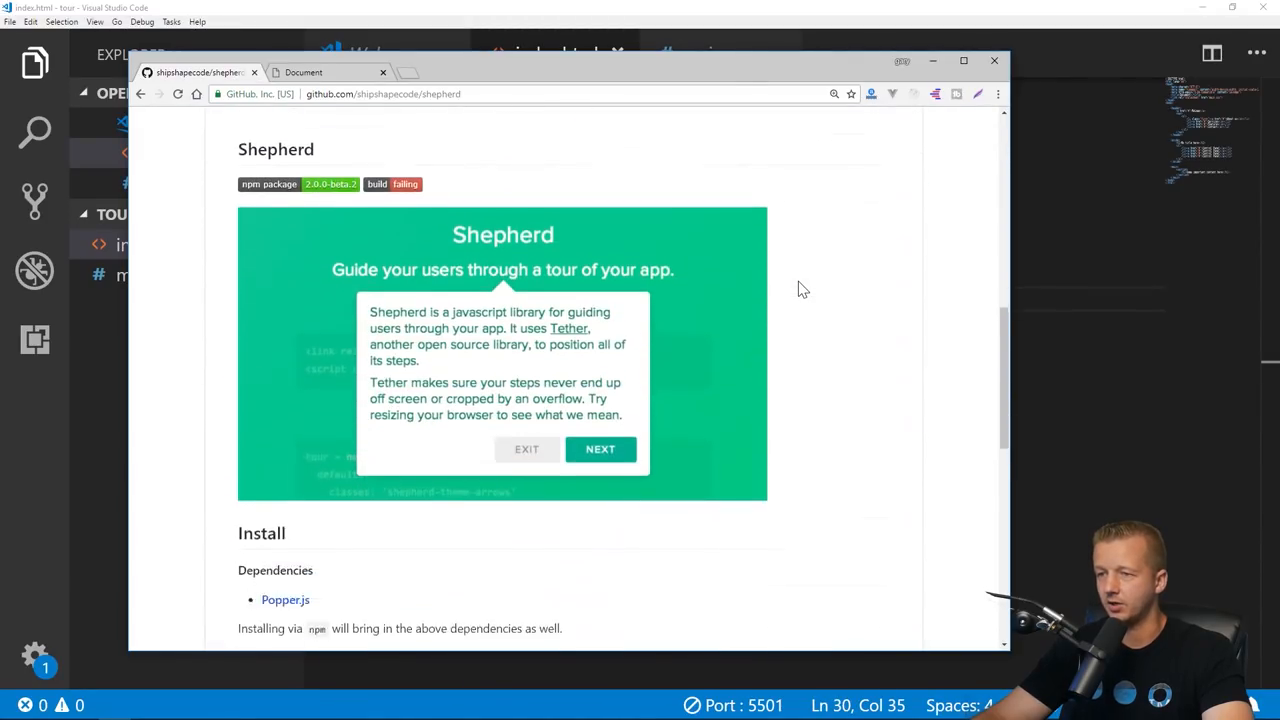
pyautogui.scroll(-3)
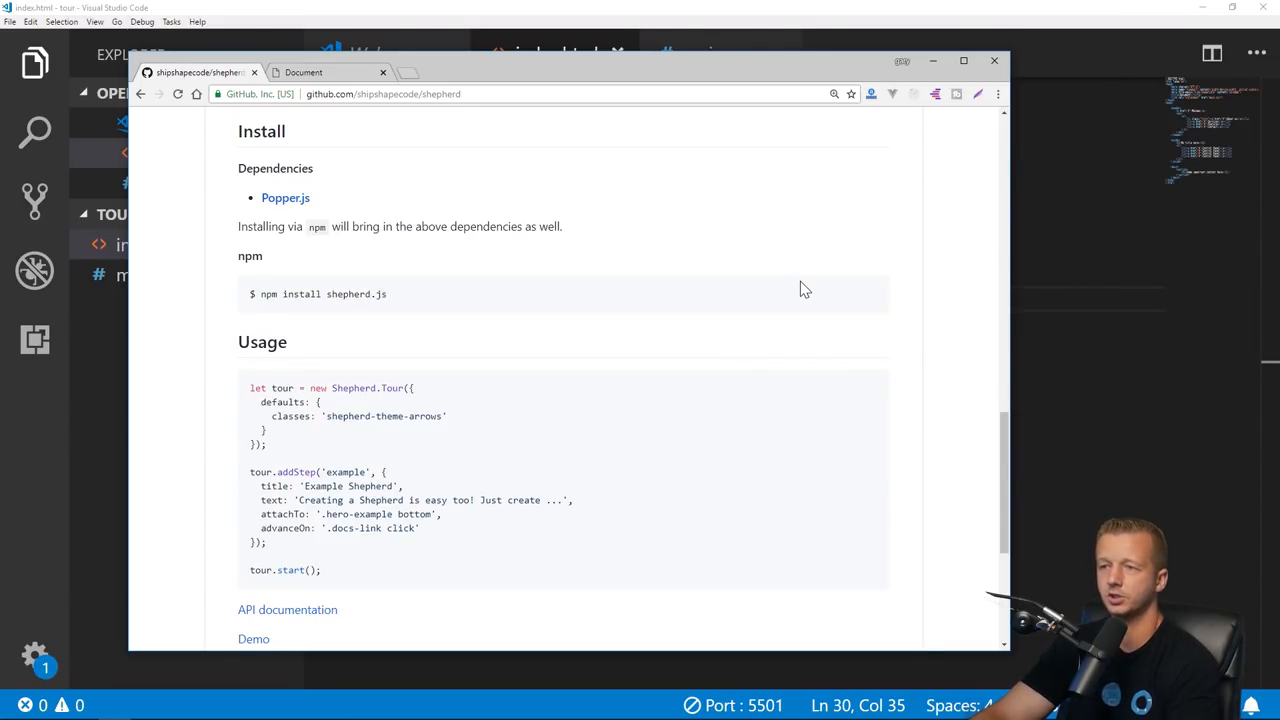
pyautogui.moveTo(416, 284)
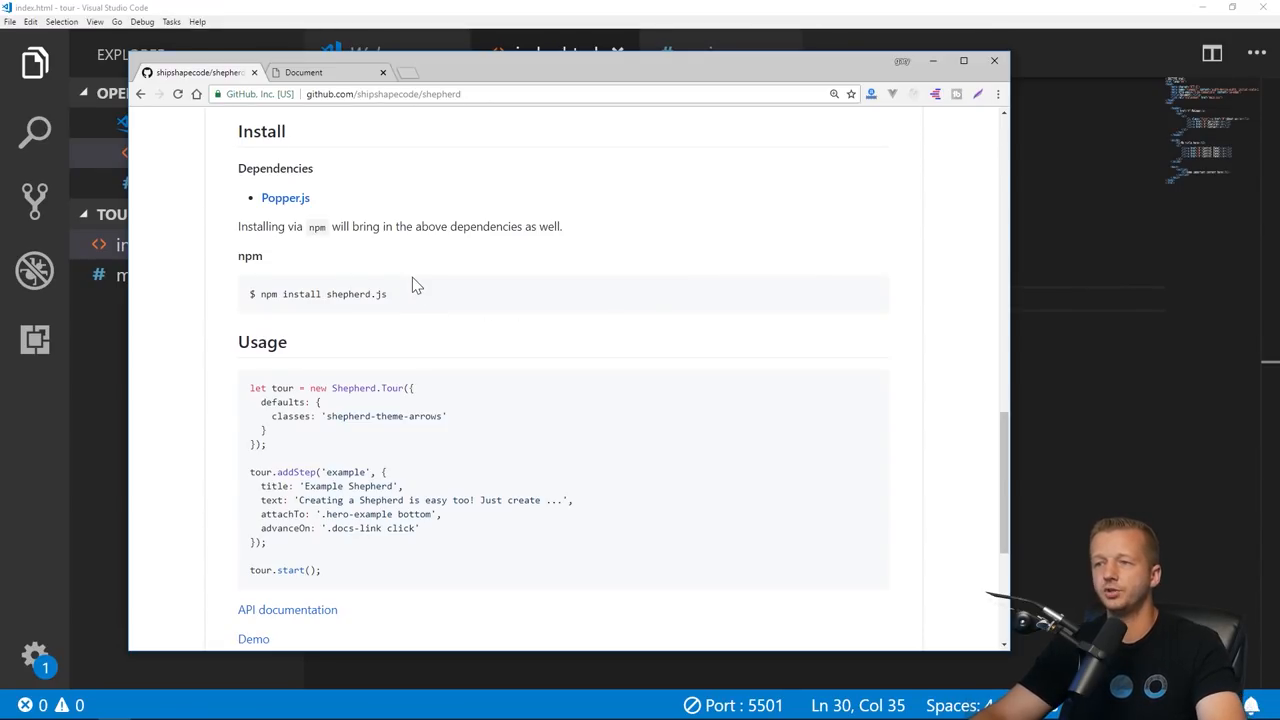
pyautogui.doubleClick(324, 294)
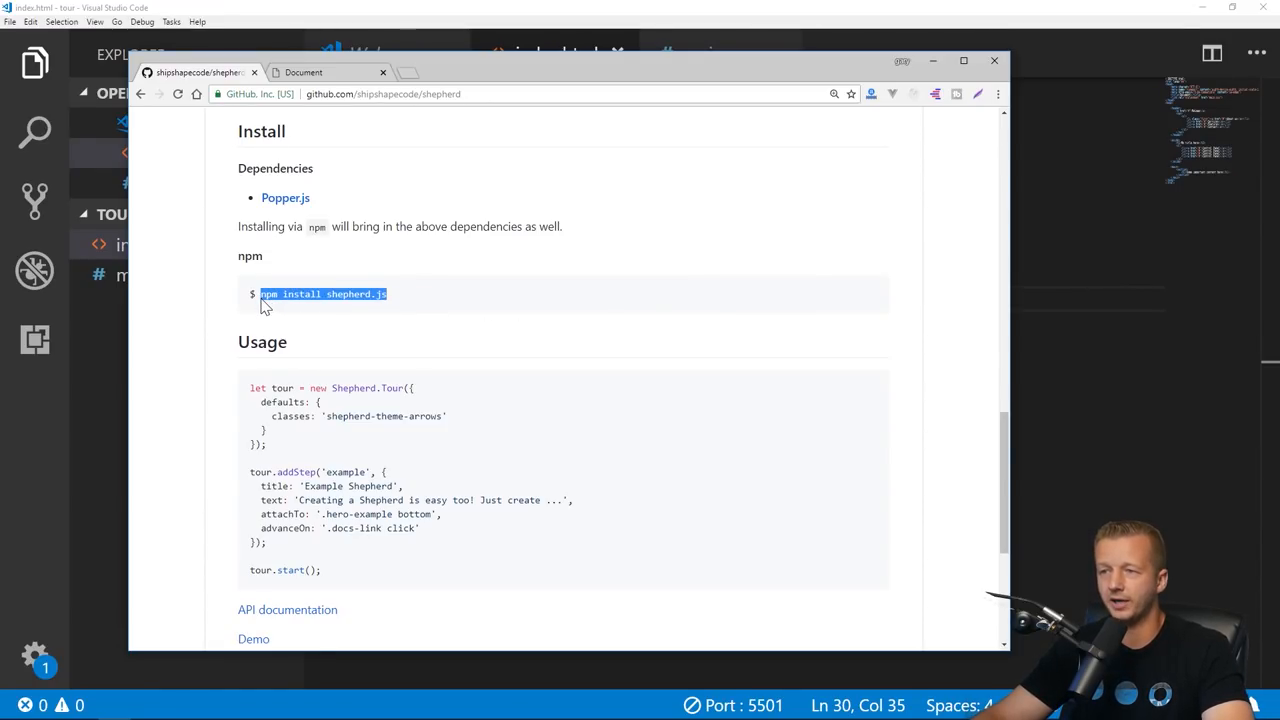
pyautogui.moveTo(424, 300)
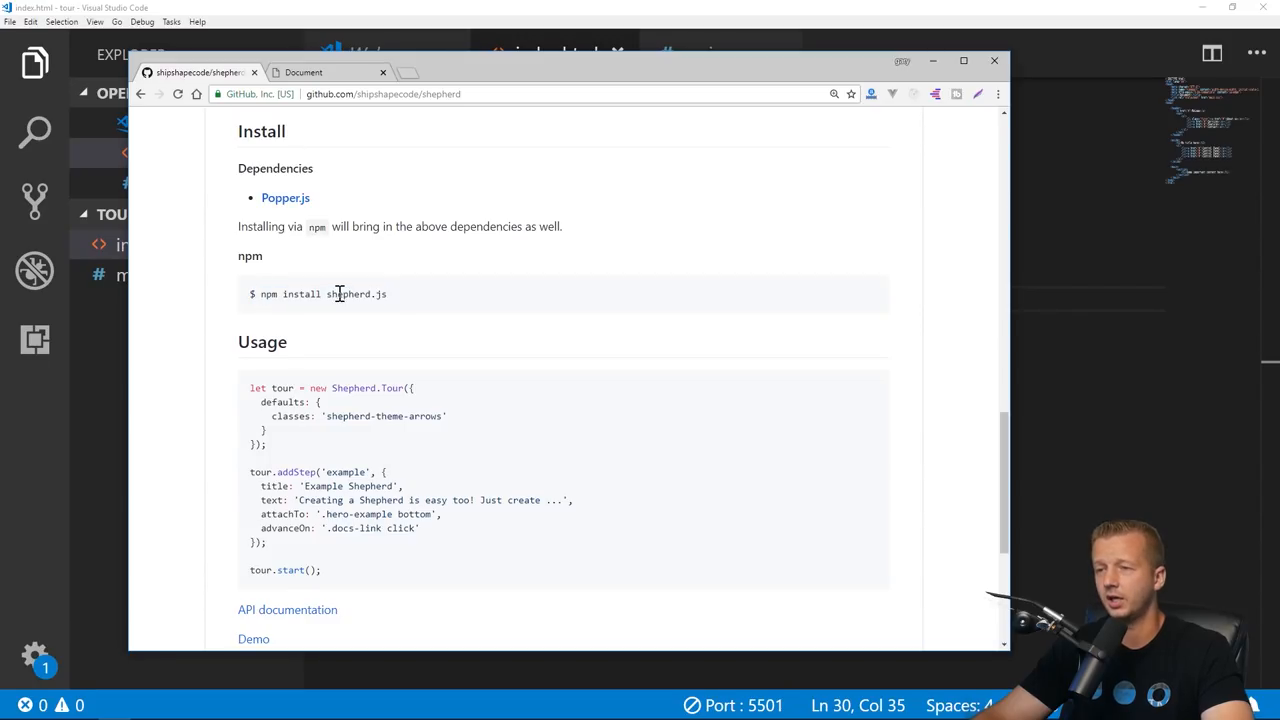
pyautogui.moveTo(428, 300)
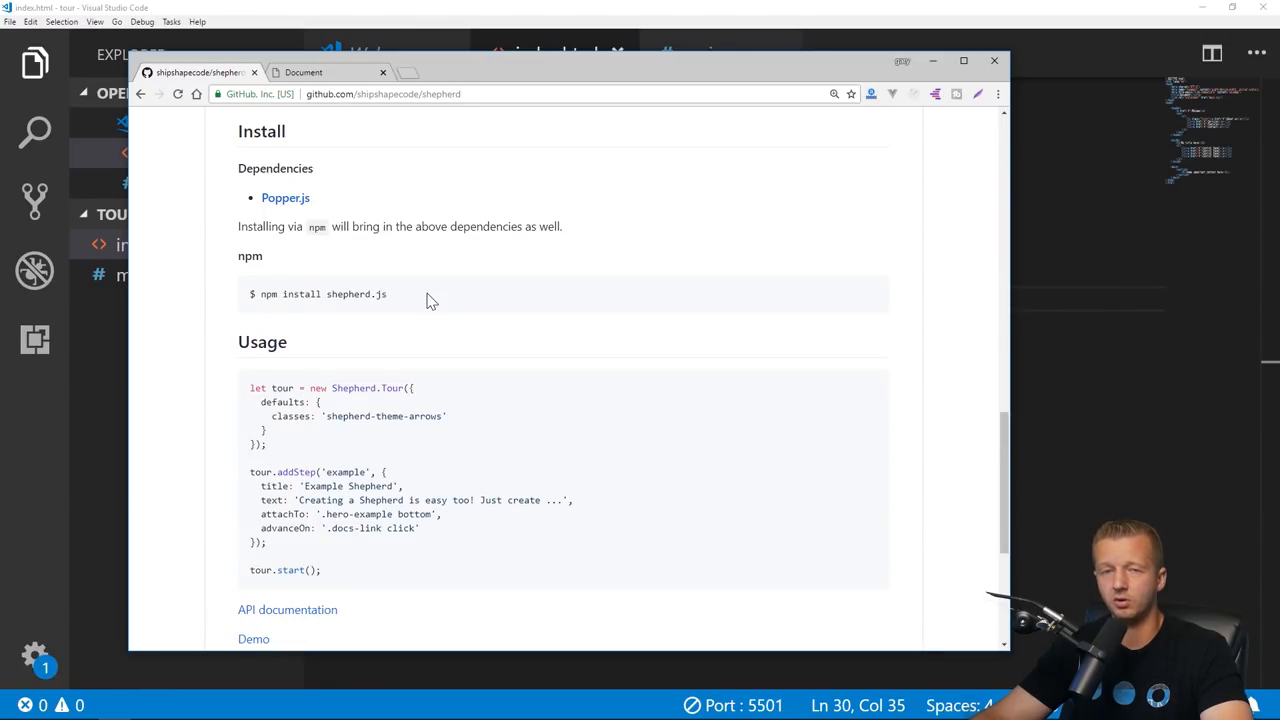
pyautogui.moveTo(414, 304)
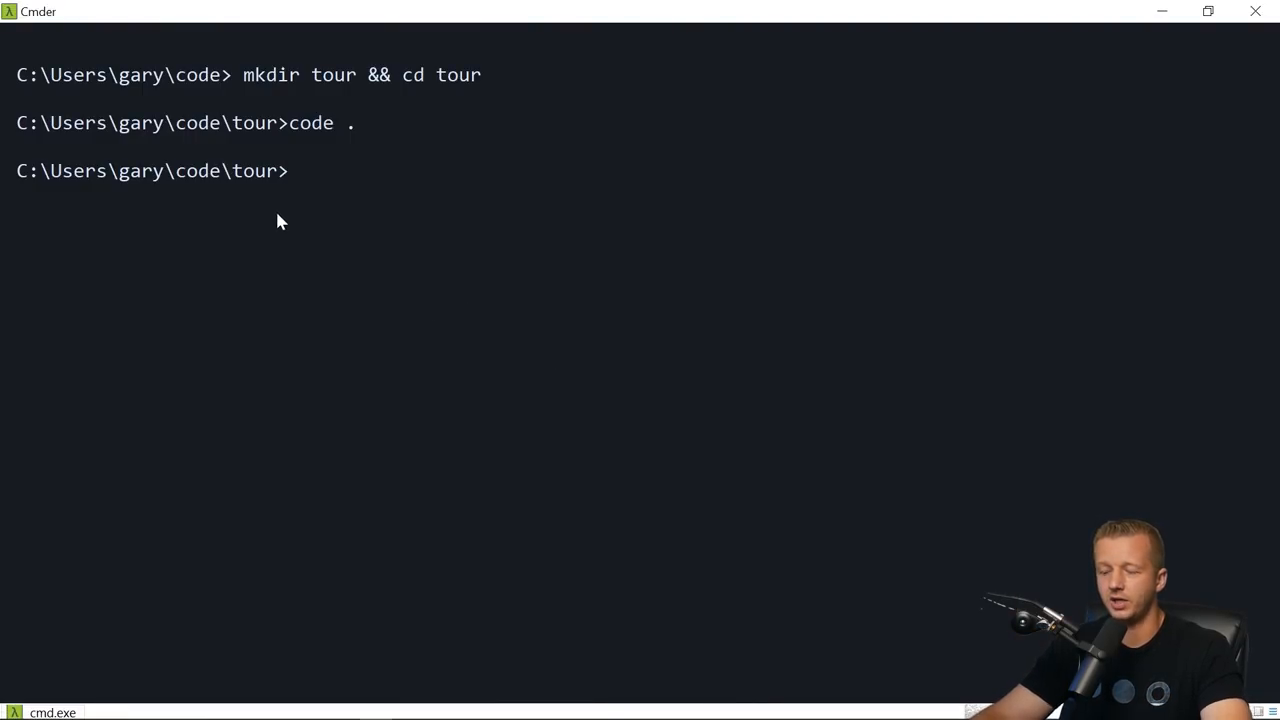
# Step: Run npm init -y in the tour folder and review the generated package.json output
pyautogui.write('npm install shepherd.js')
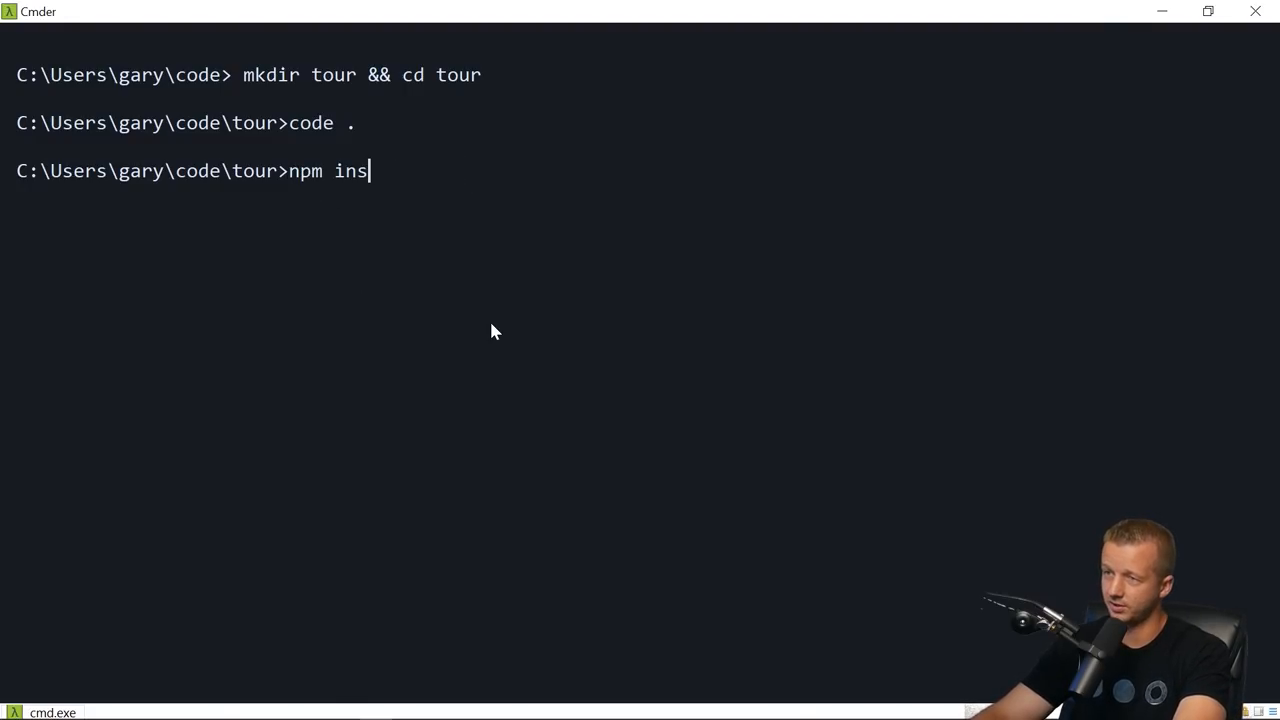
pyautogui.press('Backspace')
pyautogui.write('it -')
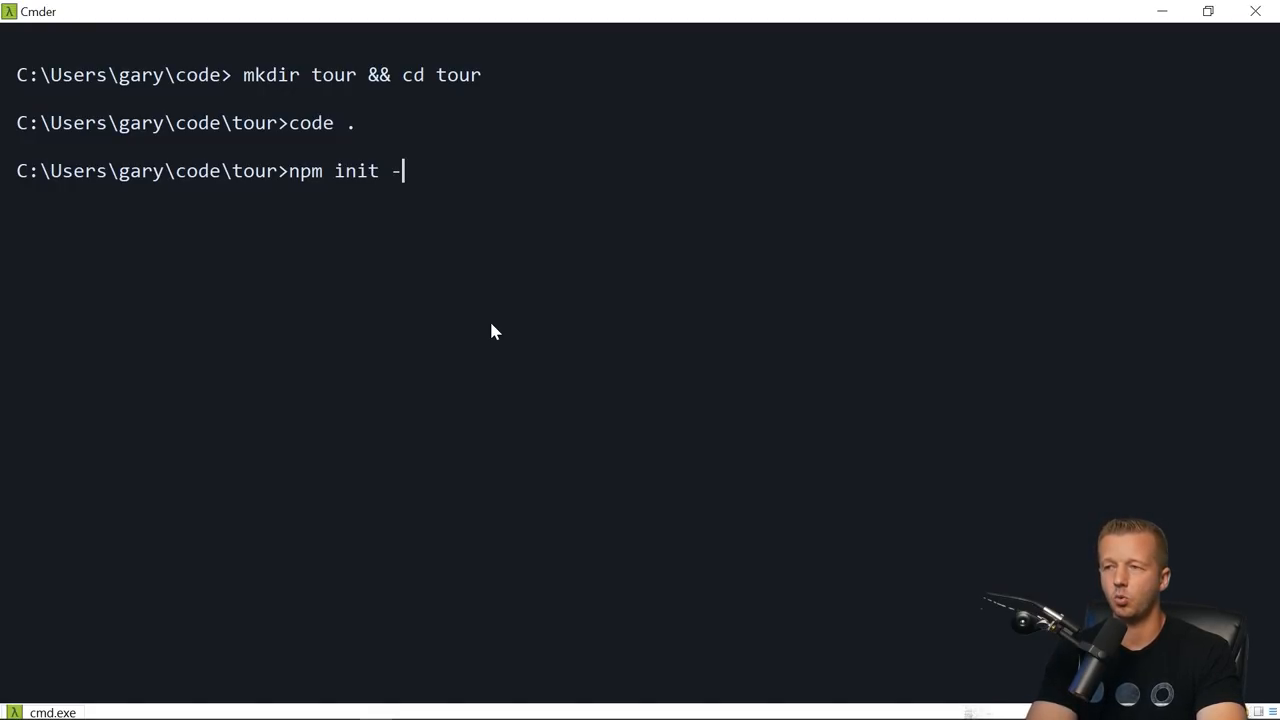
pyautogui.write('y')
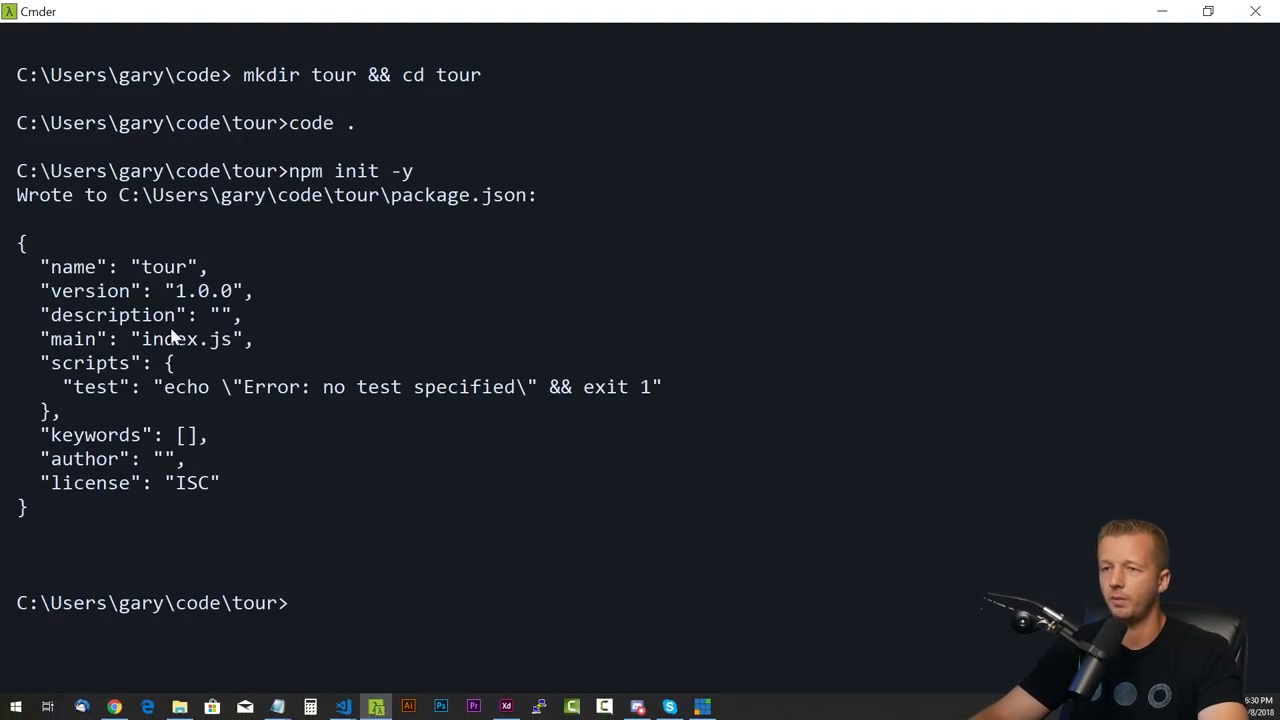
pyautogui.moveTo(20, 242); pyautogui.dragTo(120, 508)
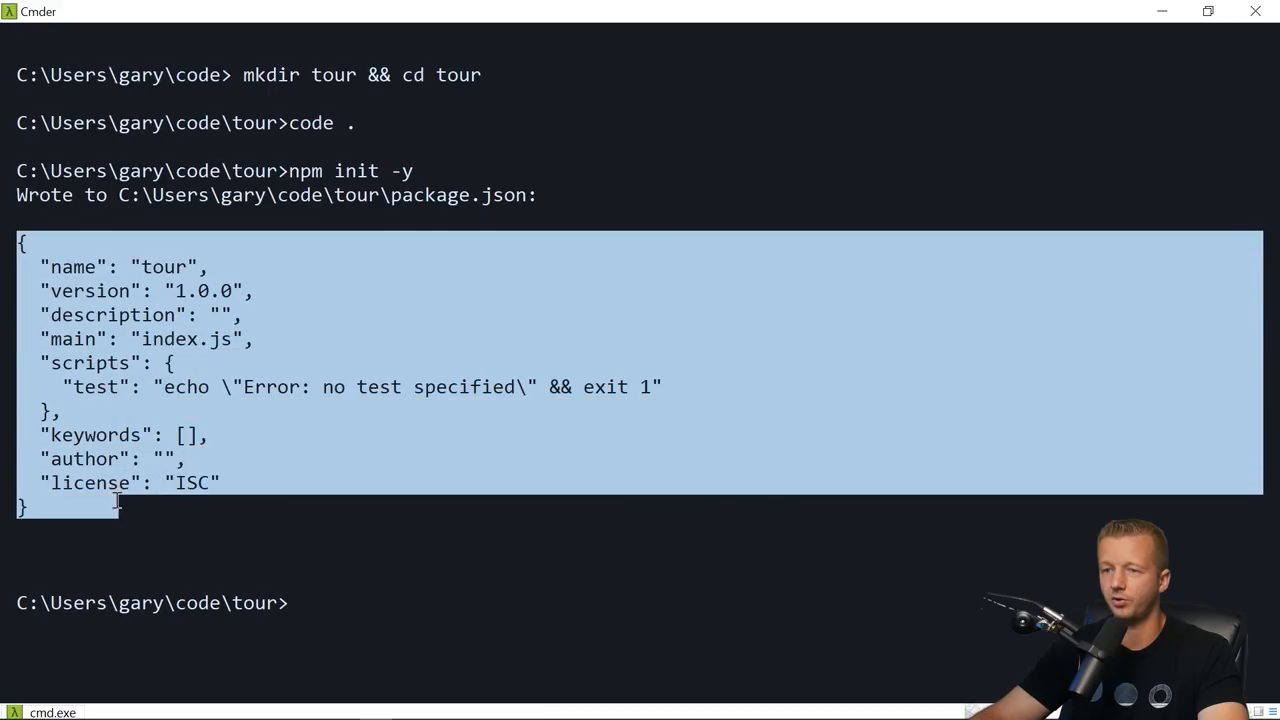
pyautogui.click(670, 448)
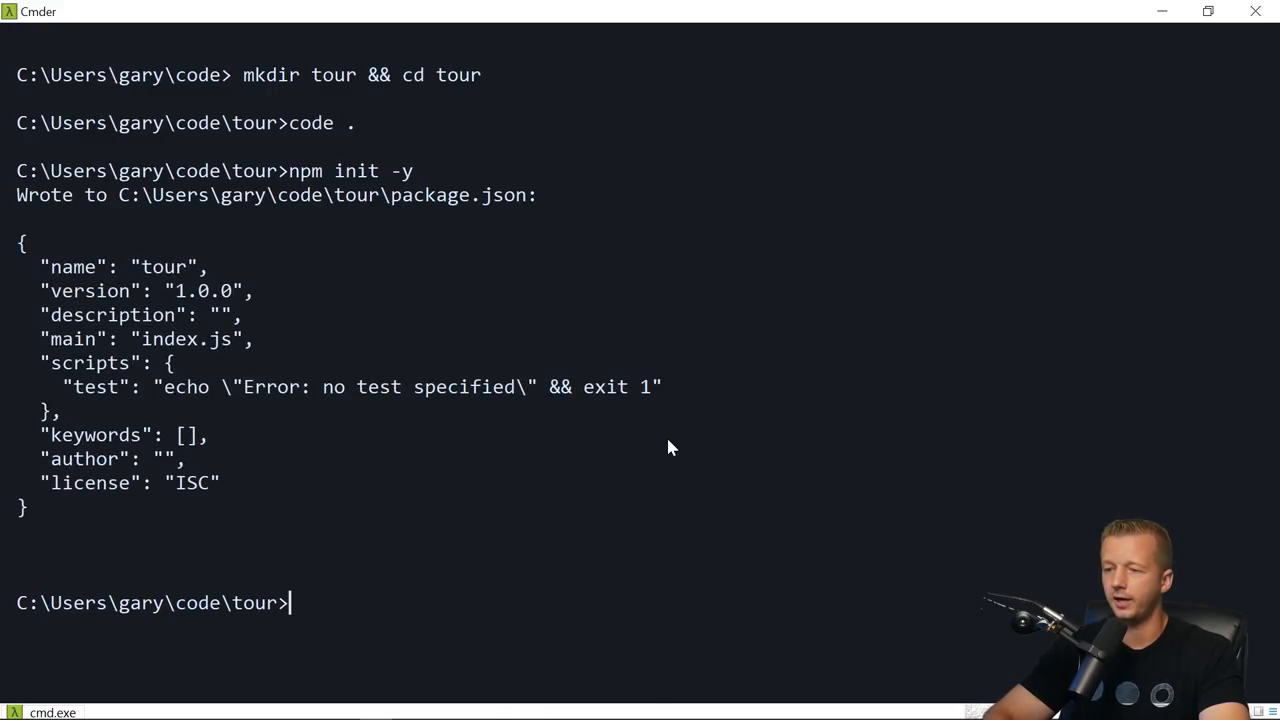
pyautogui.moveTo(618, 398)
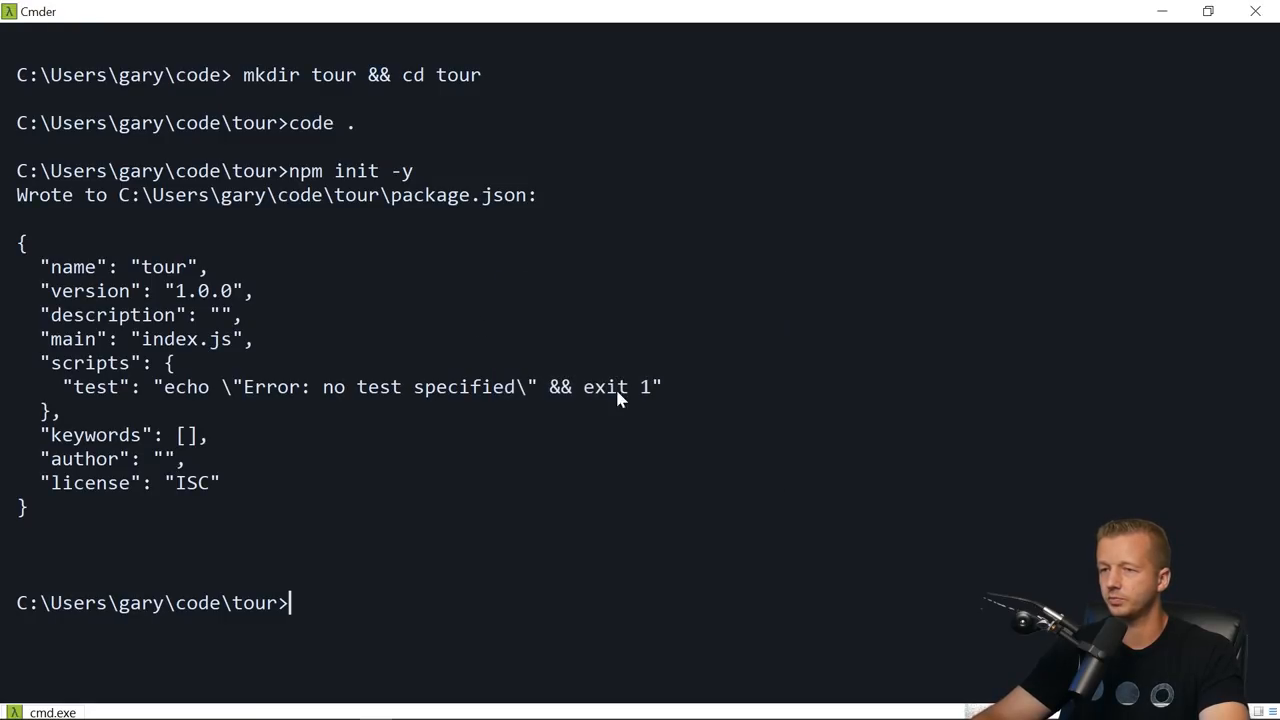
pyautogui.moveTo(114, 708)
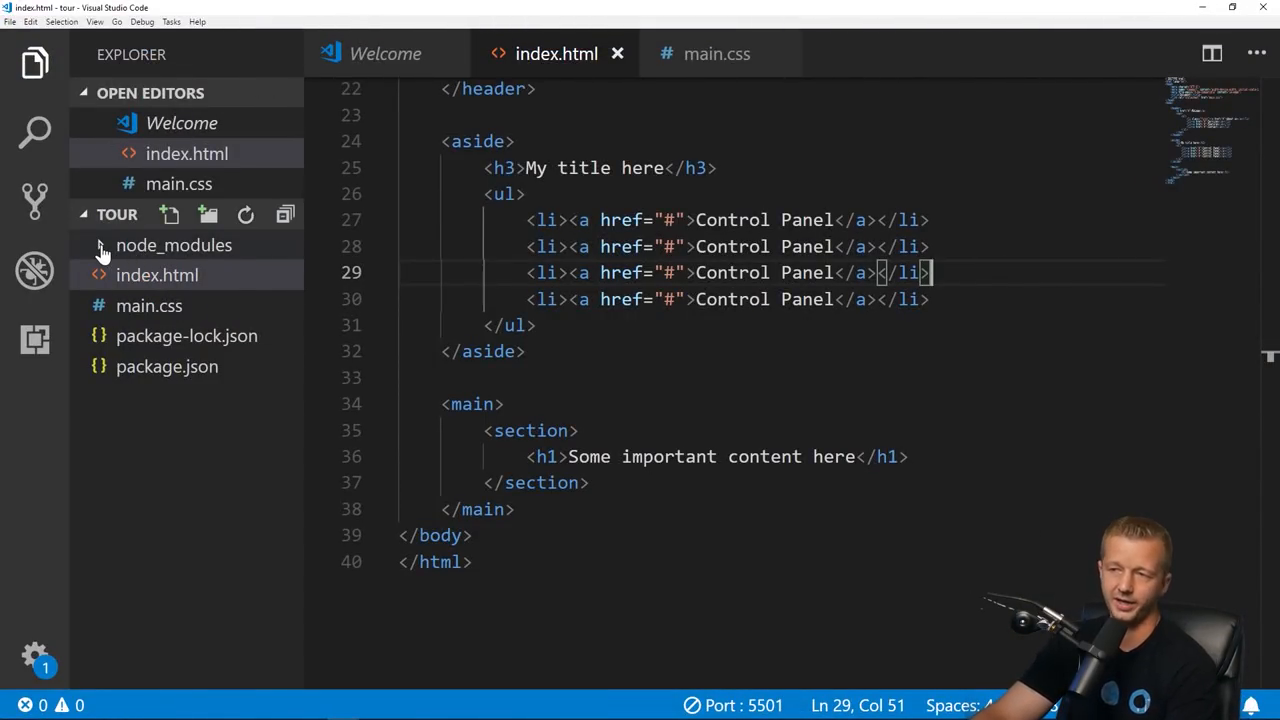
# Step: Expand node_modules to show the installed popper.js and shepherd.js packages
pyautogui.click(174, 244)
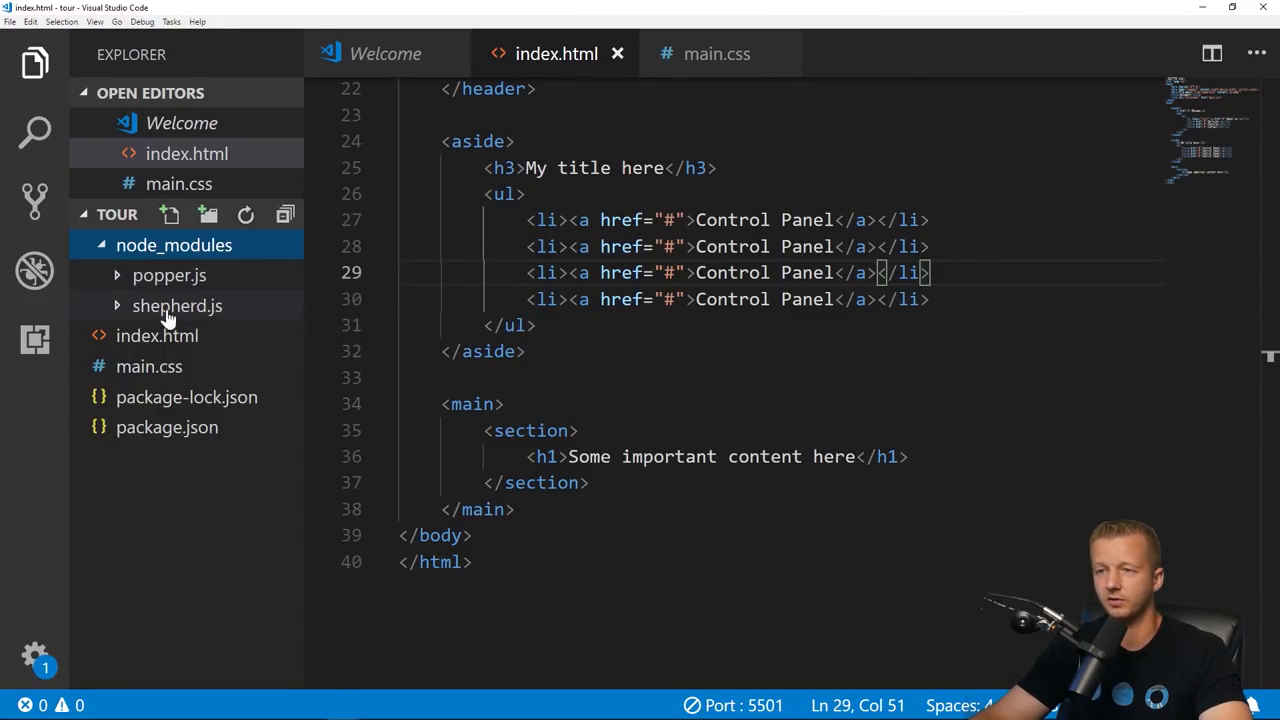
pyautogui.moveTo(176, 304)
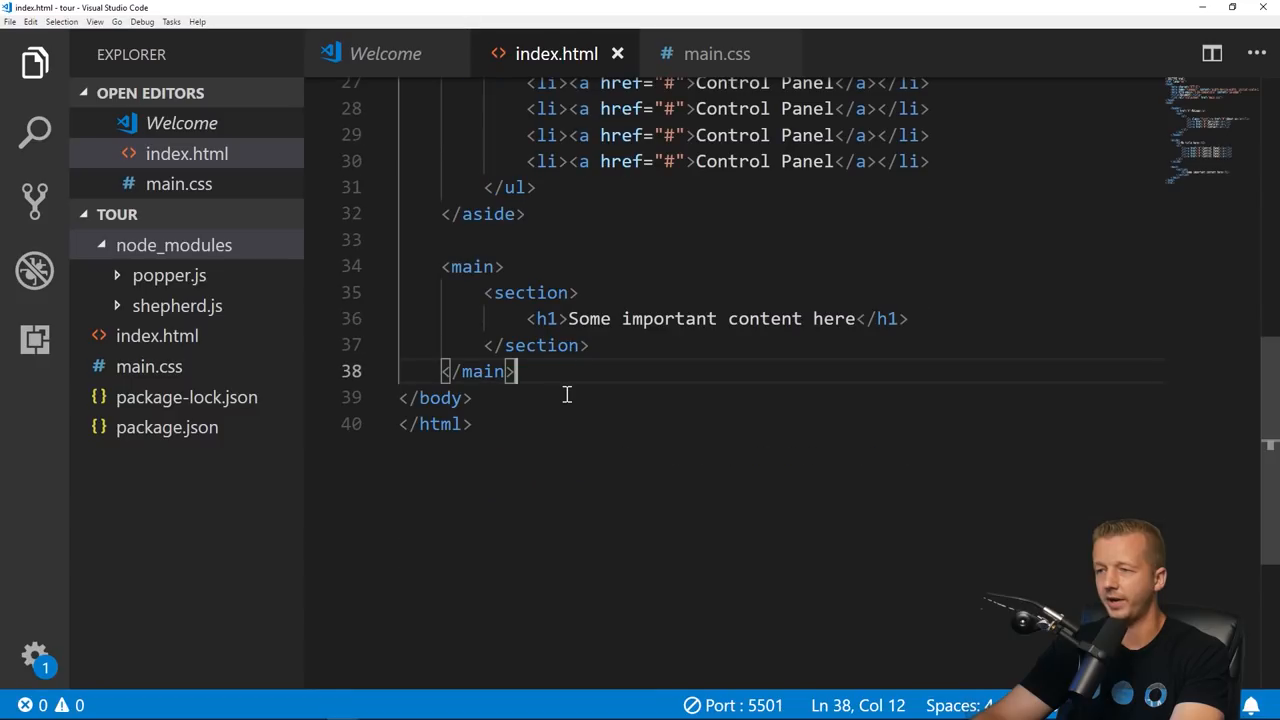
# Step: Add script tags for popper.min.js and shepherd.min.js plus an inline script block after main
pyautogui.press('enter')
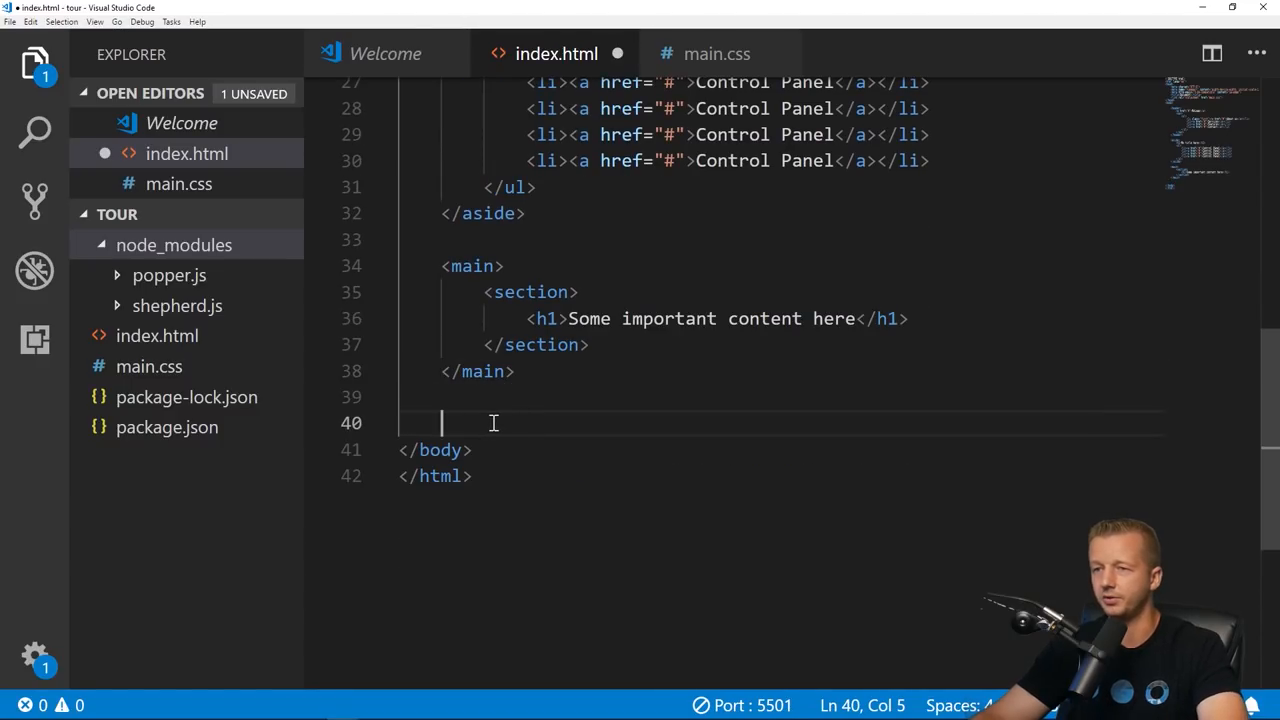
pyautogui.moveTo(440, 424); pyautogui.dragTo(398, 424)
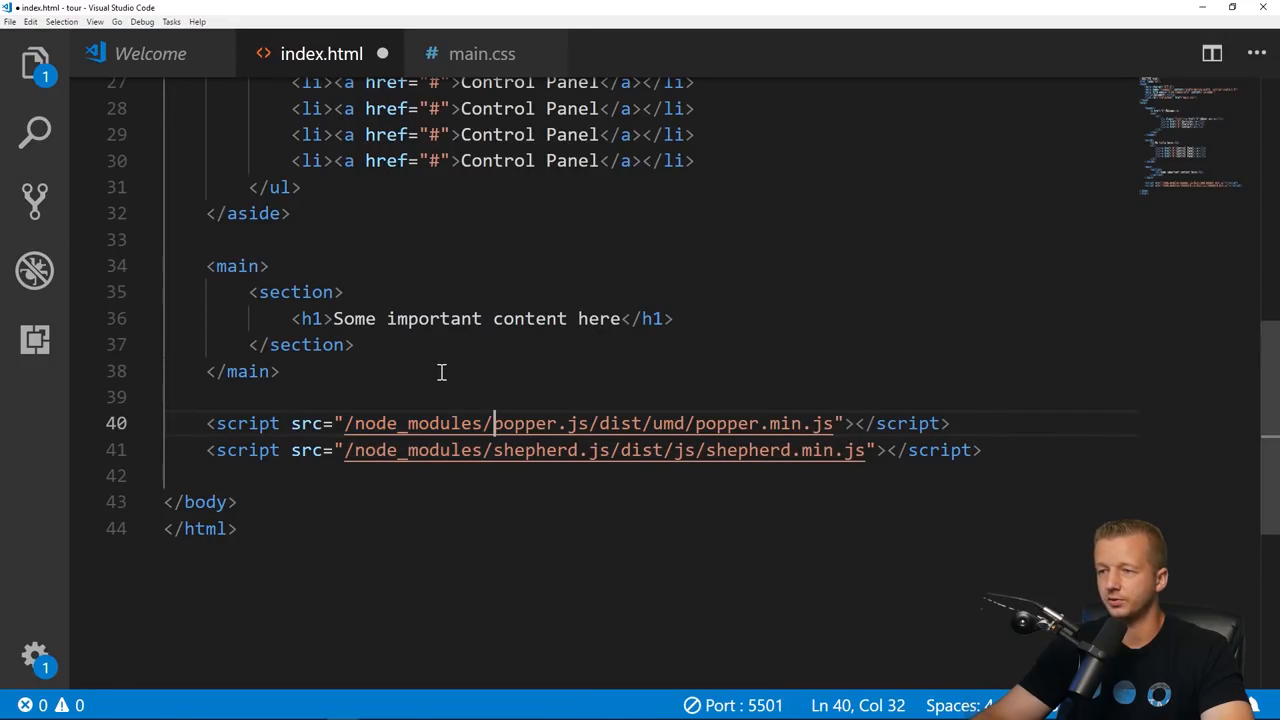
pyautogui.moveTo(494, 424); pyautogui.dragTo(696, 424)
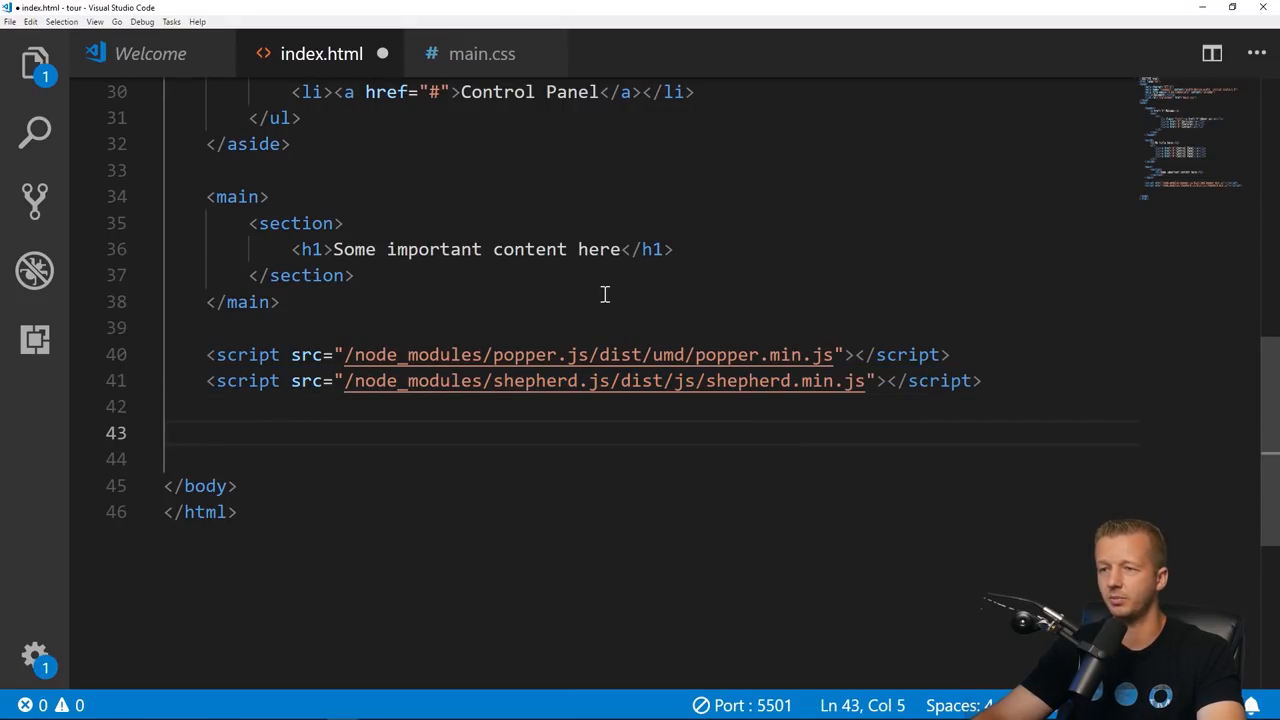
pyautogui.write('<script>')
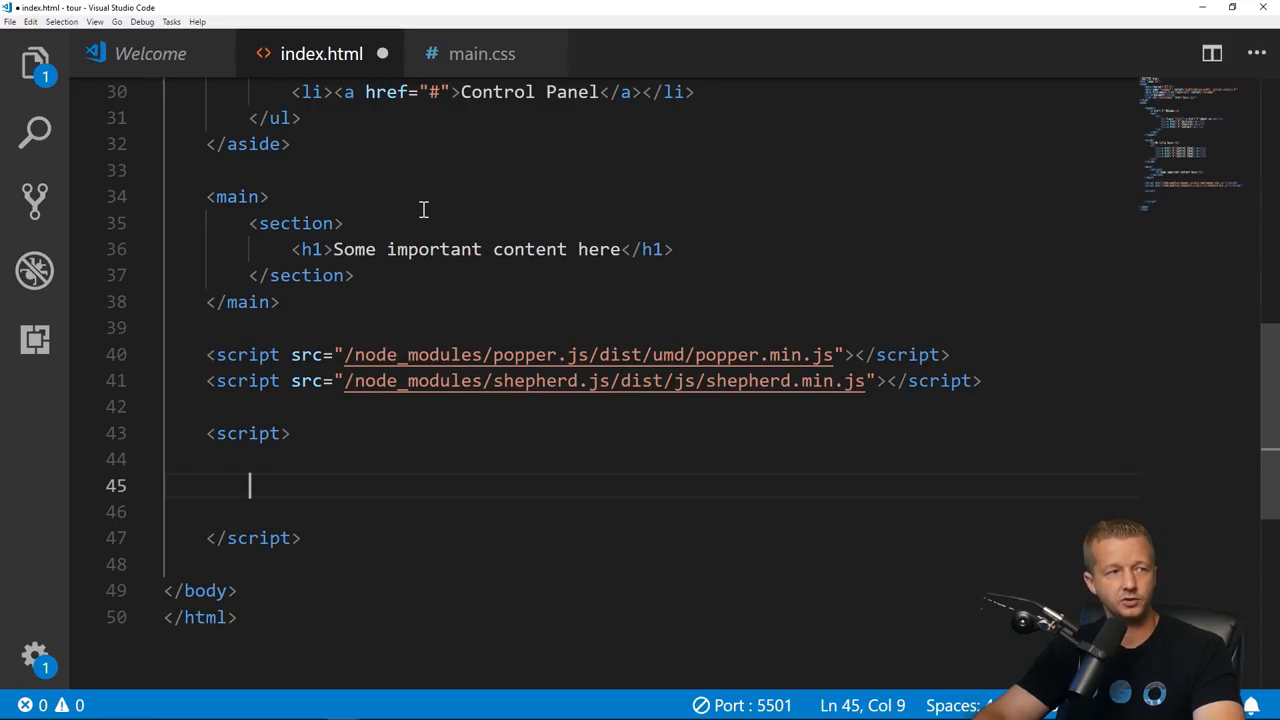
# Step: Write const tour = new Shepherd.Tour with defaults classes 'shepherd-theme-arrows'
pyautogui.write('const tour =')
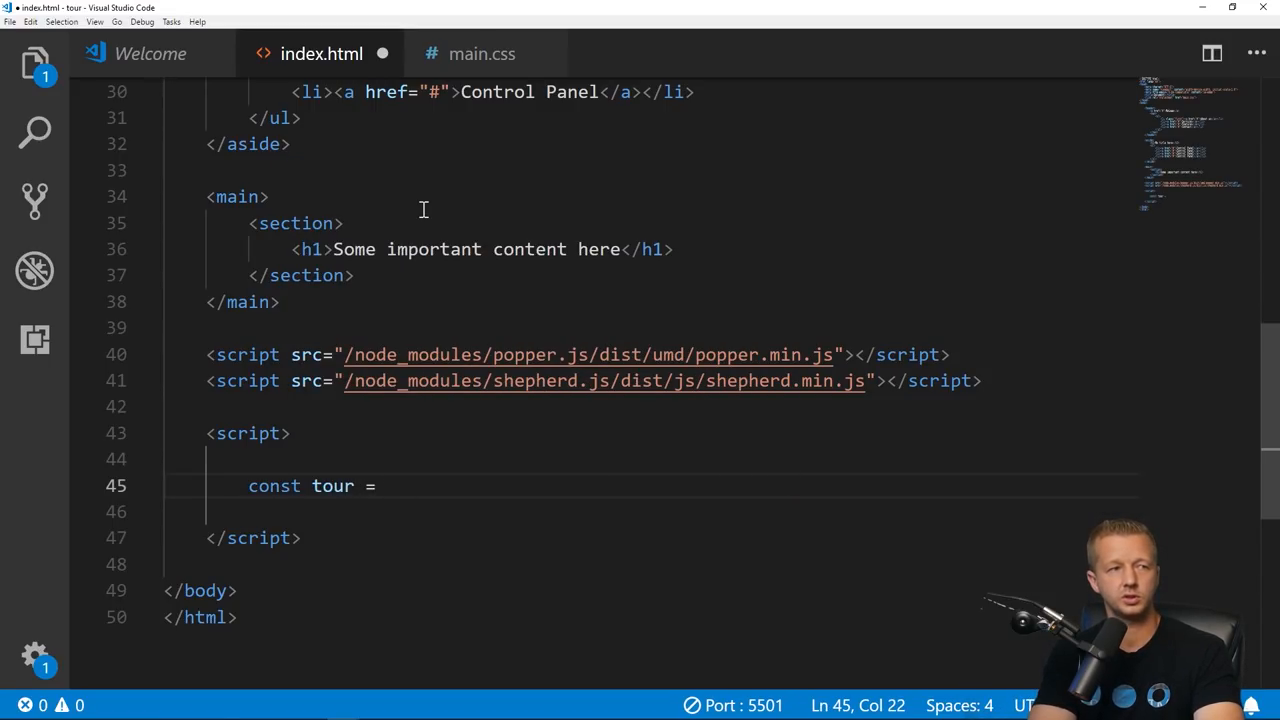
pyautogui.write('new Sheph')
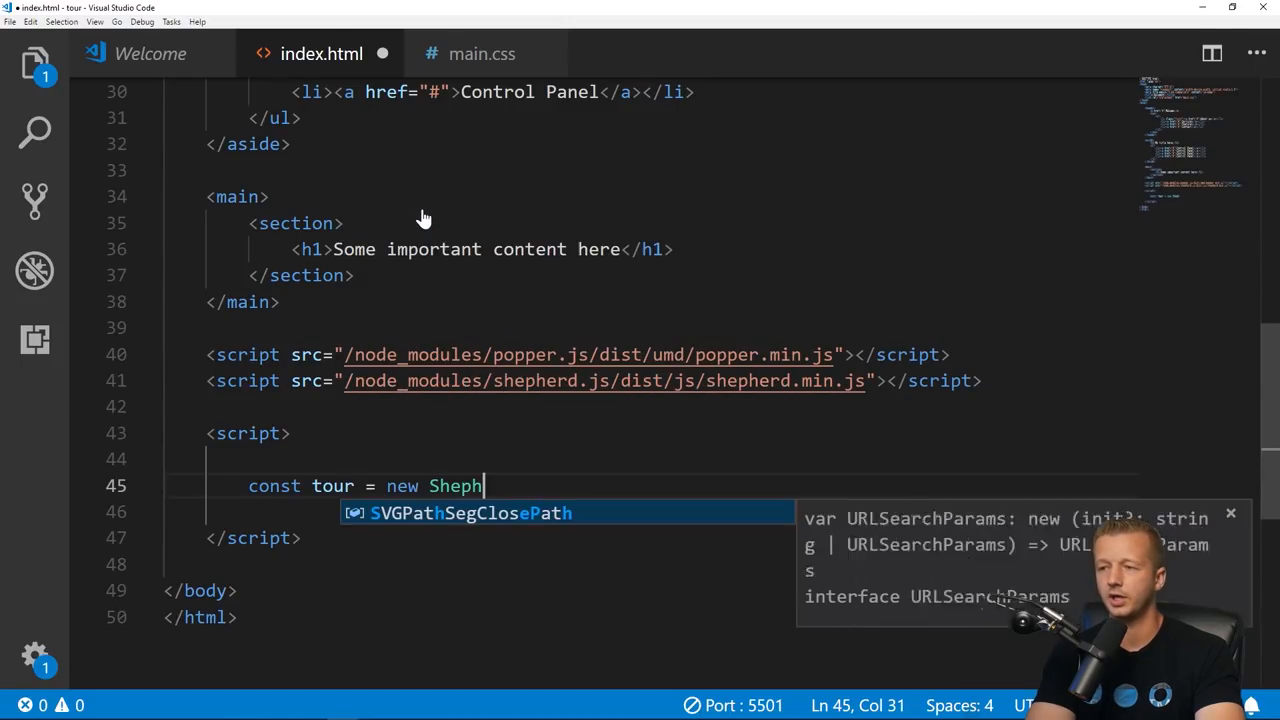
pyautogui.write('erd.')
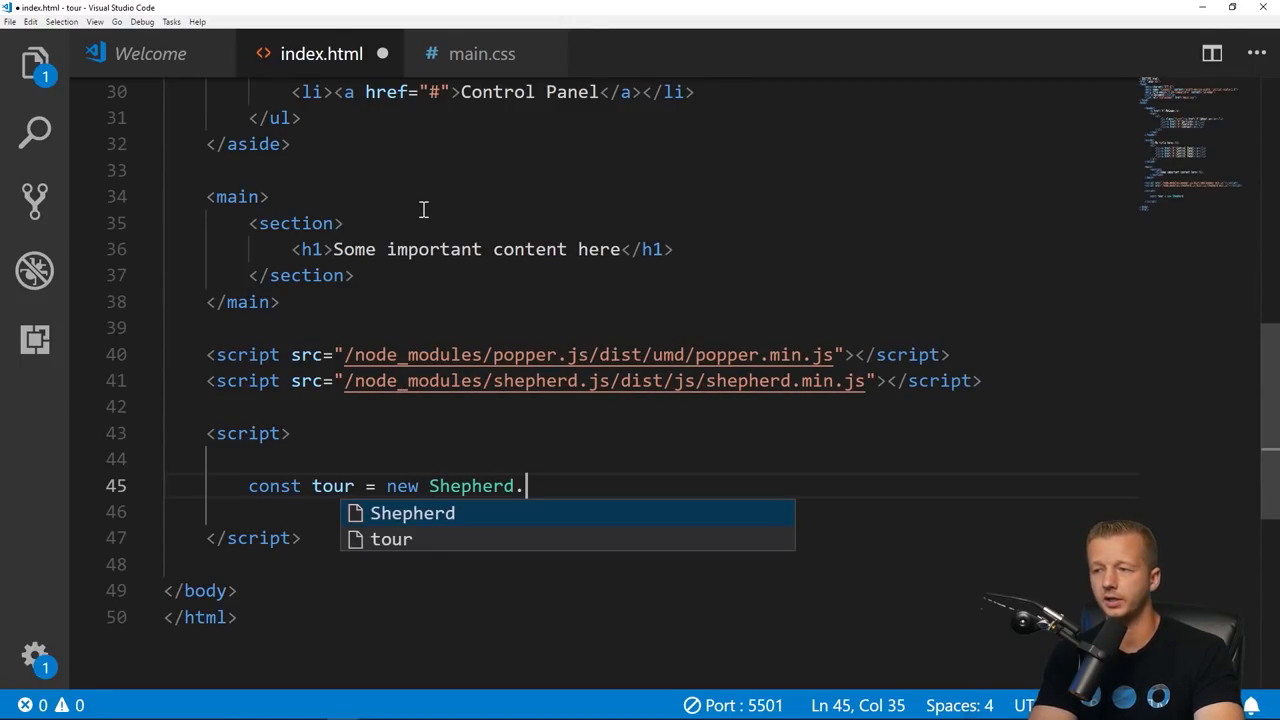
pyautogui.write('Tour()')
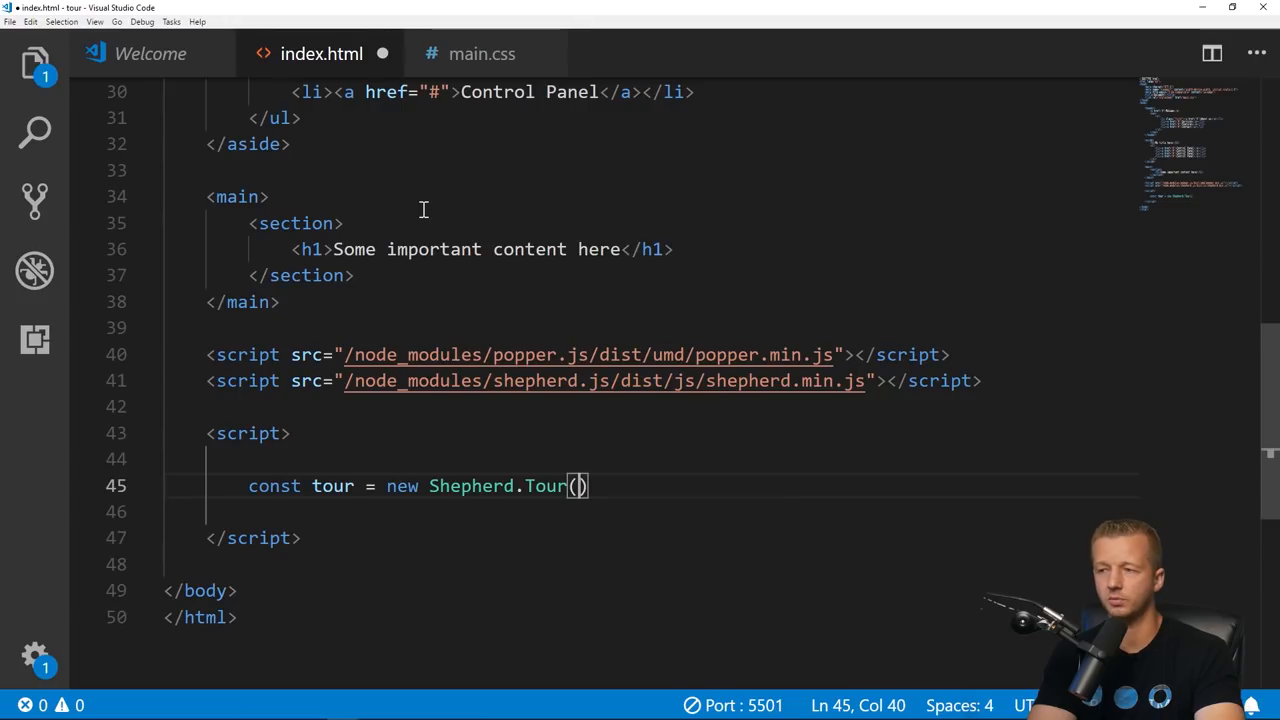
pyautogui.write('defaults:')
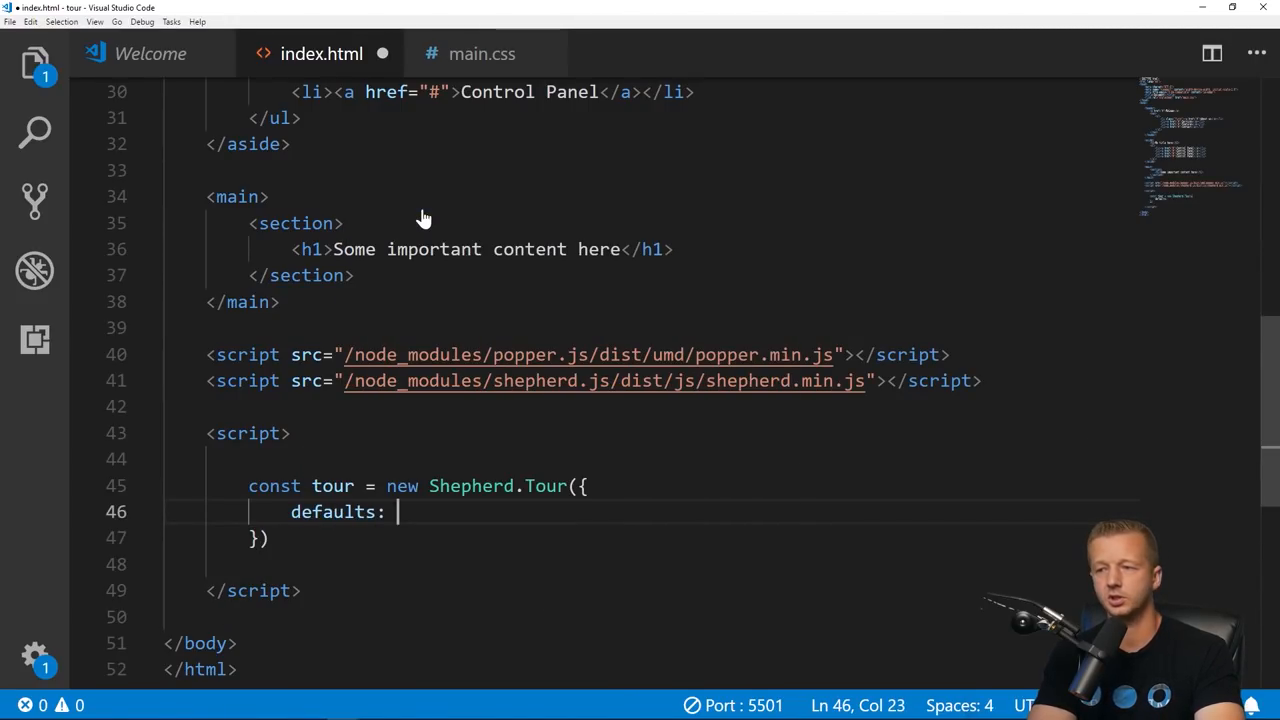
pyautogui.write('{')
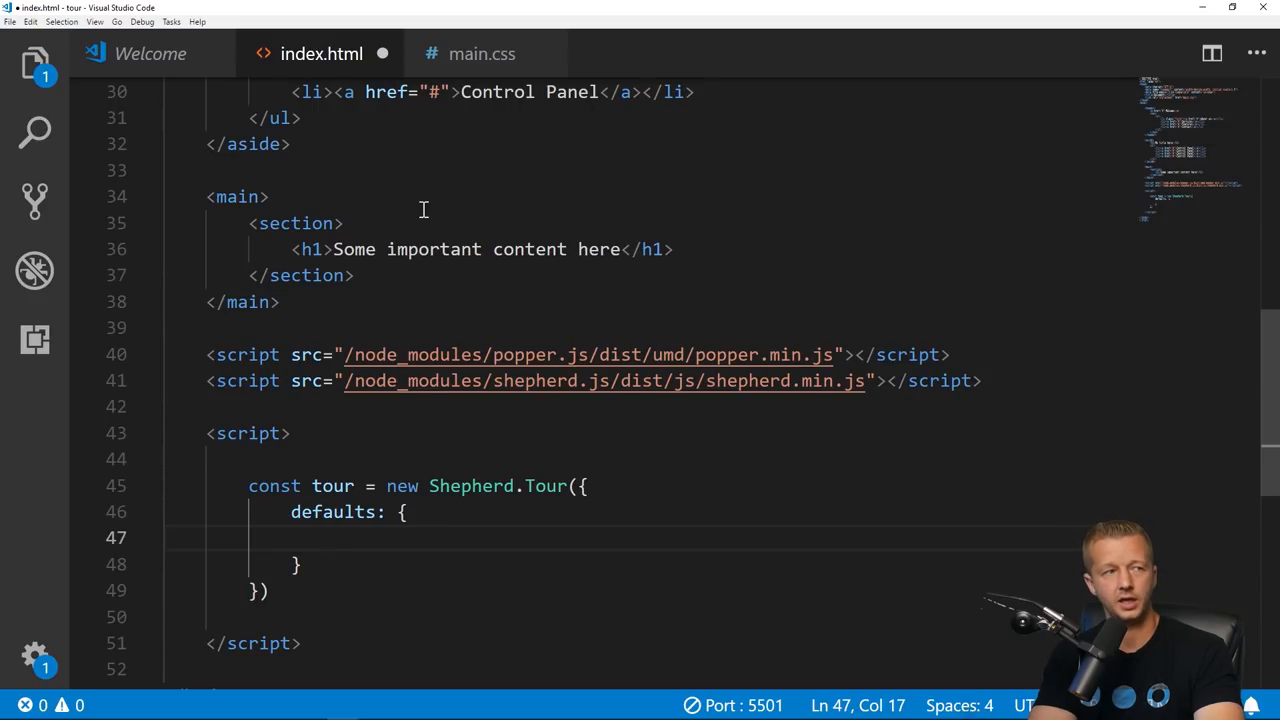
pyautogui.write('classes')
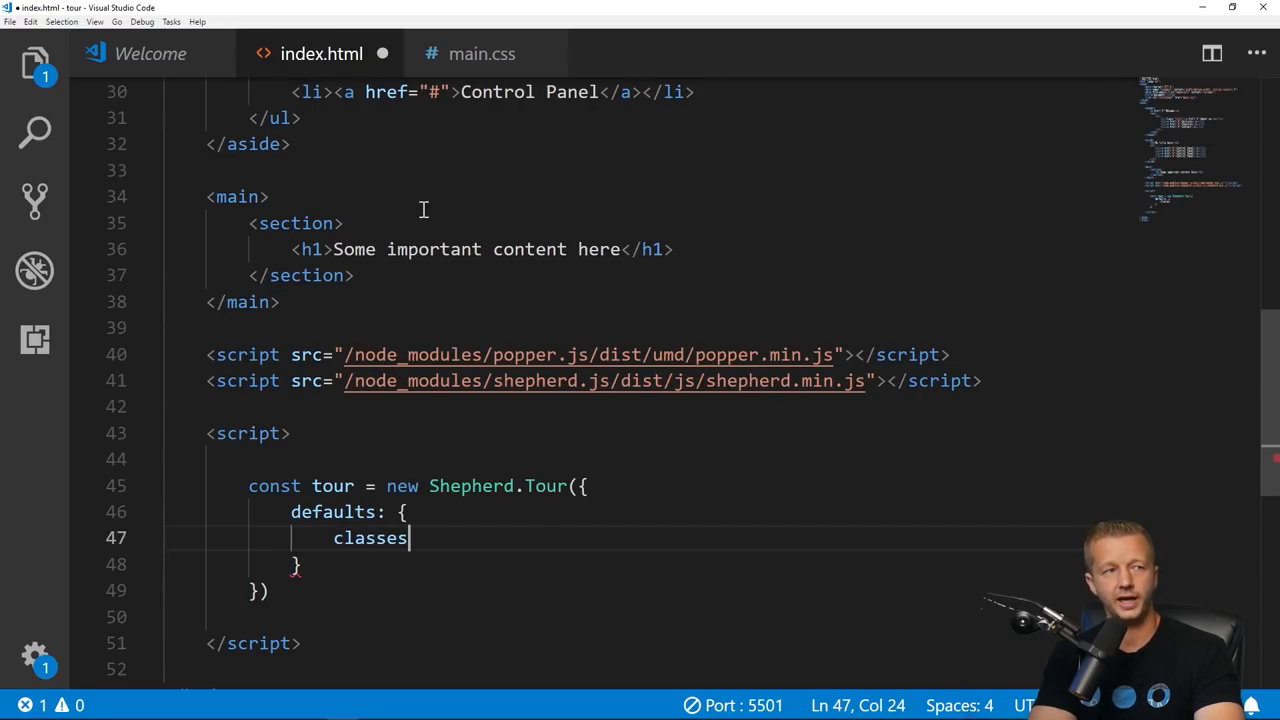
pyautogui.write(": ''")
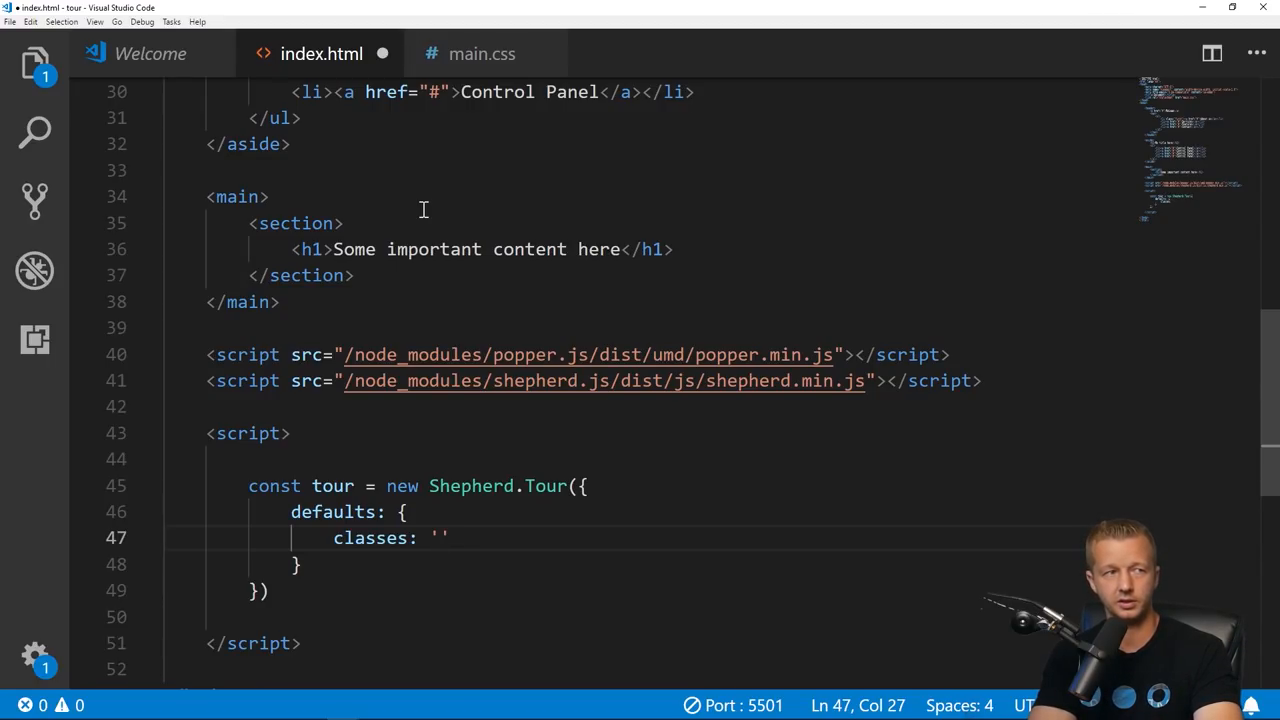
pyautogui.write('shepherd')
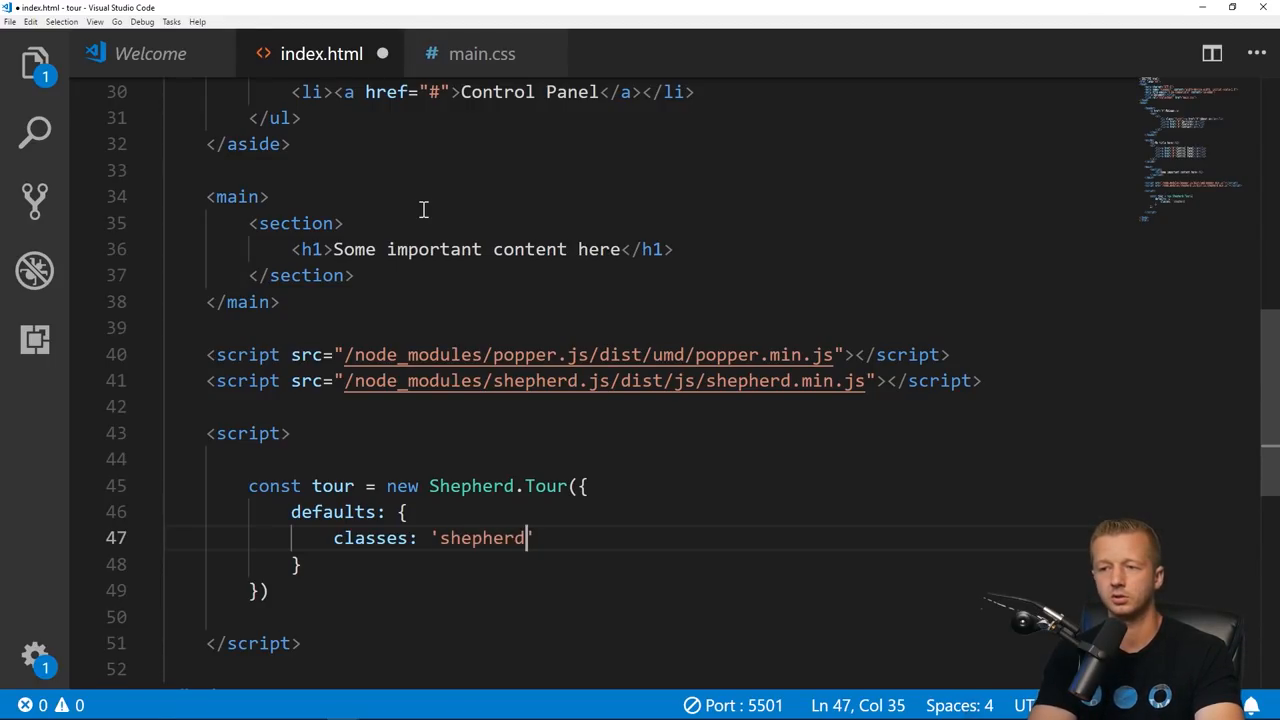
pyautogui.write('-thtm')
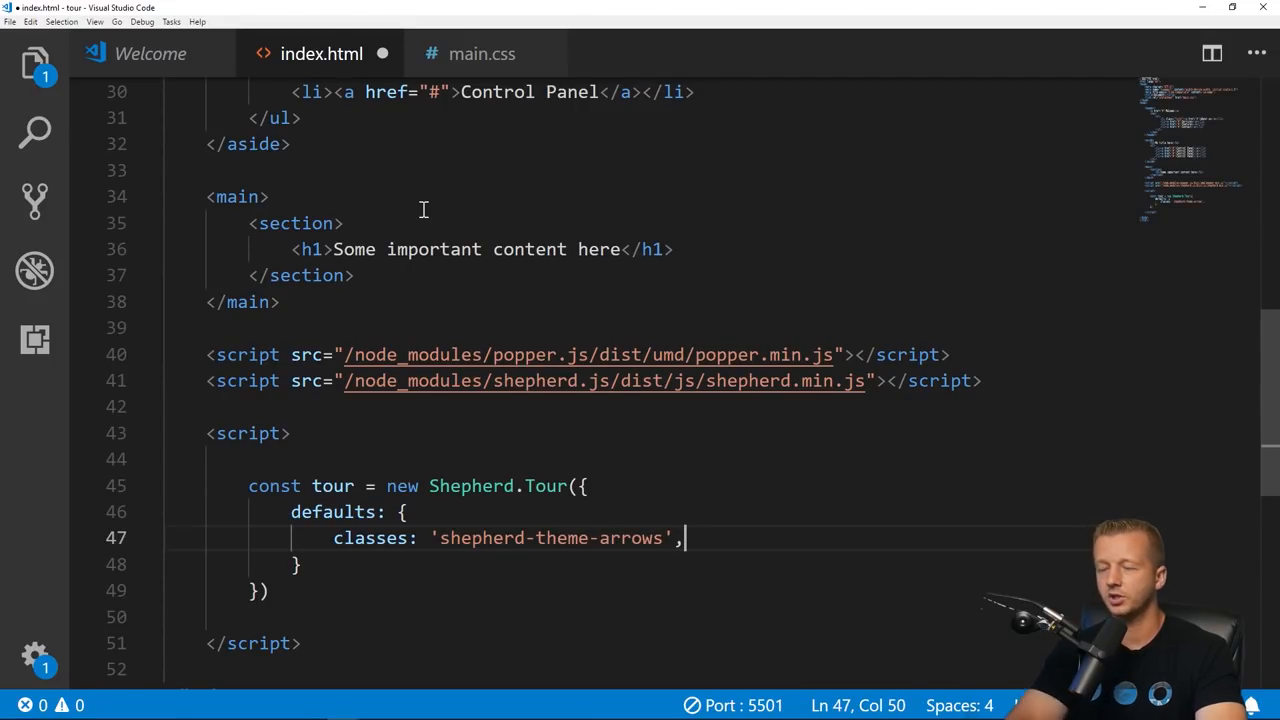
pyautogui.click(428, 486)
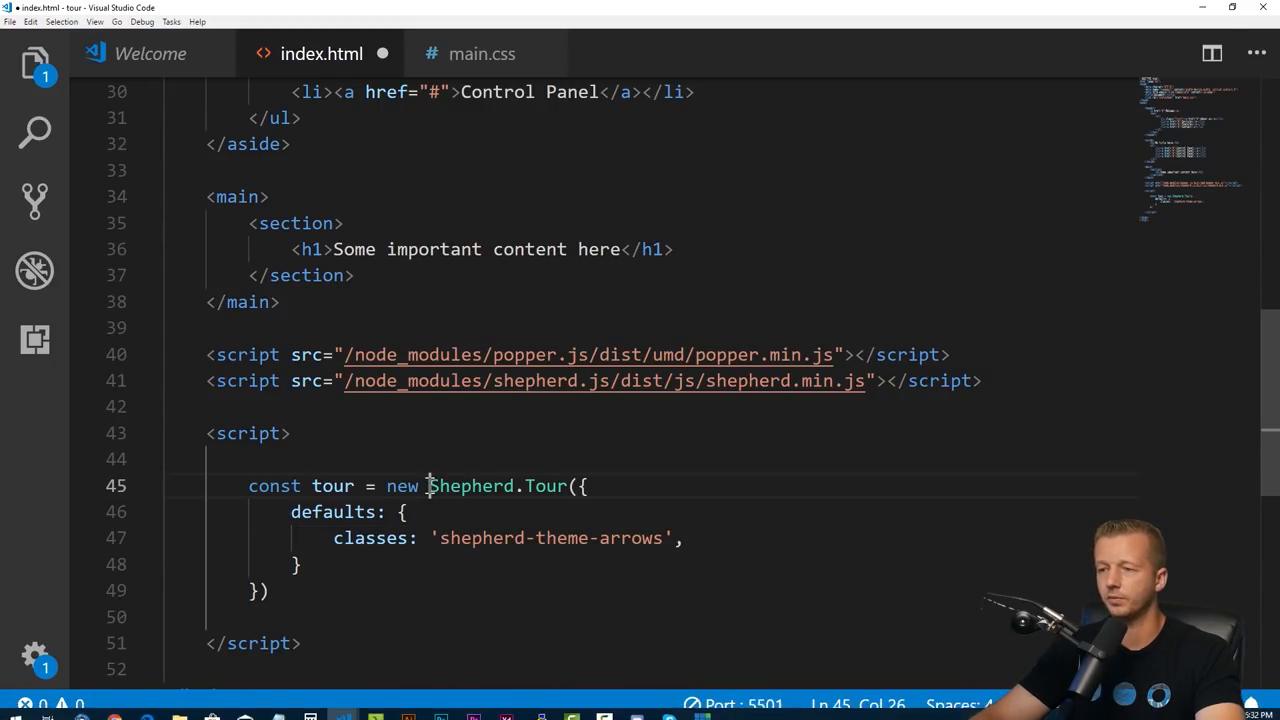
# Step: Scroll the Shepherd docs to Tour Instances and Tour Methods, selecting the constructor example
pyautogui.click(114, 708)
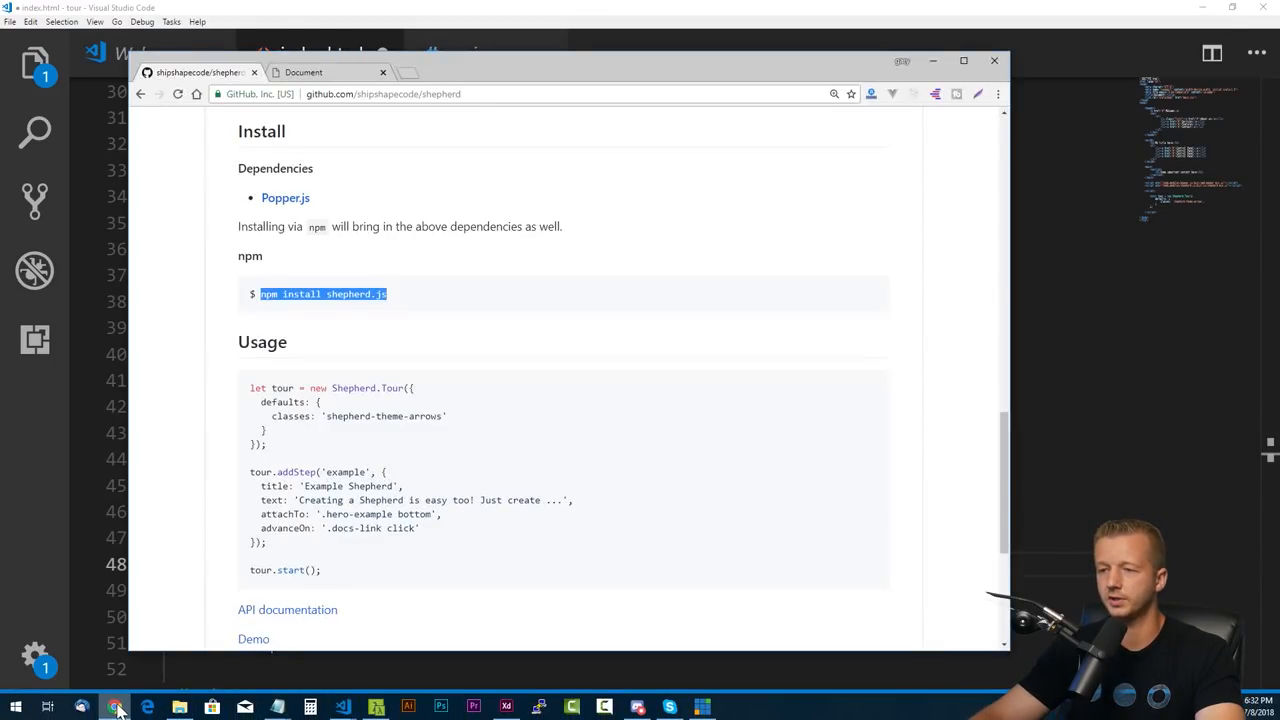
pyautogui.scroll(-3)
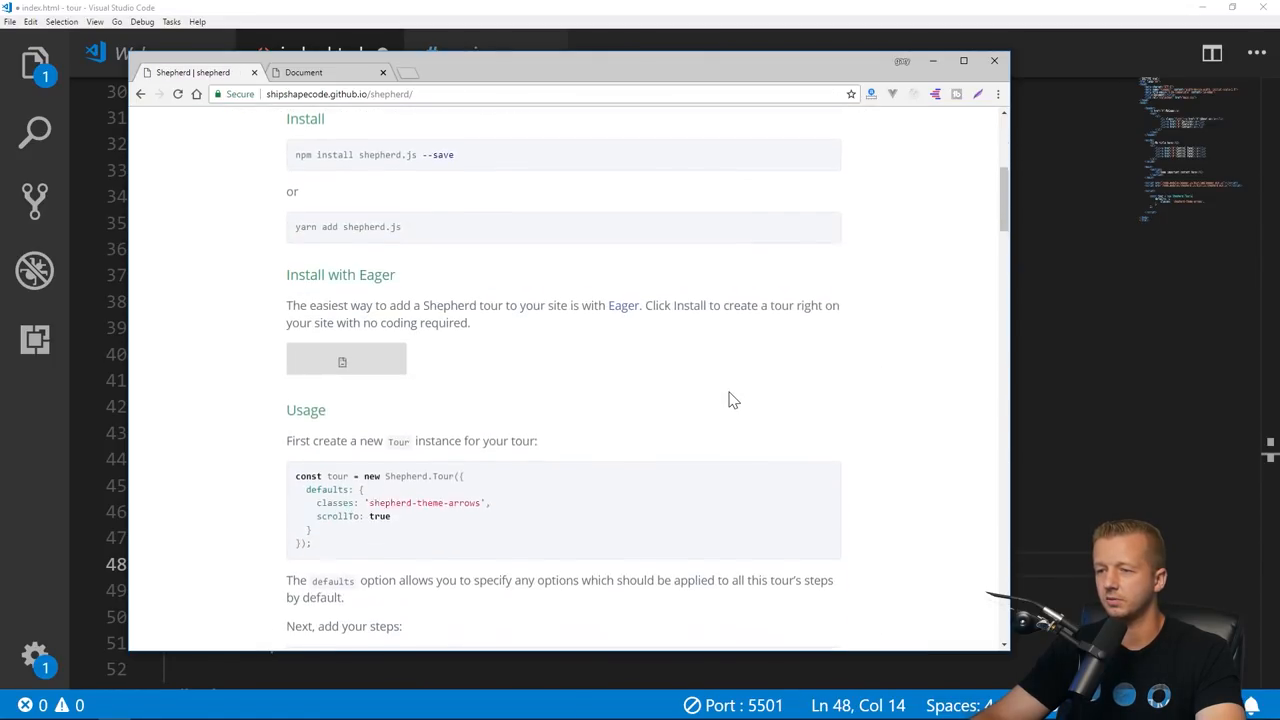
pyautogui.scroll(-3)
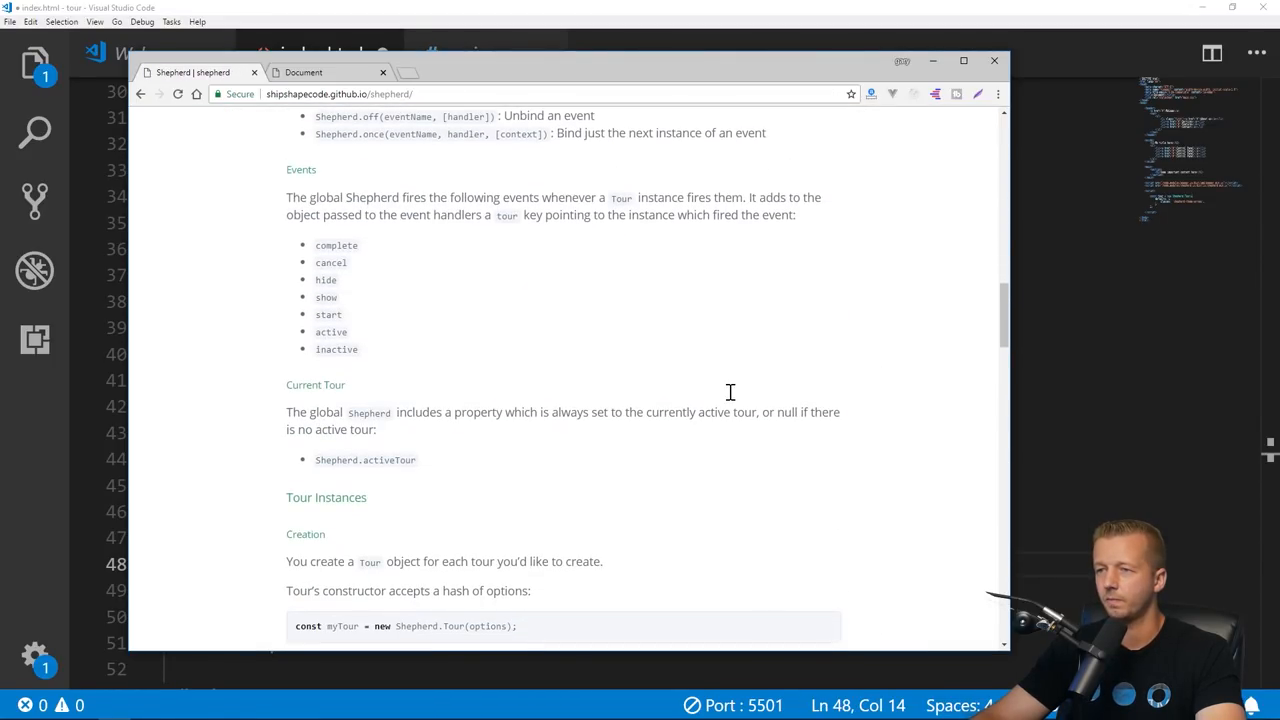
pyautogui.scroll(-3)
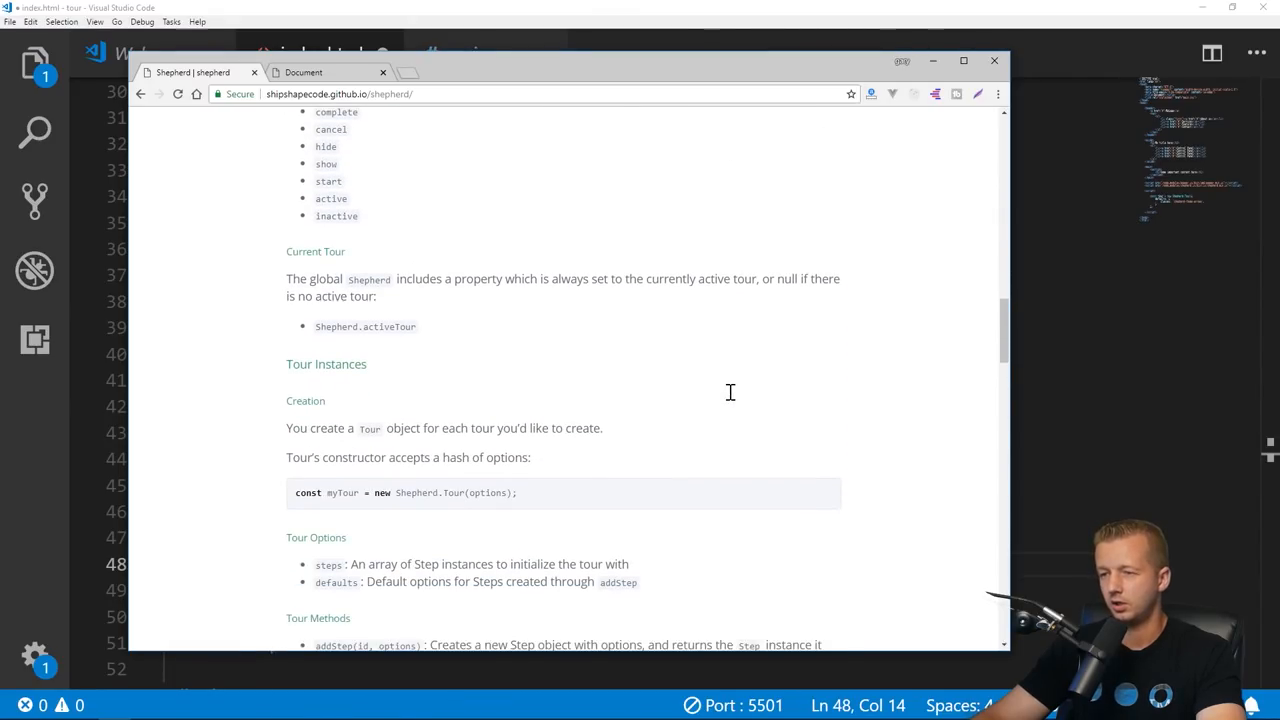
pyautogui.scroll(-3)
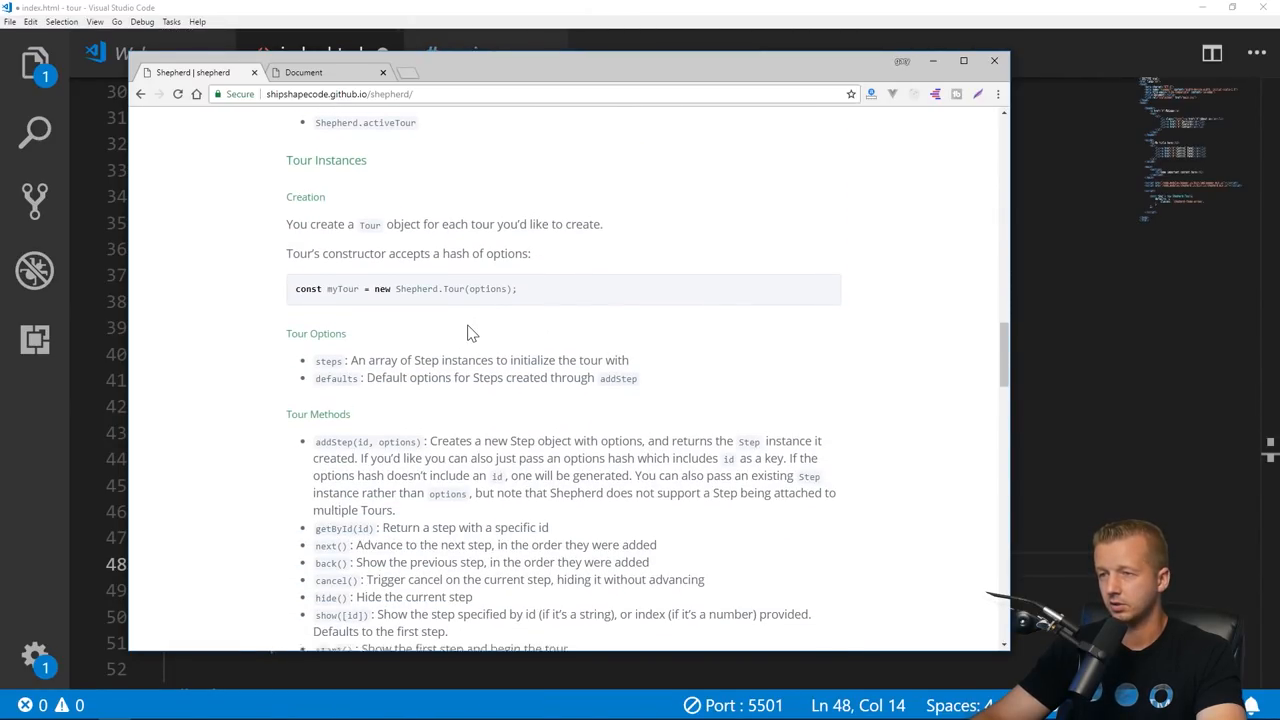
pyautogui.scroll(-3)
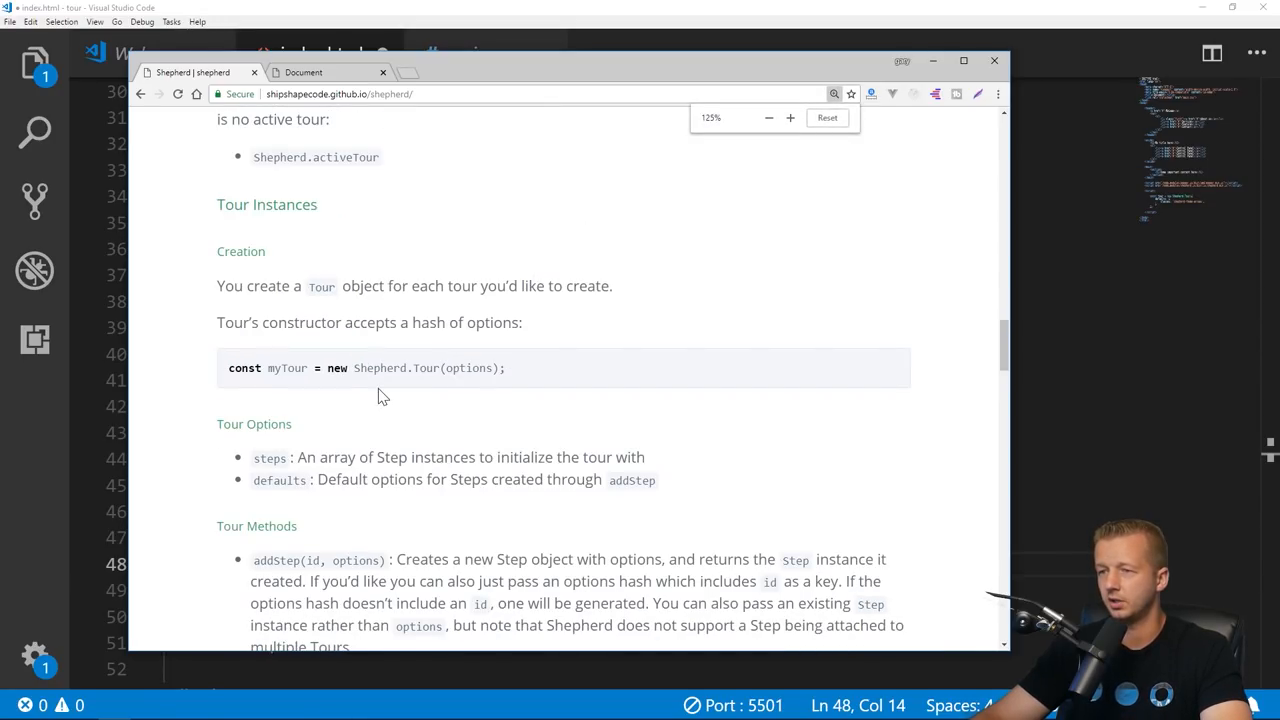
pyautogui.tripleClick(360, 368)
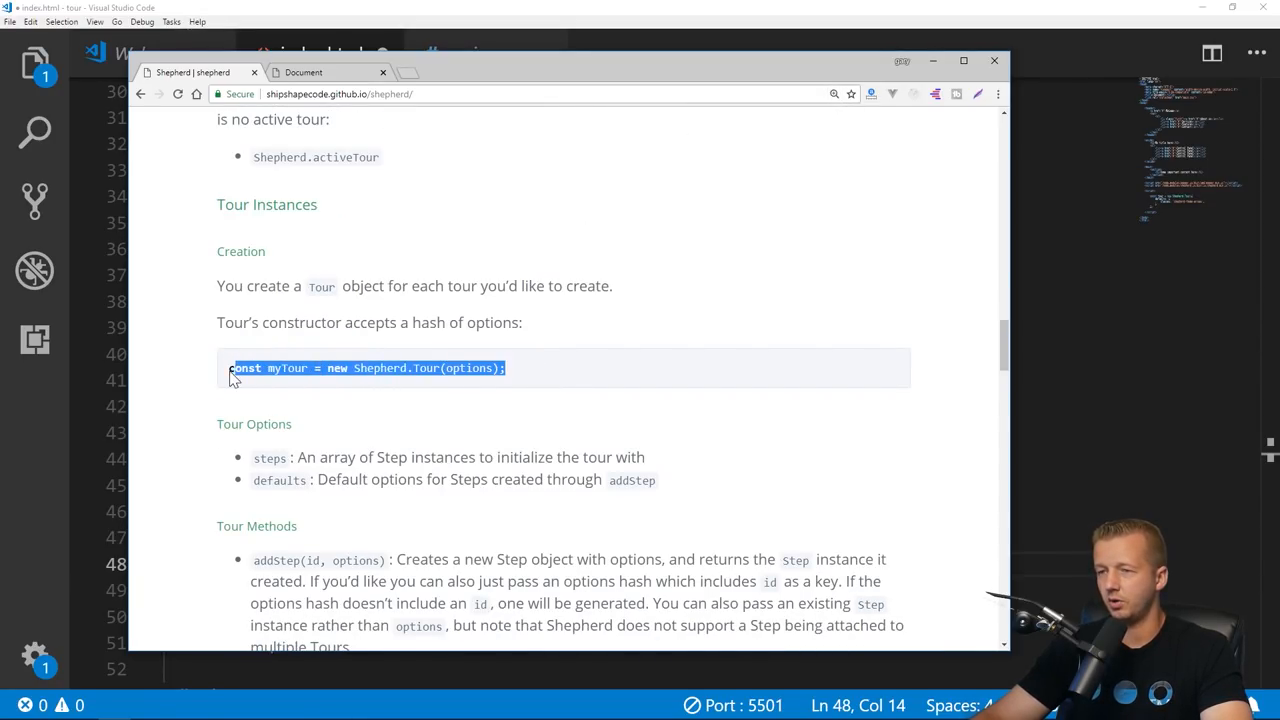
pyautogui.scroll(-3)
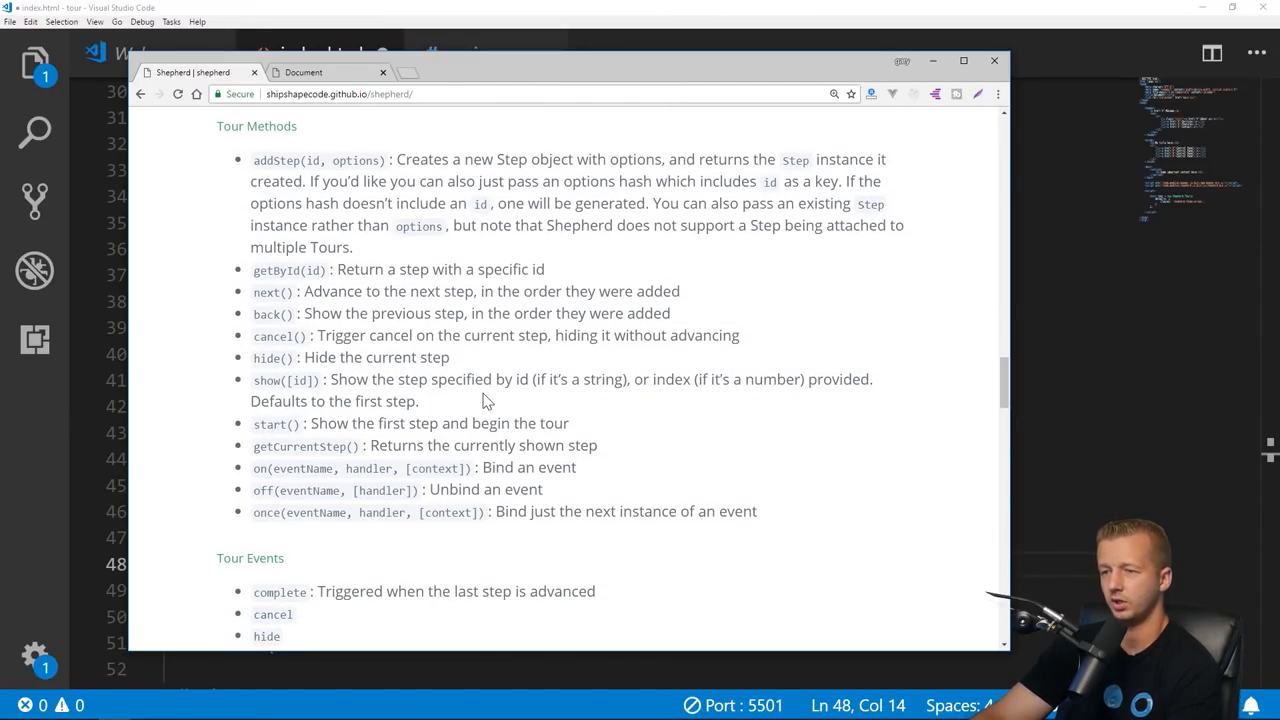
pyautogui.scroll(-3)
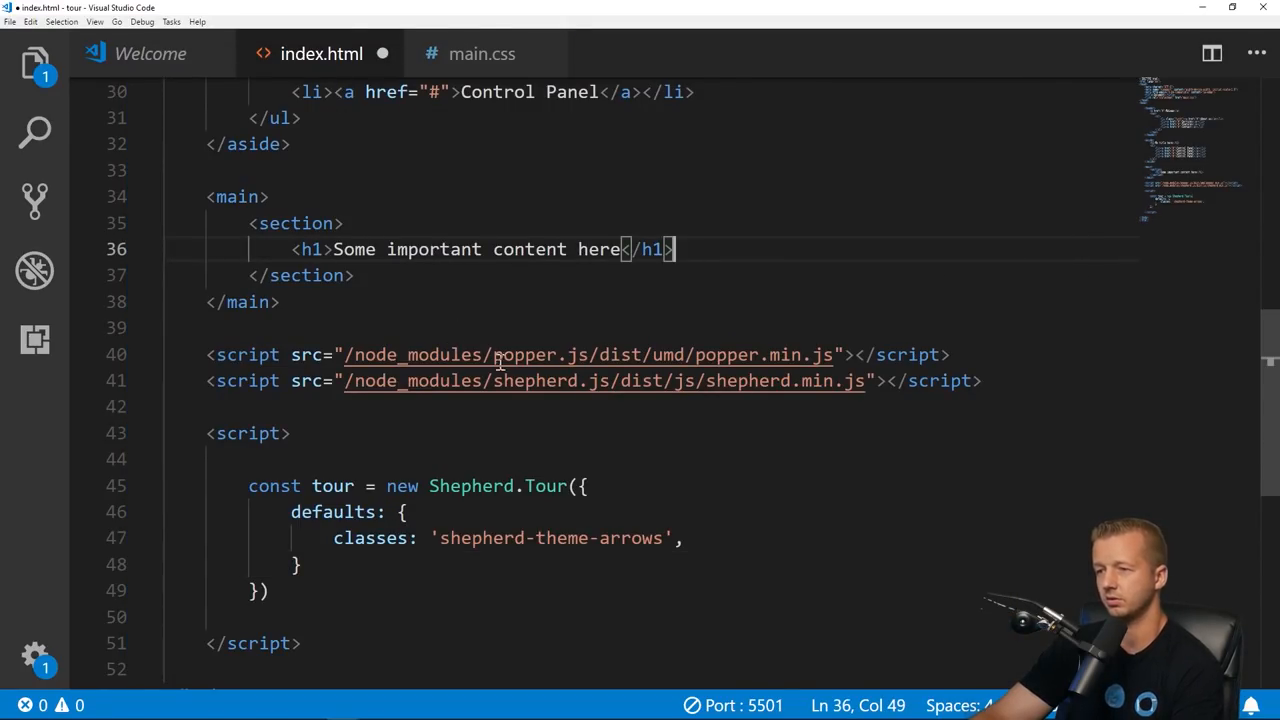
pyautogui.moveTo(716, 536)
pyautogui.write(';')
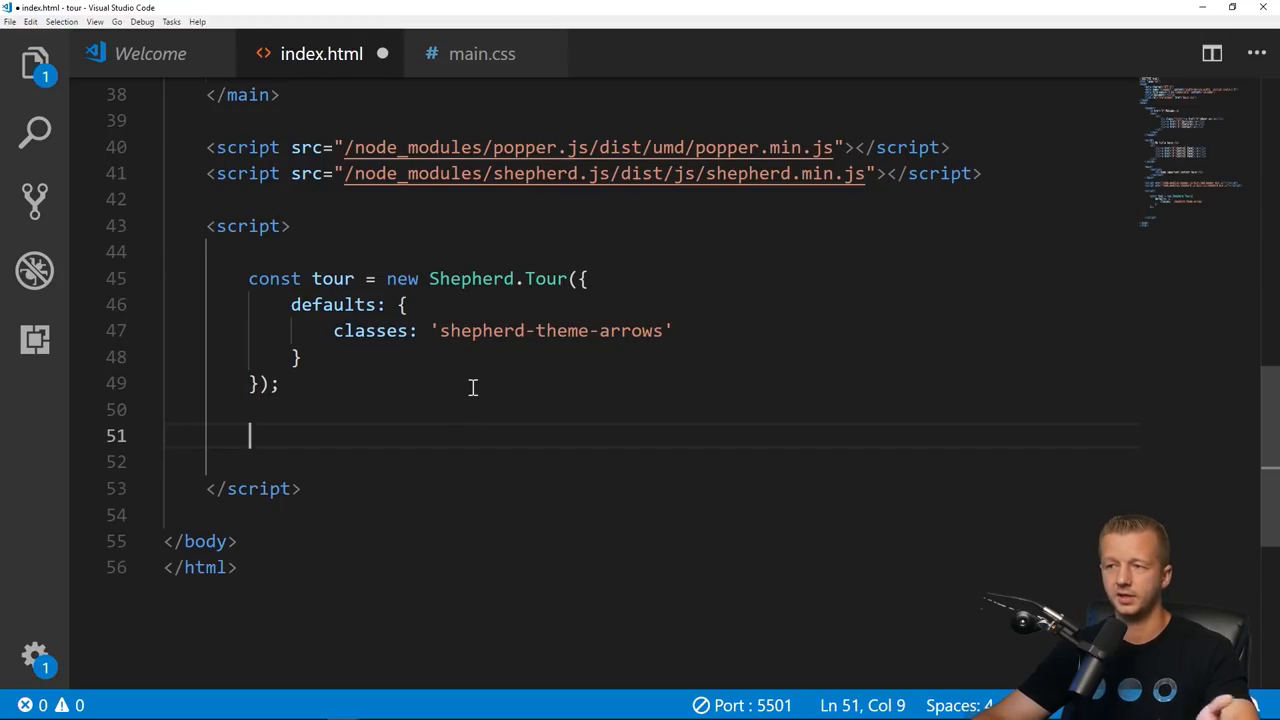
# Step: Add tour.addStep('example-step') with text 'This is where you will learn about us.'
pyautogui.click(378, 278)
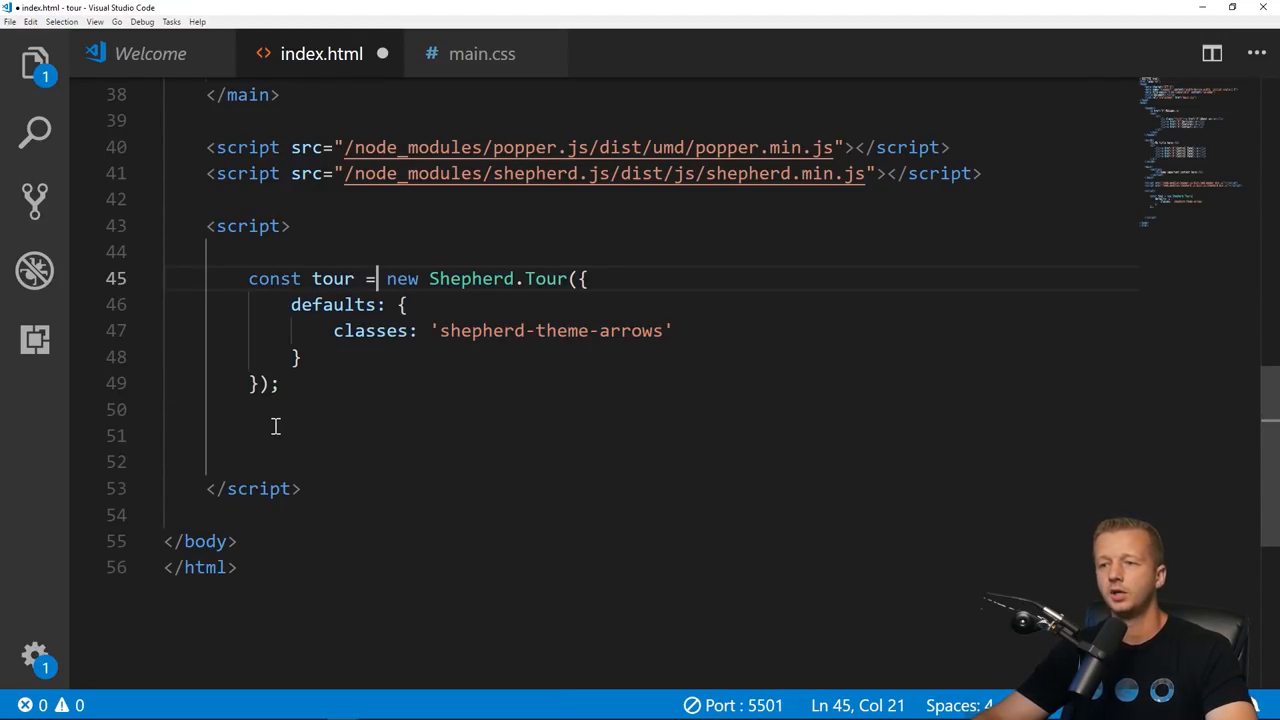
pyautogui.doubleClick(332, 278)
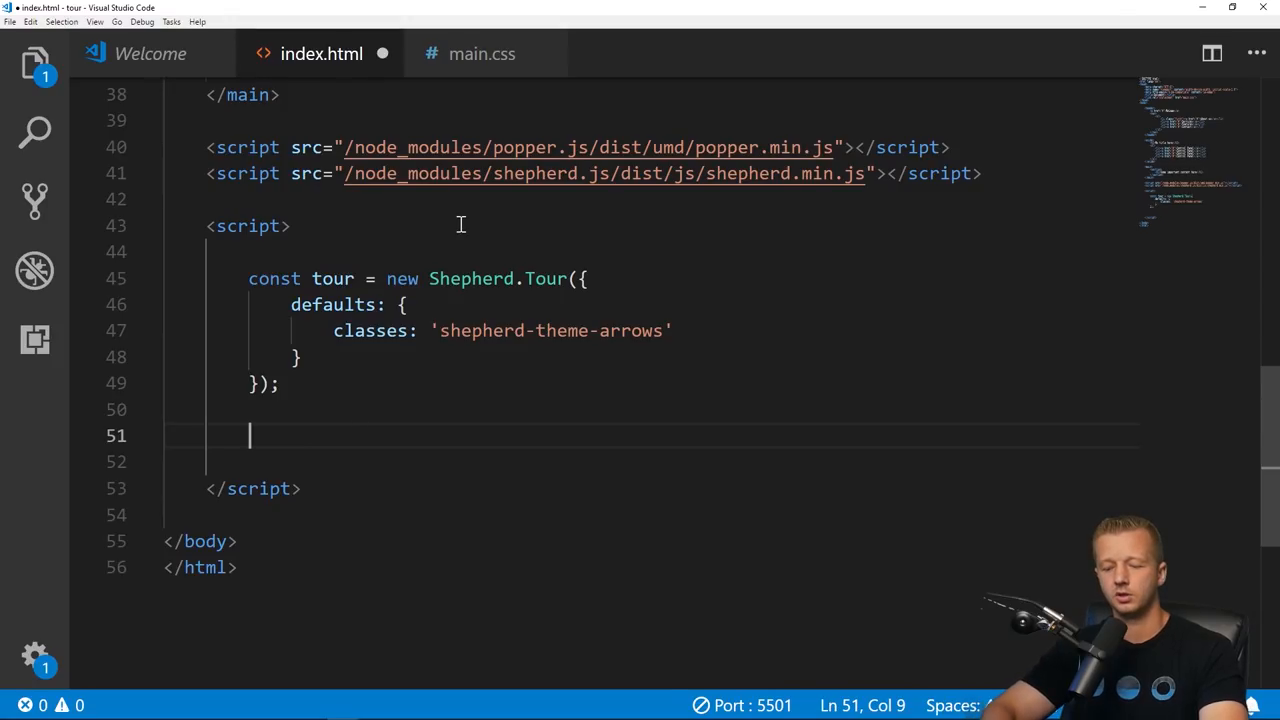
pyautogui.write("tour.addStep('")
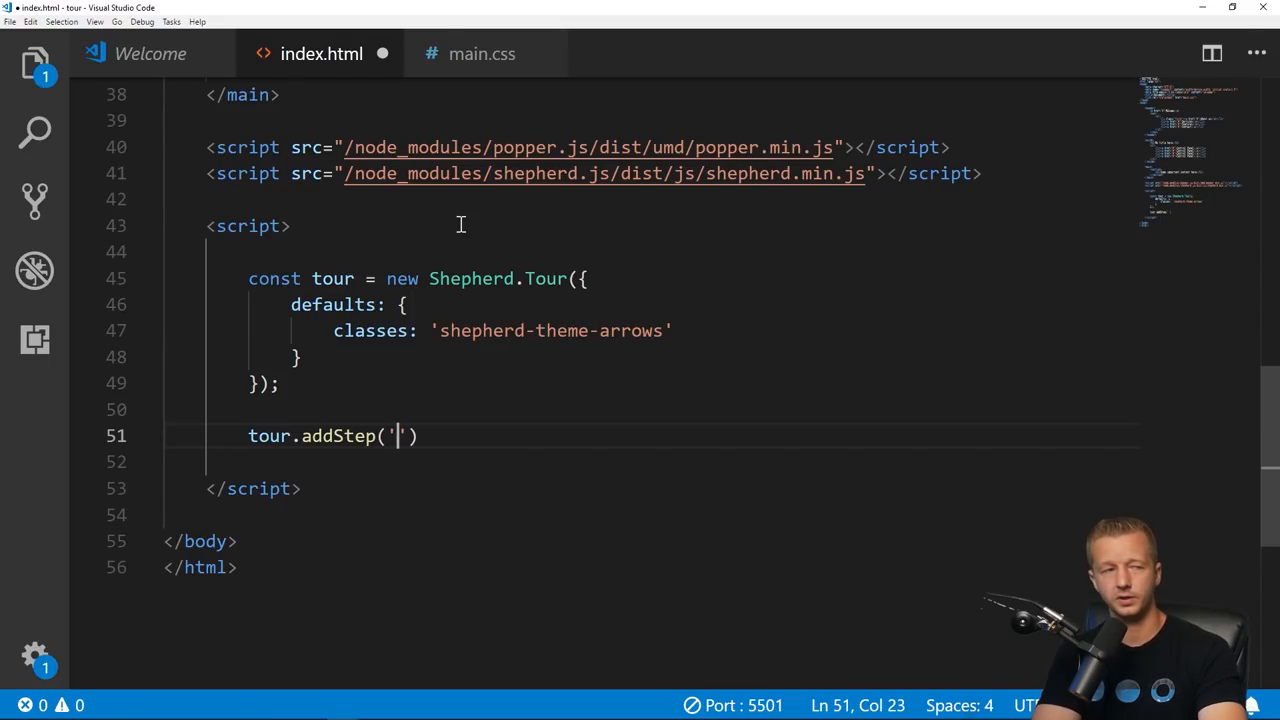
pyautogui.write('example-step')
pyautogui.click(650, 462)
pyautogui.write('text:')
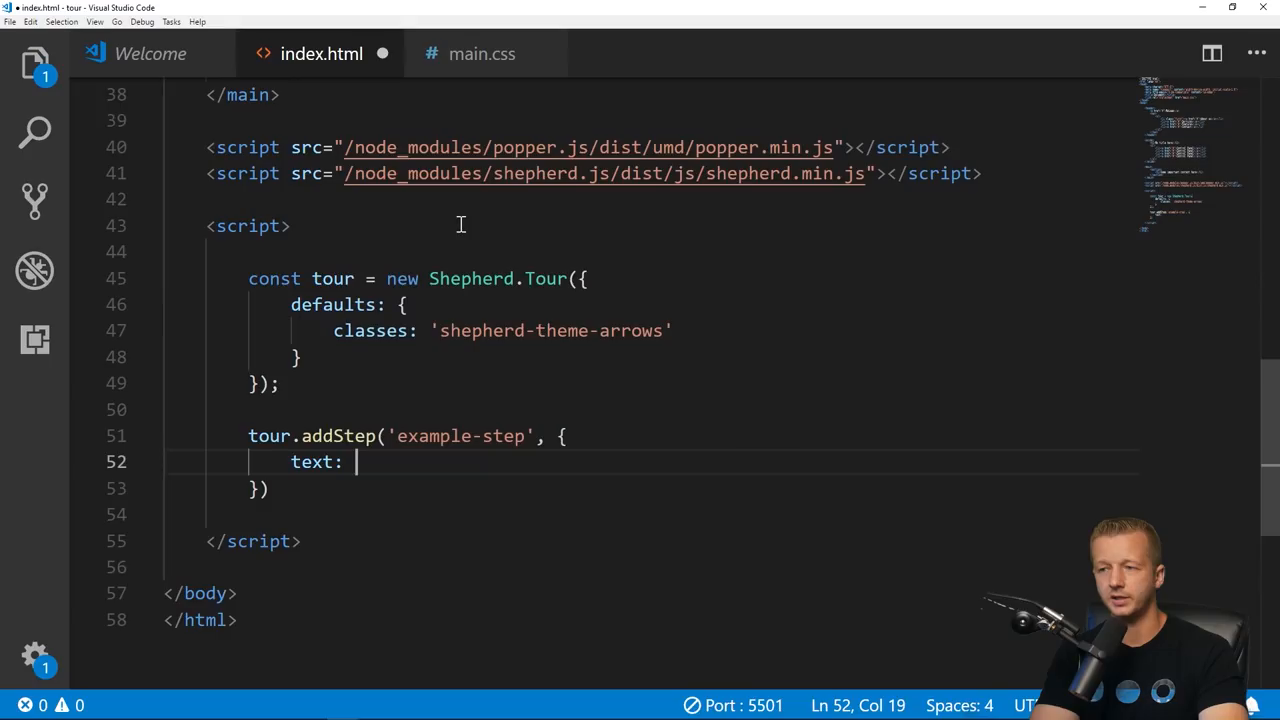
pyautogui.write("''")
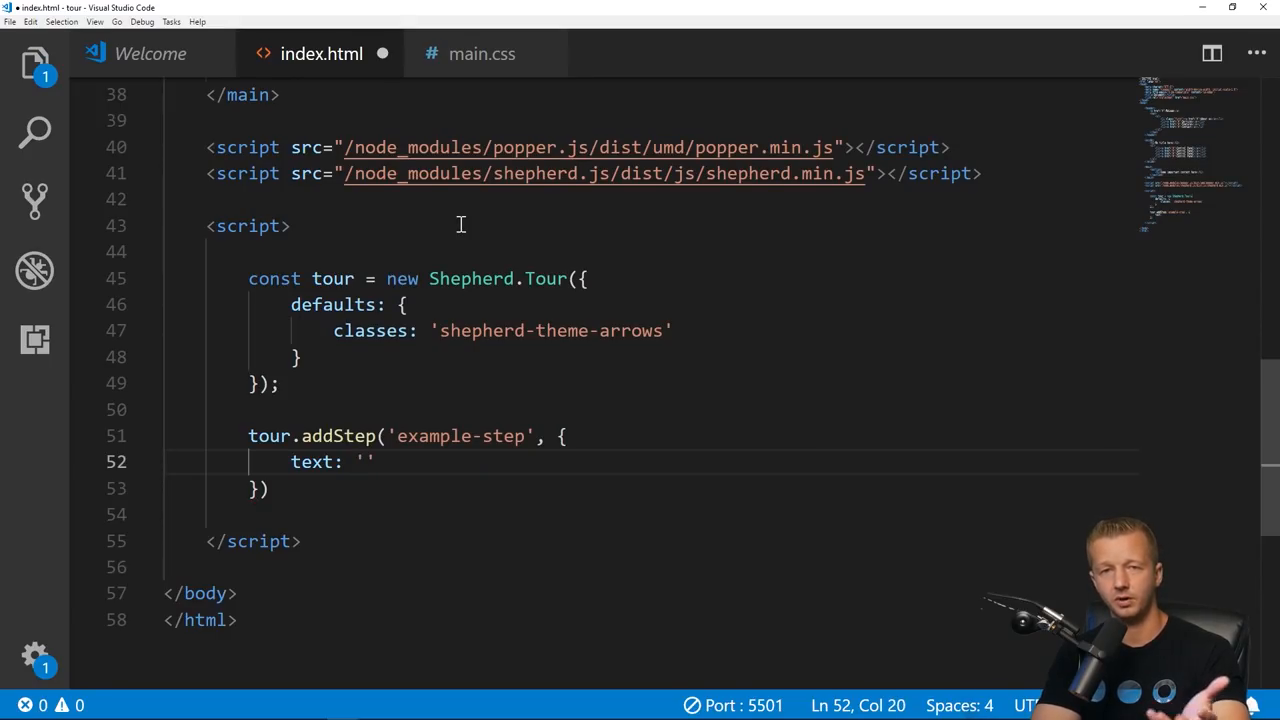
pyautogui.write('This is')
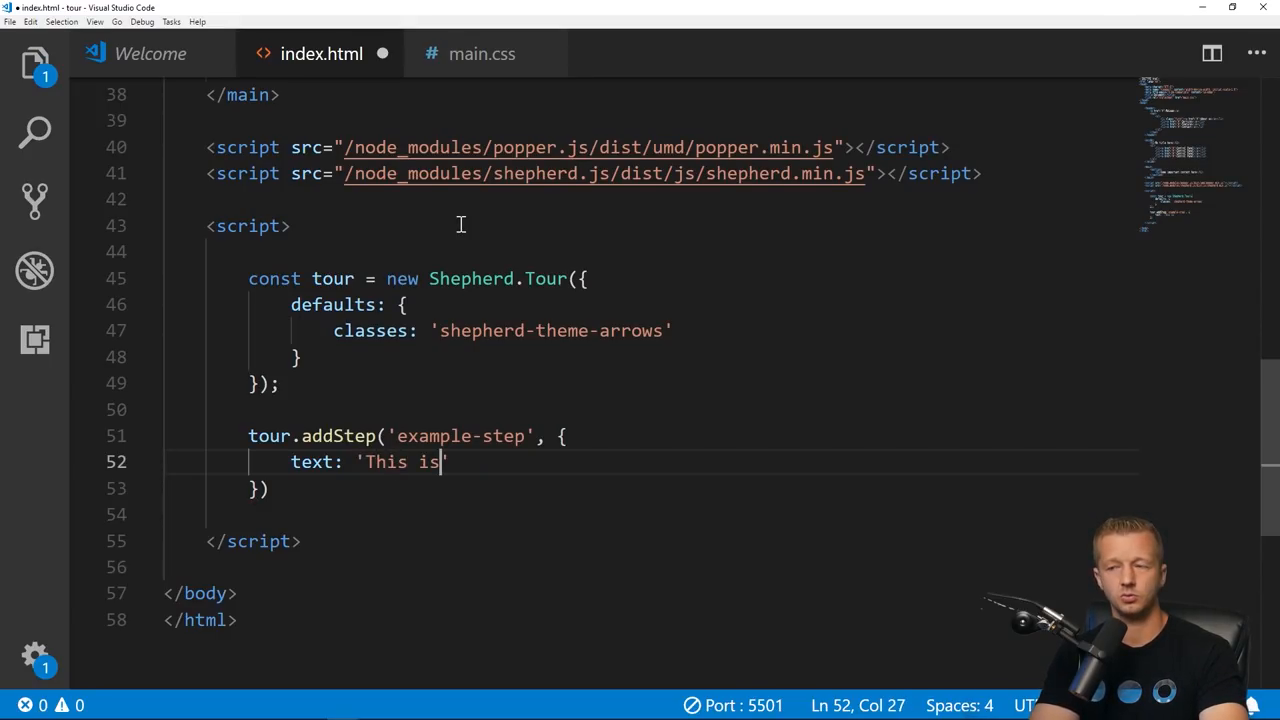
pyautogui.write('where you')
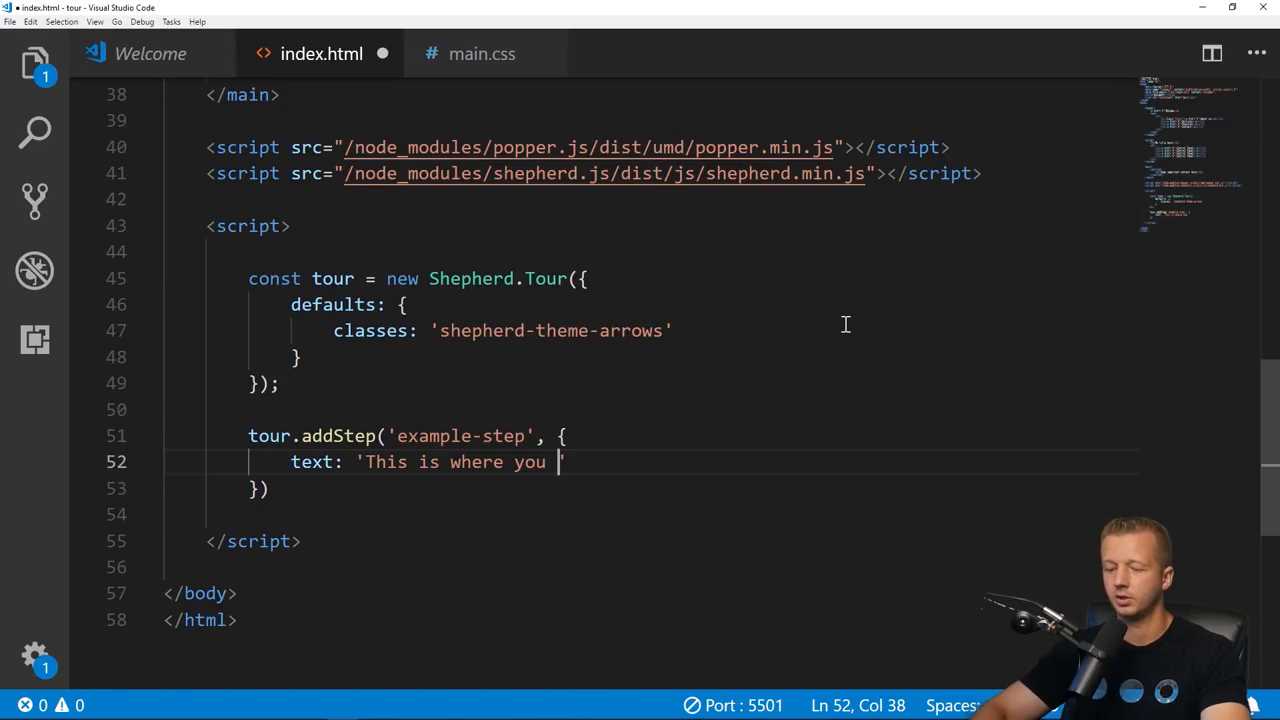
pyautogui.write('will learn about u')
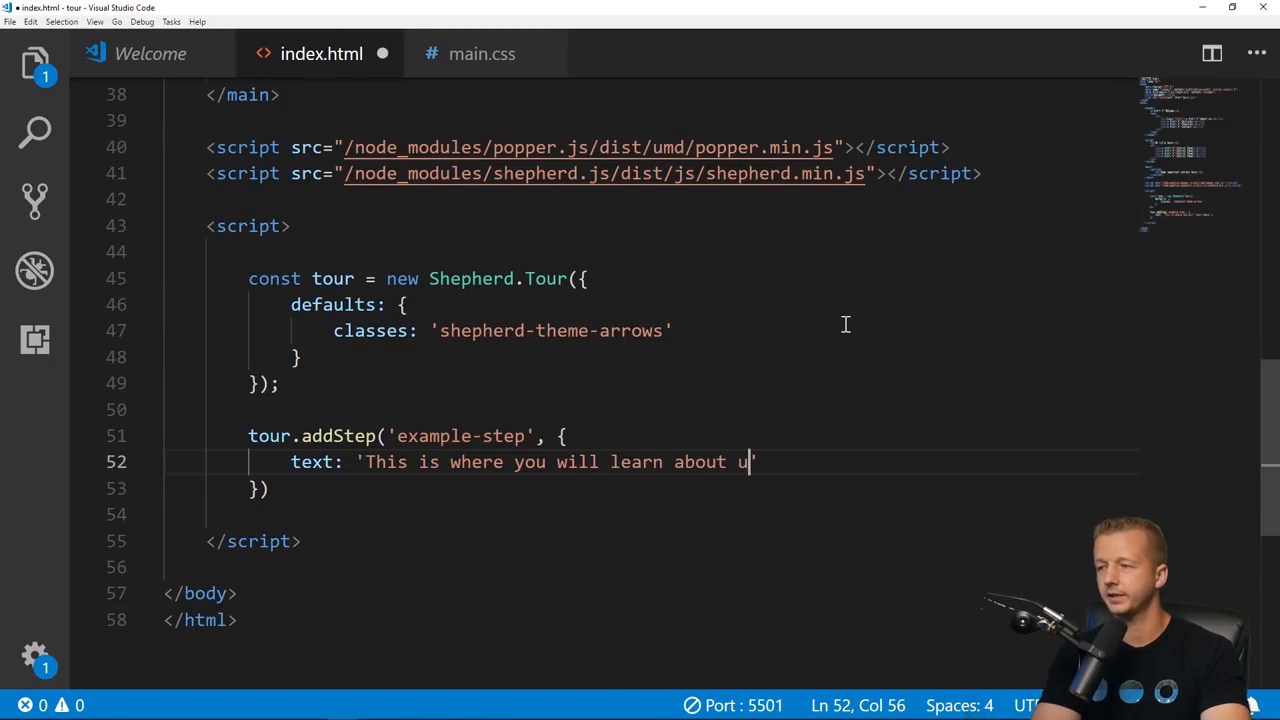
pyautogui.write('s.')
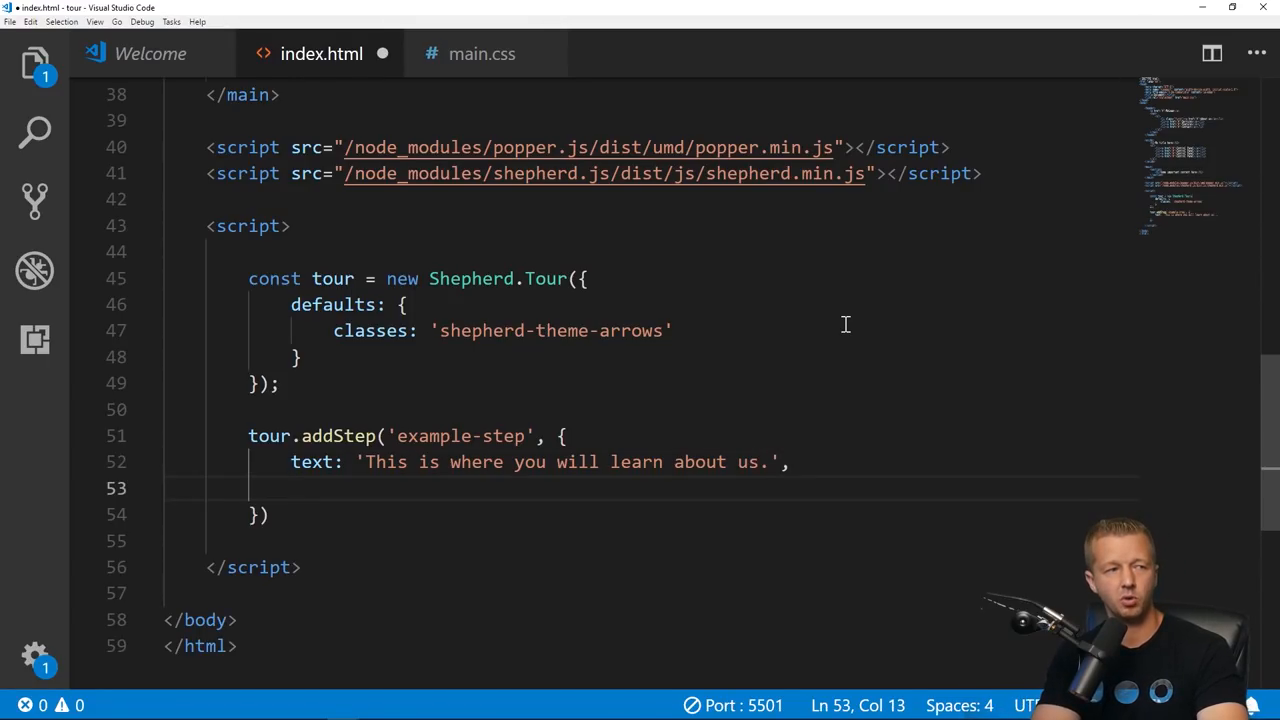
# Step: Begin the step's attachTo option targeting a .first element
pyautogui.write('att')
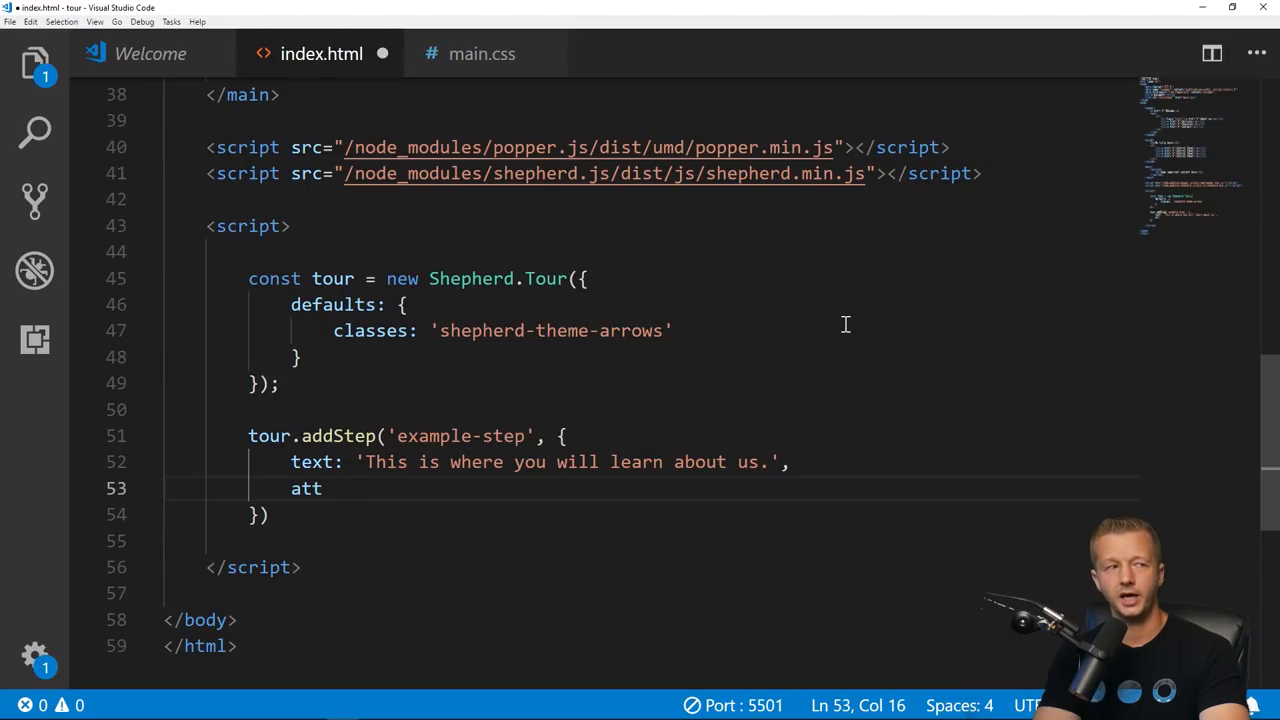
pyautogui.write('a')
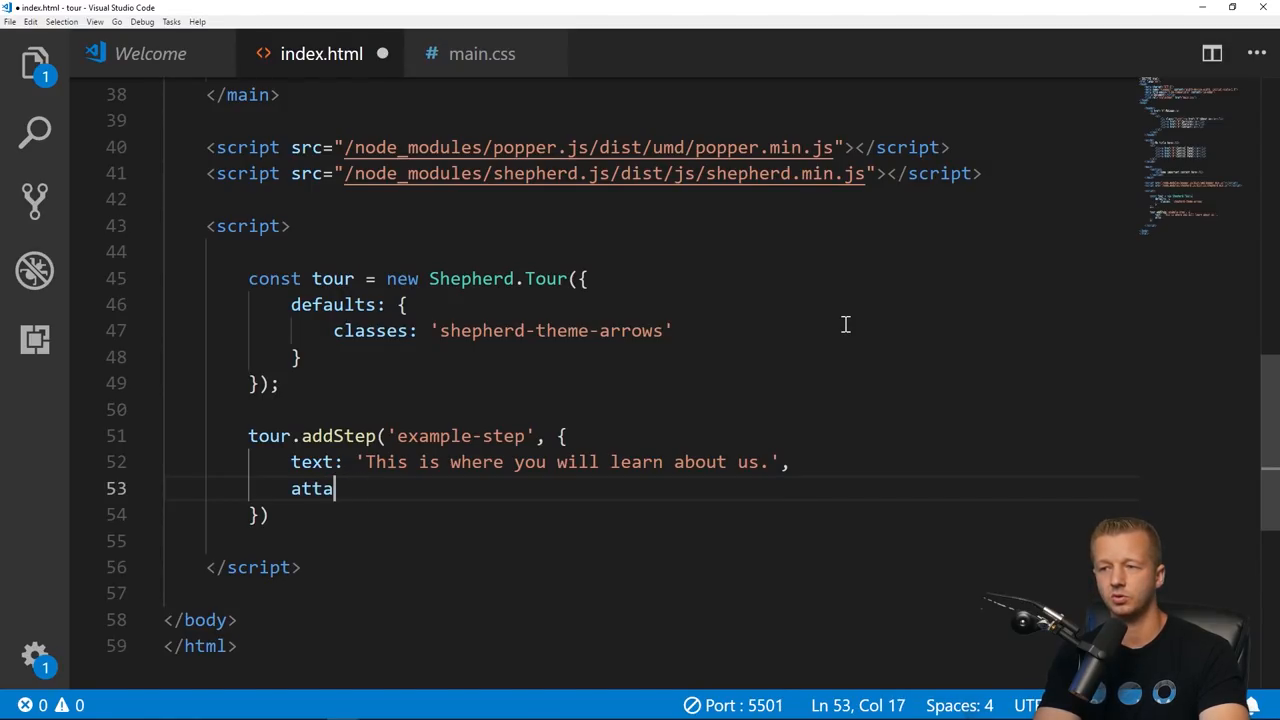
pyautogui.write("chTo: '")
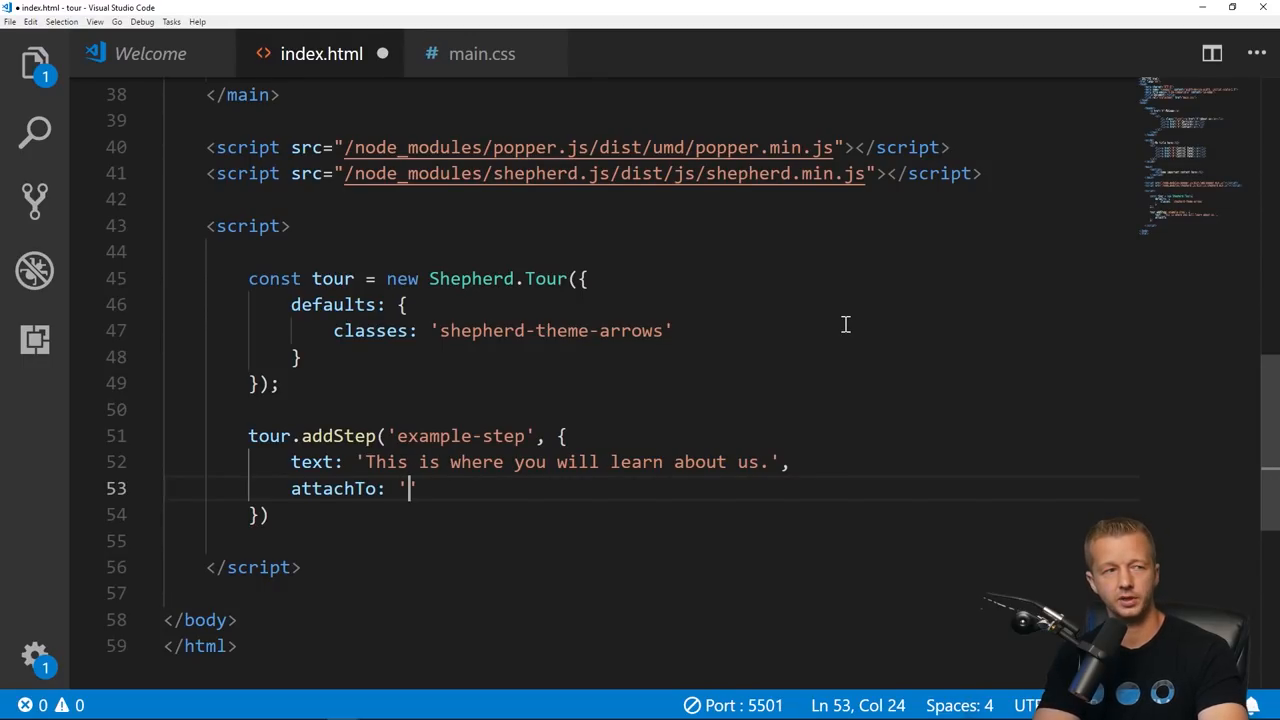
pyautogui.write('.first')
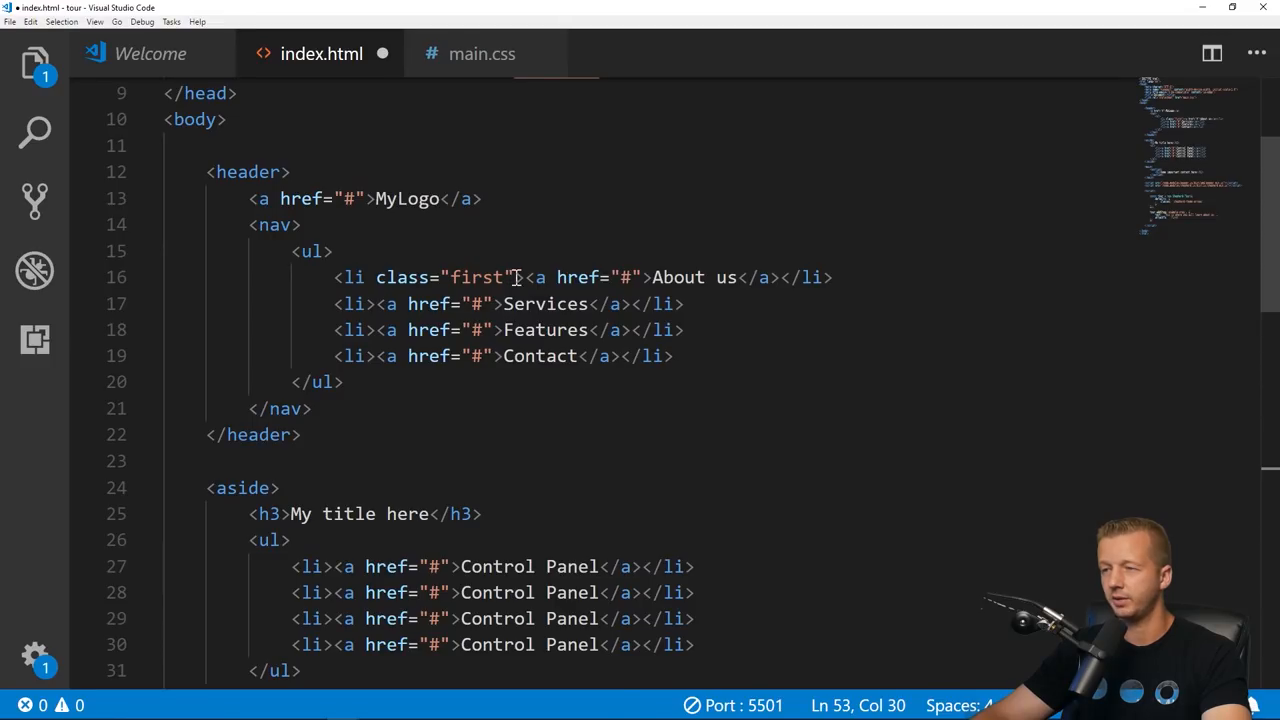
# Step: Highlight the 'first' class on the About us navigation item to use as the step's attachTo target
pyautogui.moveTo(376, 276); pyautogui.dragTo(514, 276)
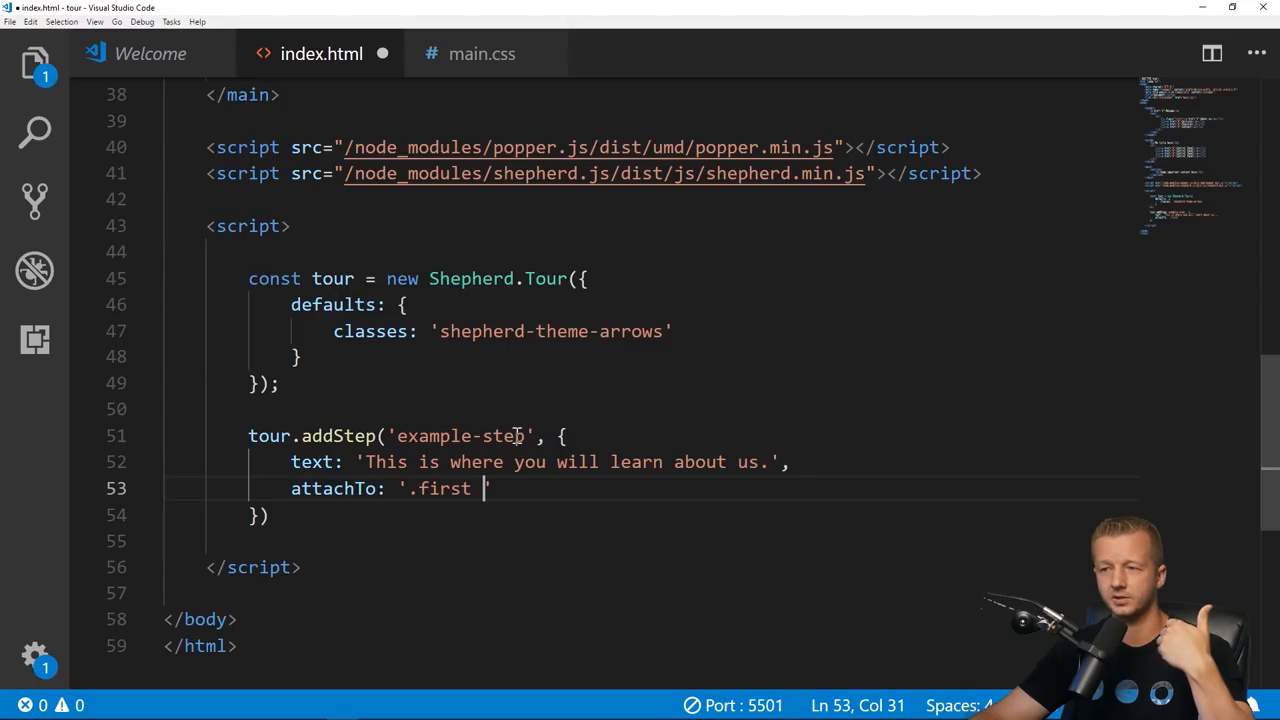
pyautogui.moveTo(336, 512)
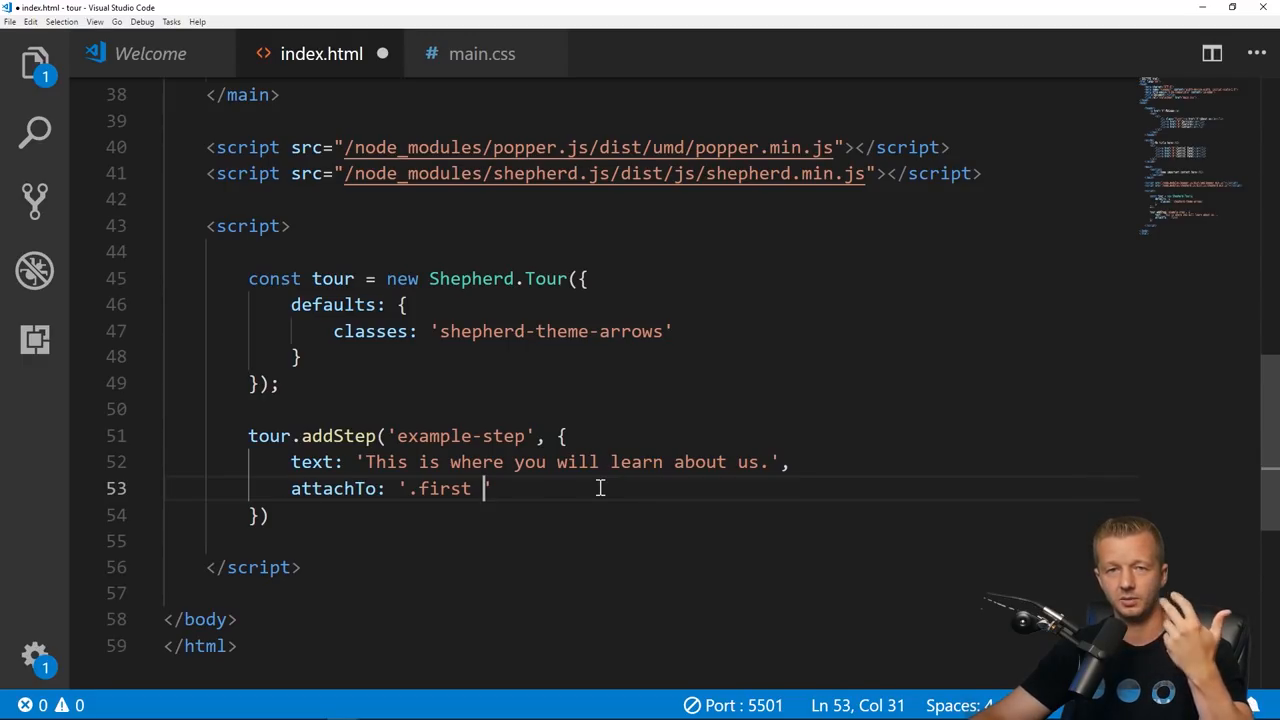
# Step: Finish attachTo as '.first bottom' and start a new option line in the addStep call
pyautogui.write('bottom')
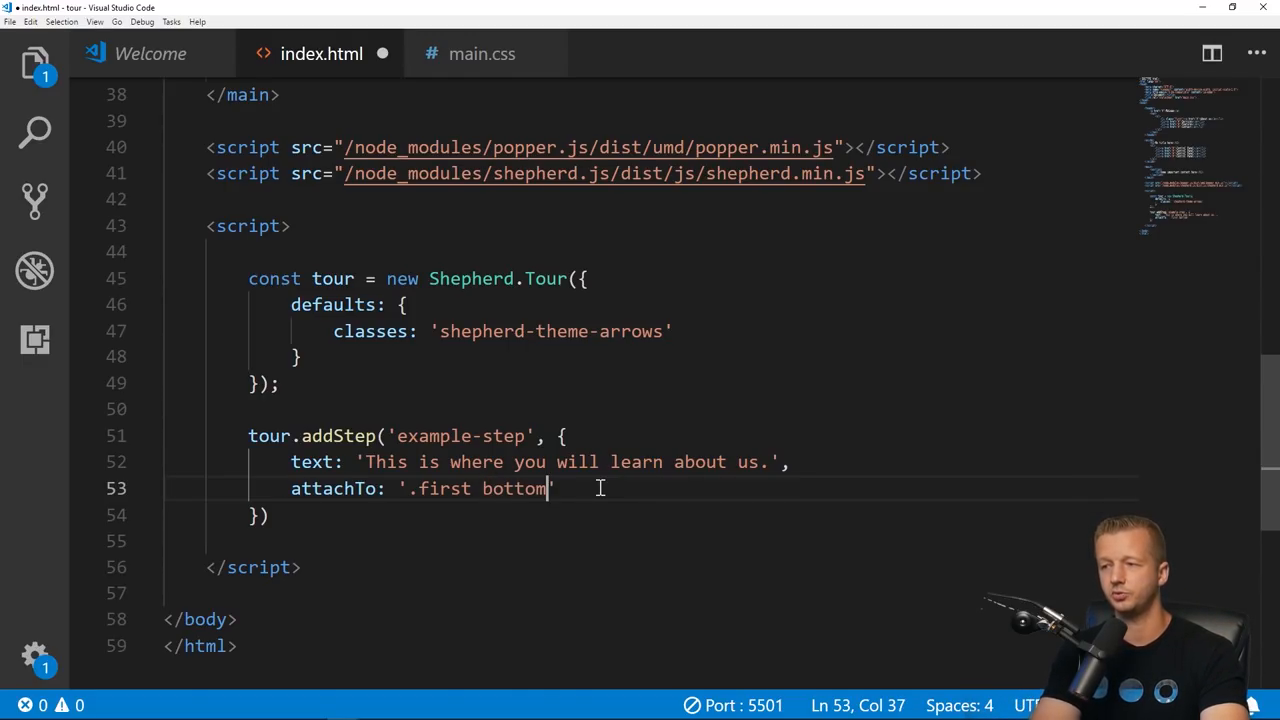
pyautogui.write(',')
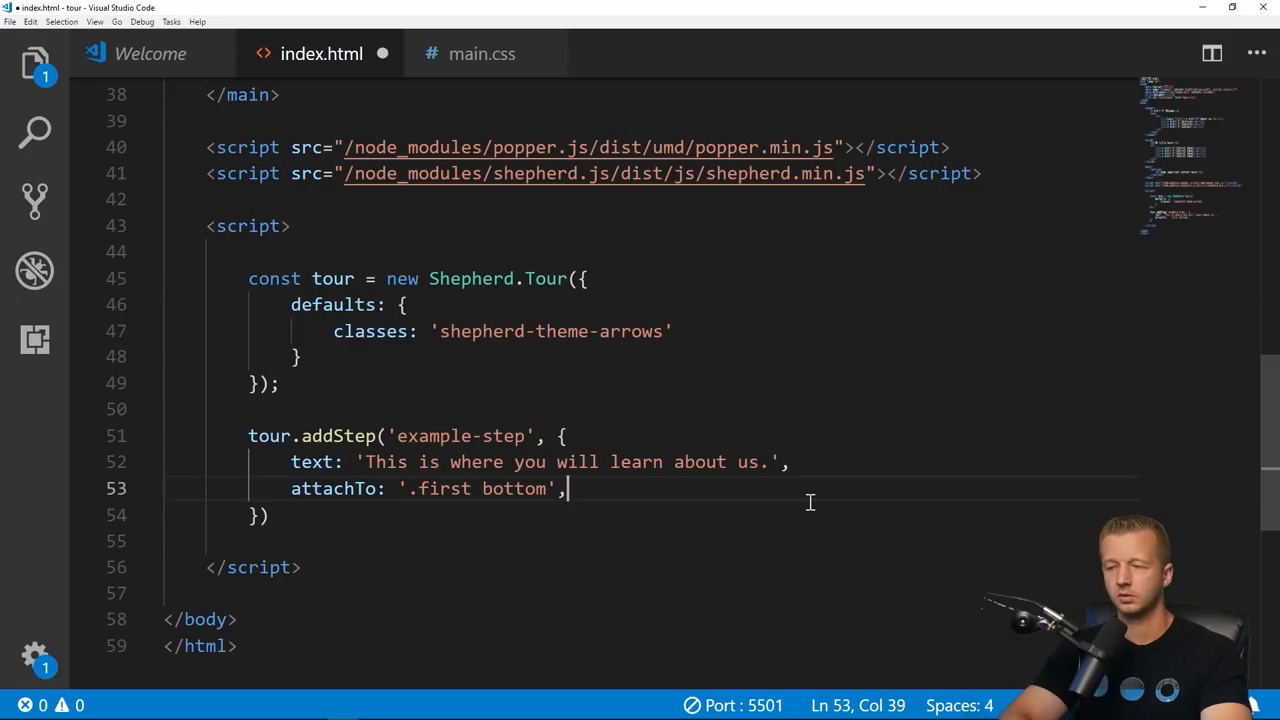
pyautogui.press('Enter')
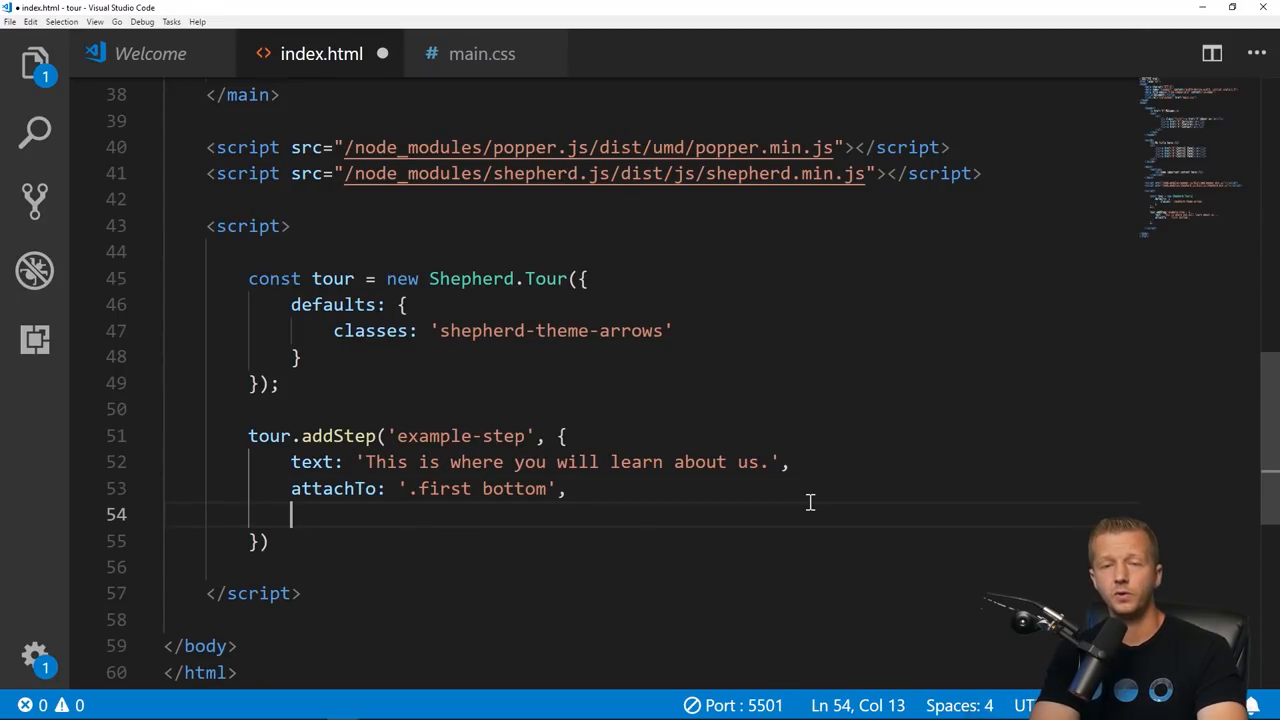
# Step: Add buttons: [ { text: 'Next', action: tour.next } ] to the example-step
pyautogui.write('buttons')
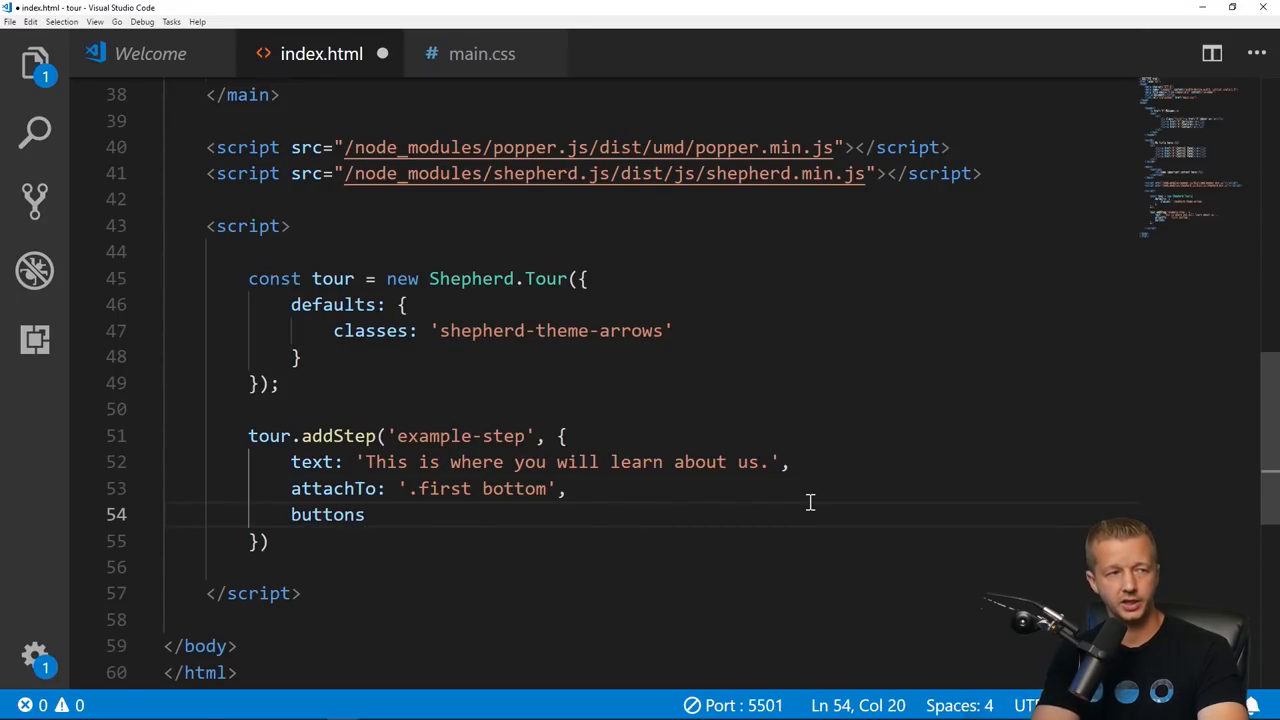
pyautogui.write(': [')
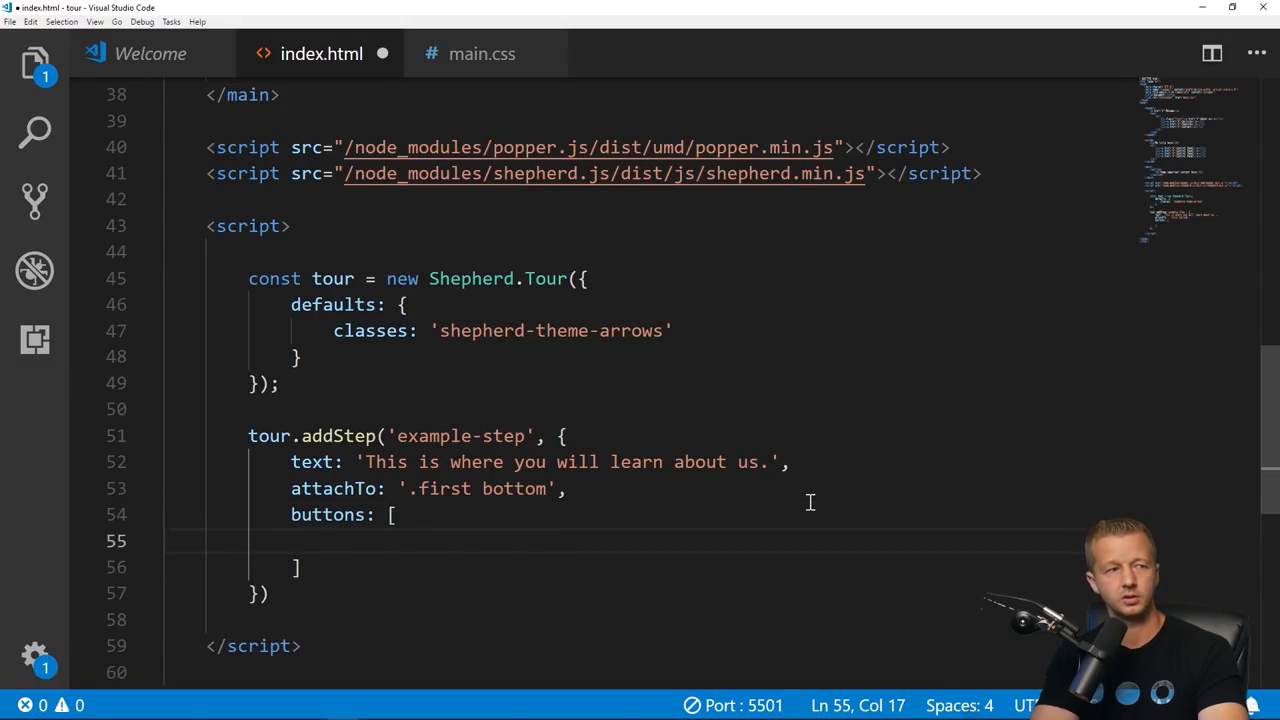
pyautogui.write('{')
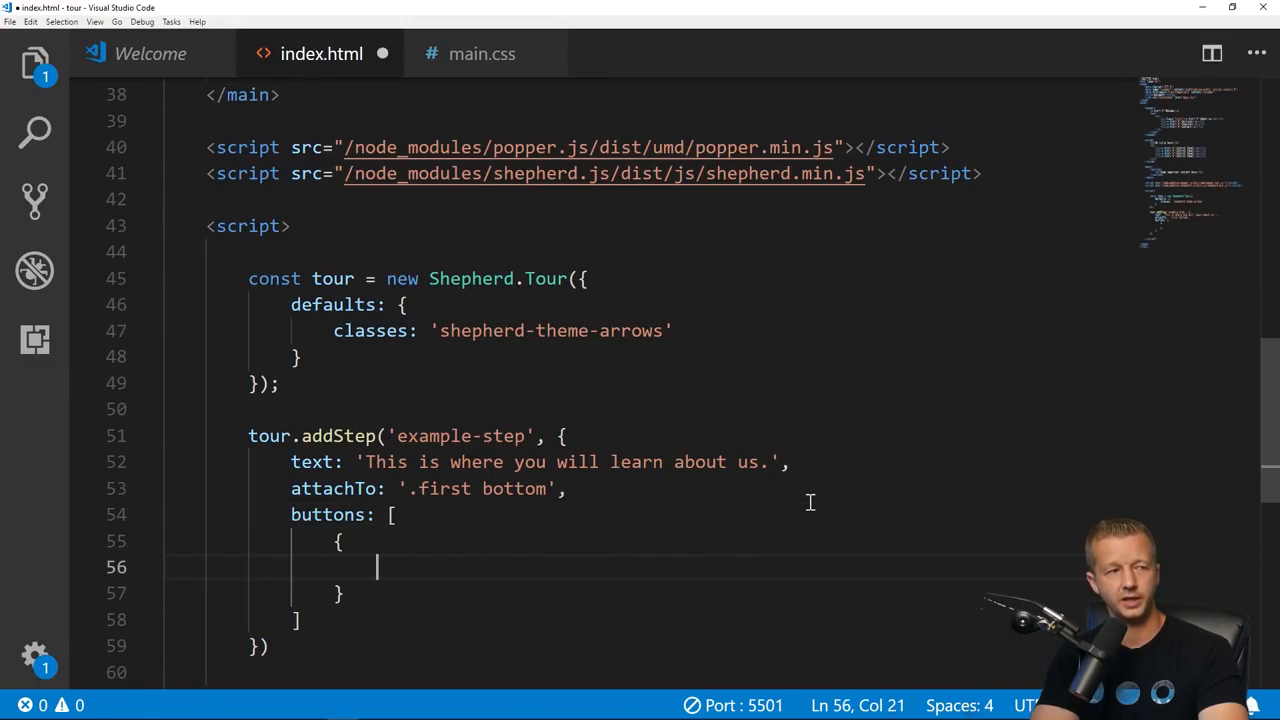
pyautogui.write('text:')
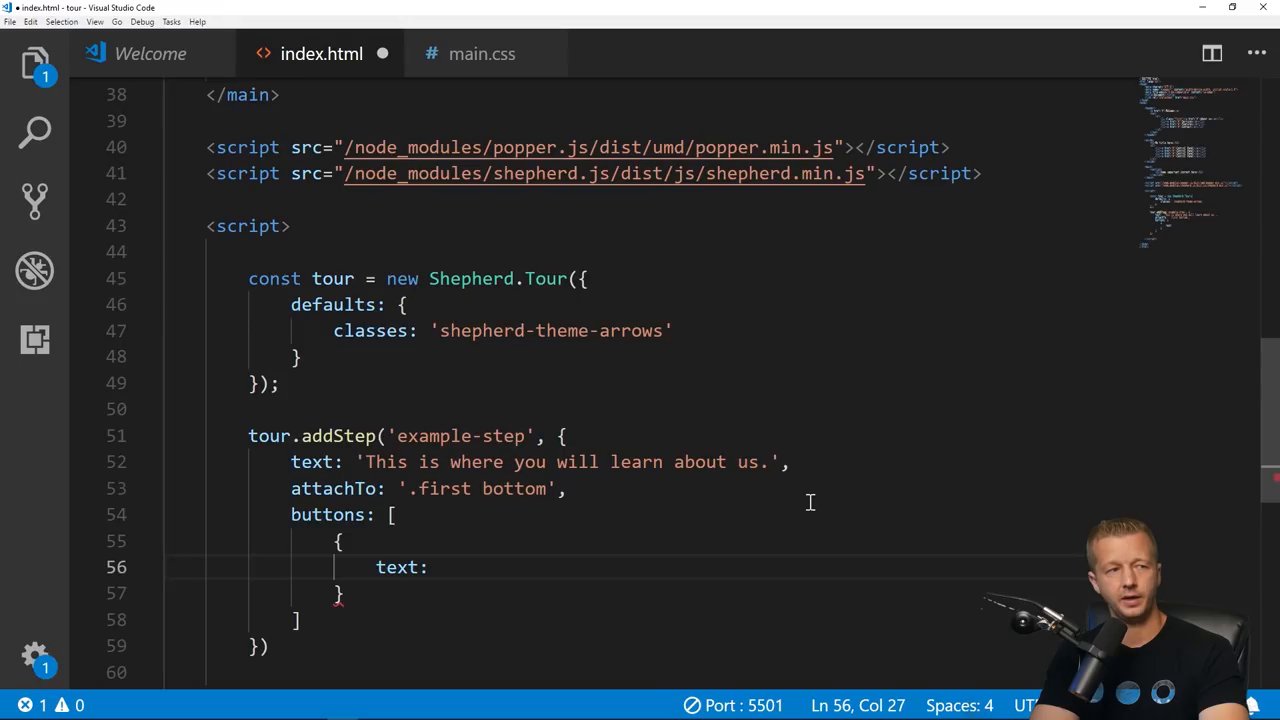
pyautogui.write("'Next'")
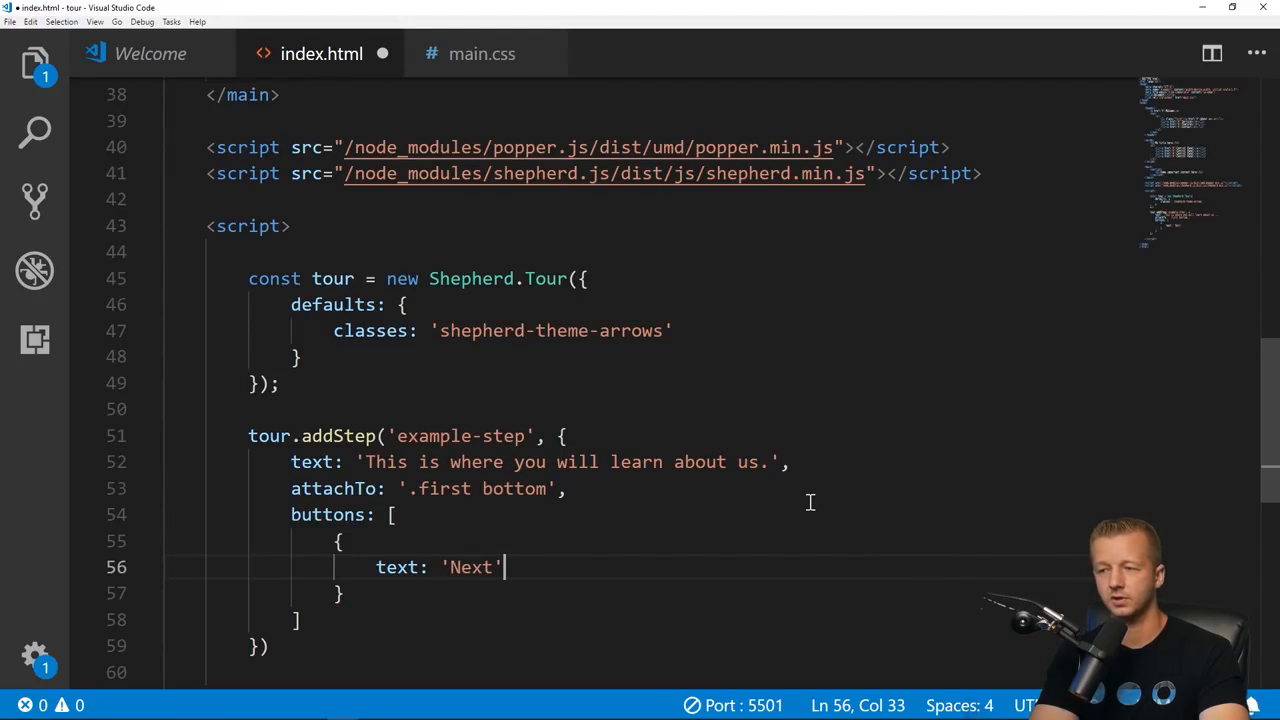
pyautogui.write('action')
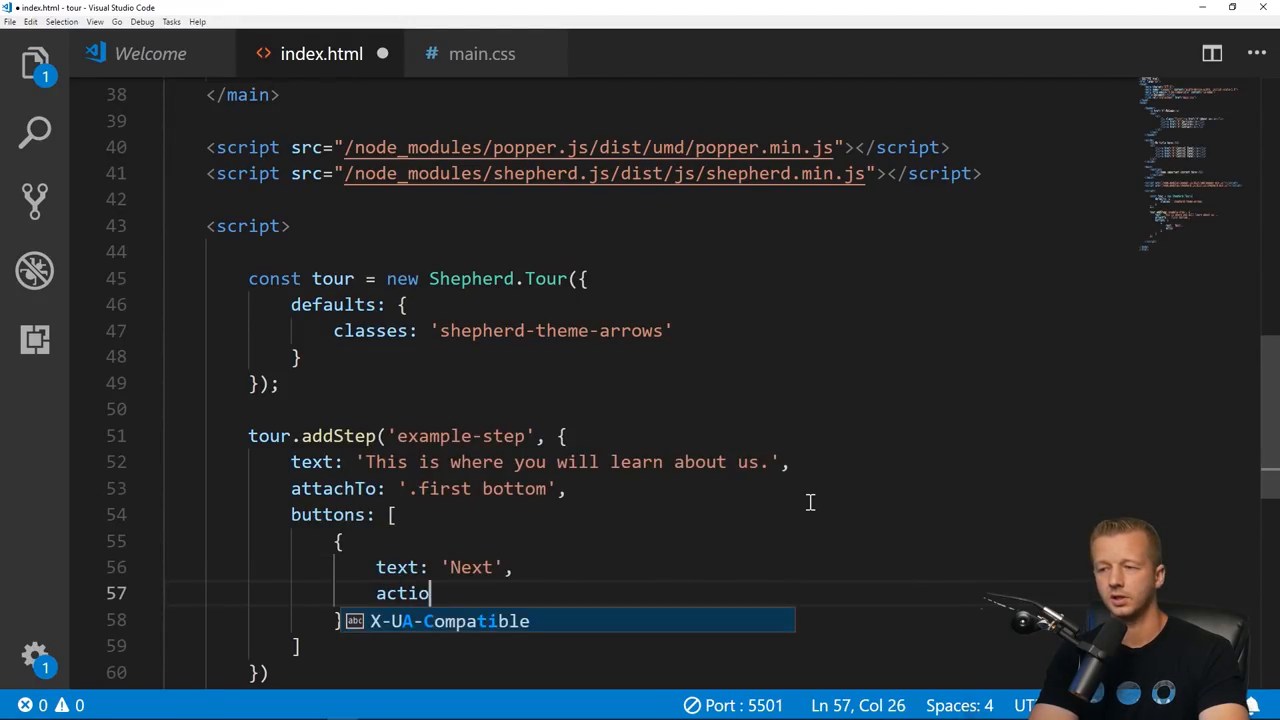
pyautogui.write('n:')
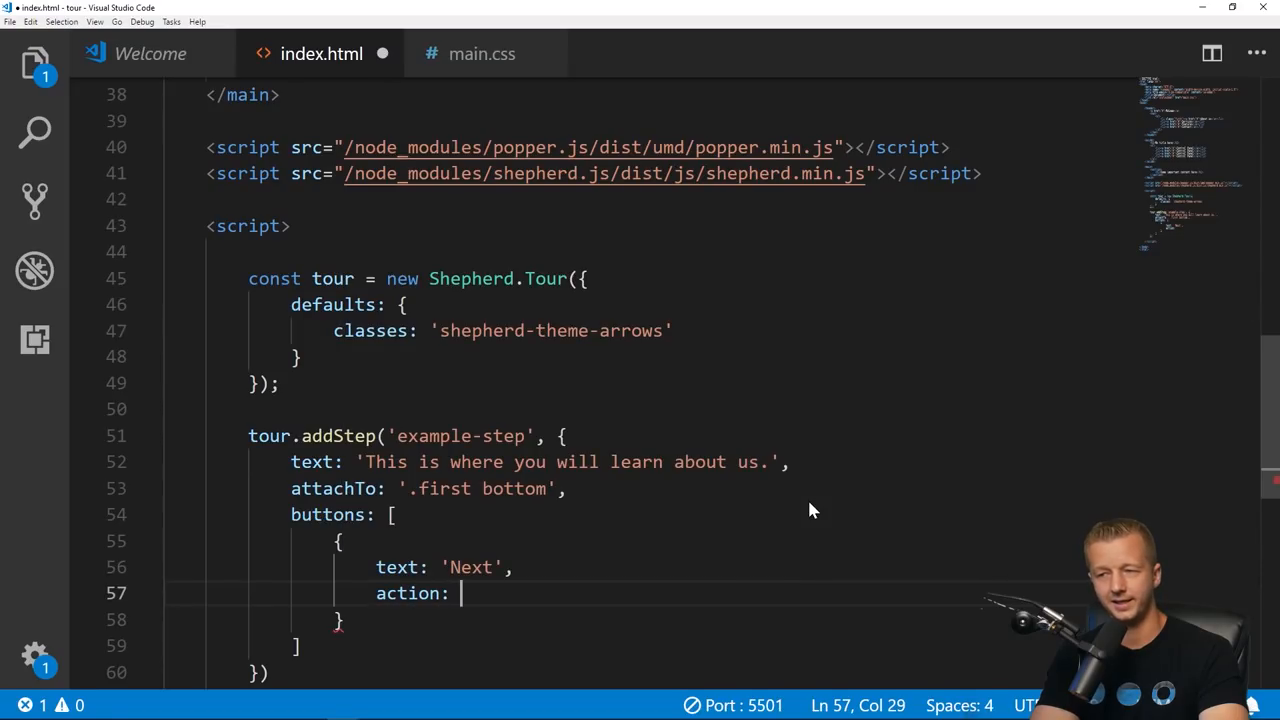
pyautogui.write('tour.')
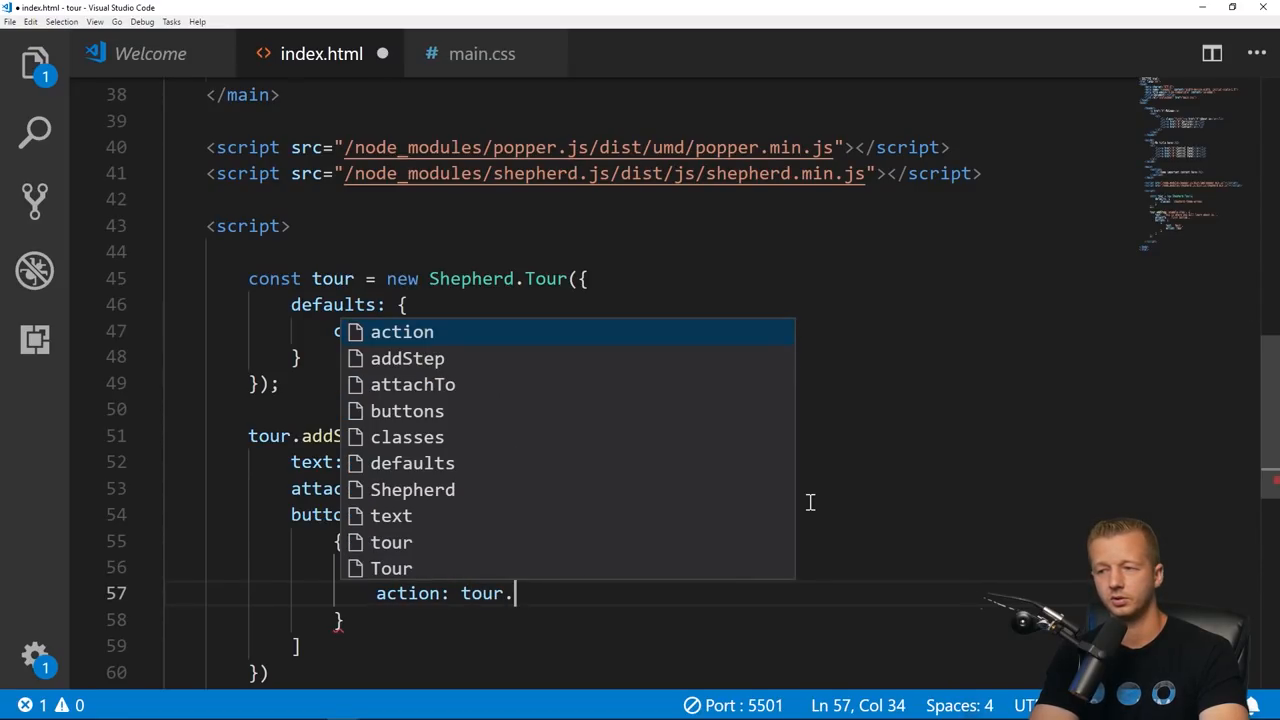
pyautogui.write('tex')
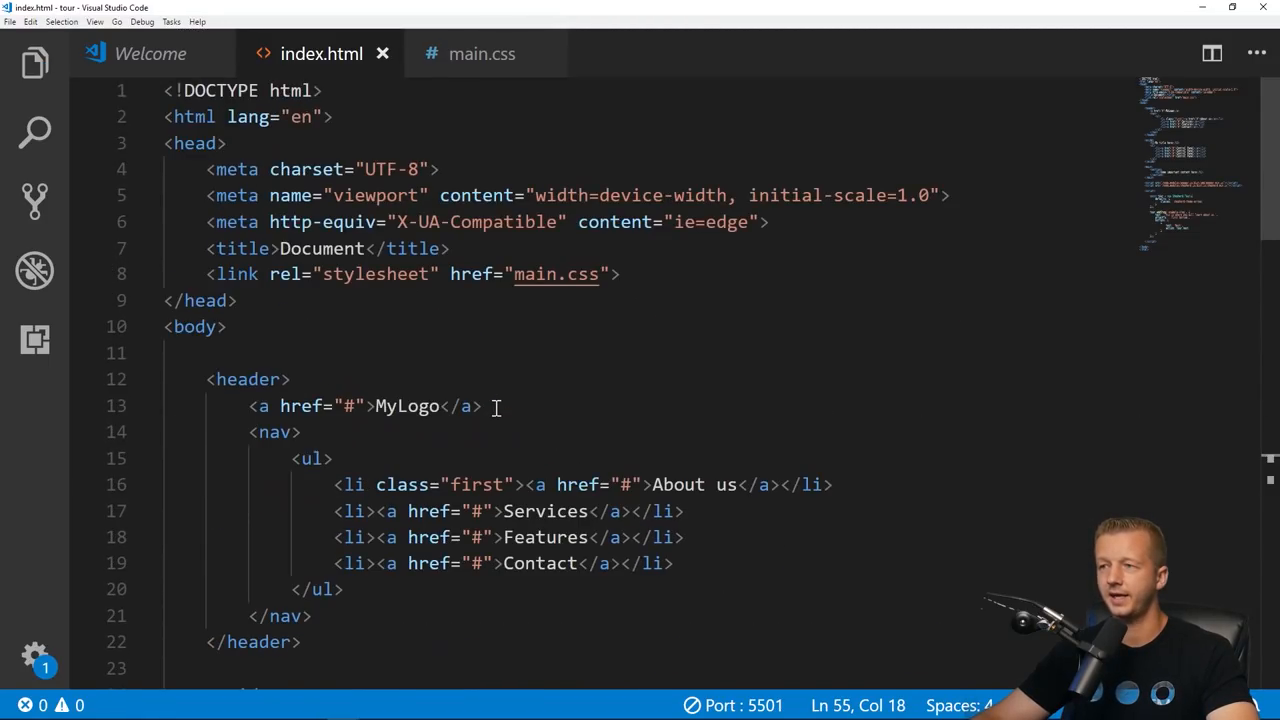
pyautogui.scroll(-3)
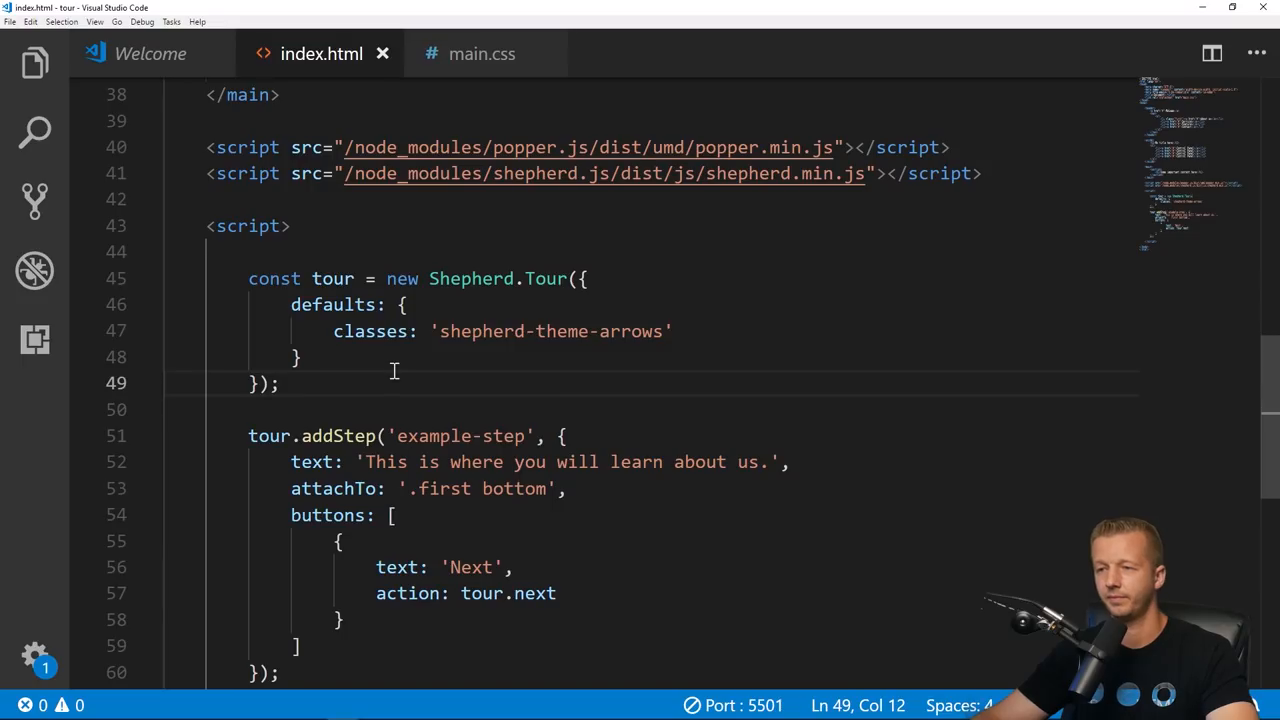
# Step: Add tour.start() below the addStep block so the tour runs on page load
pyautogui.scroll(-3)
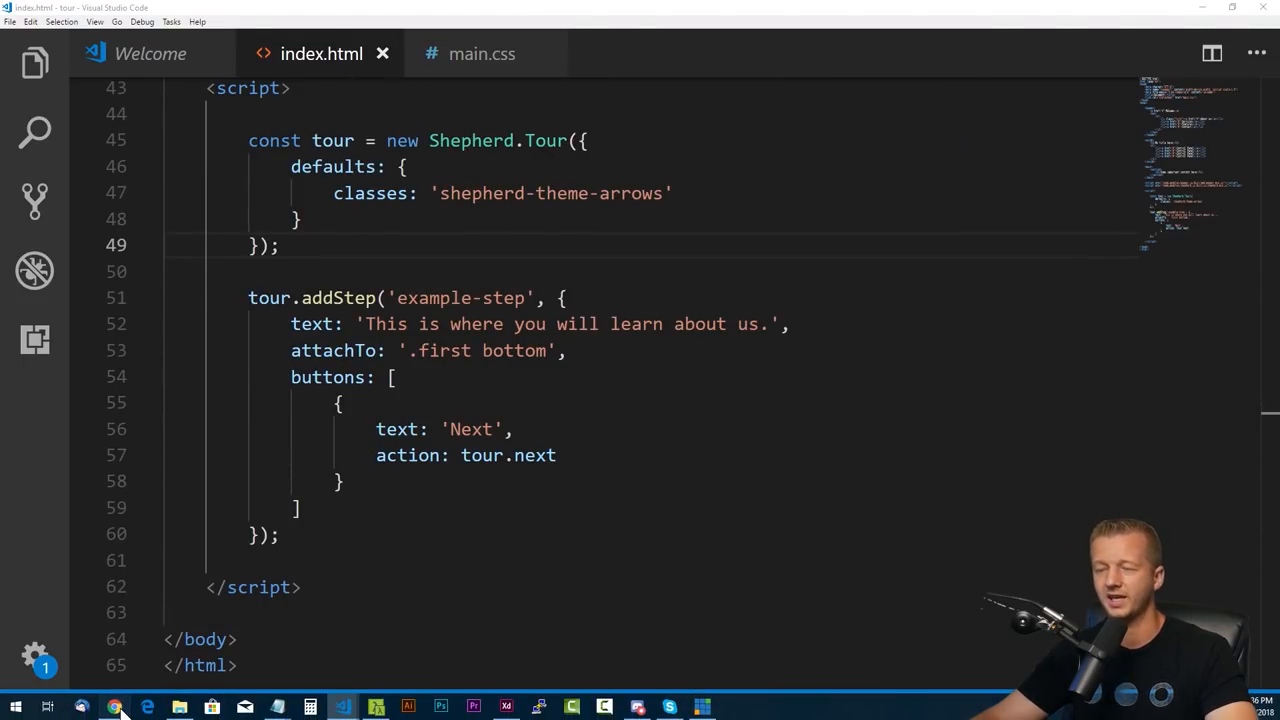
pyautogui.click(280, 244)
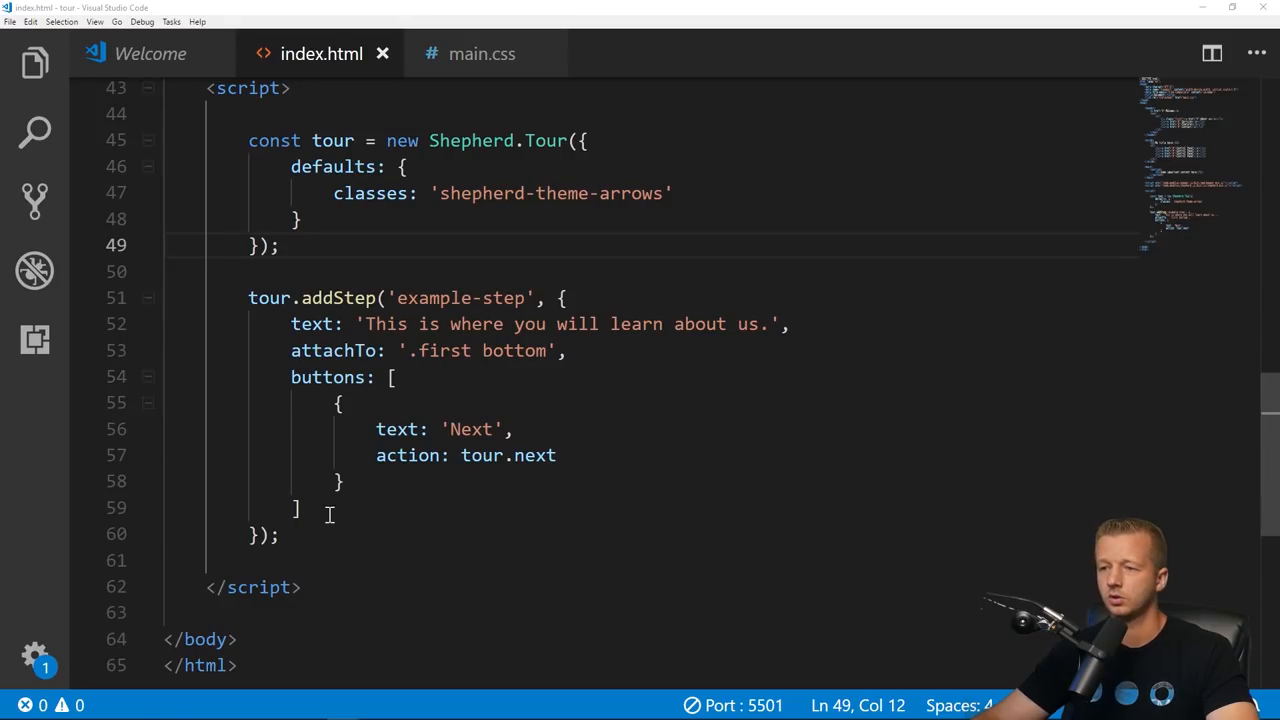
pyautogui.write('tour.start()')
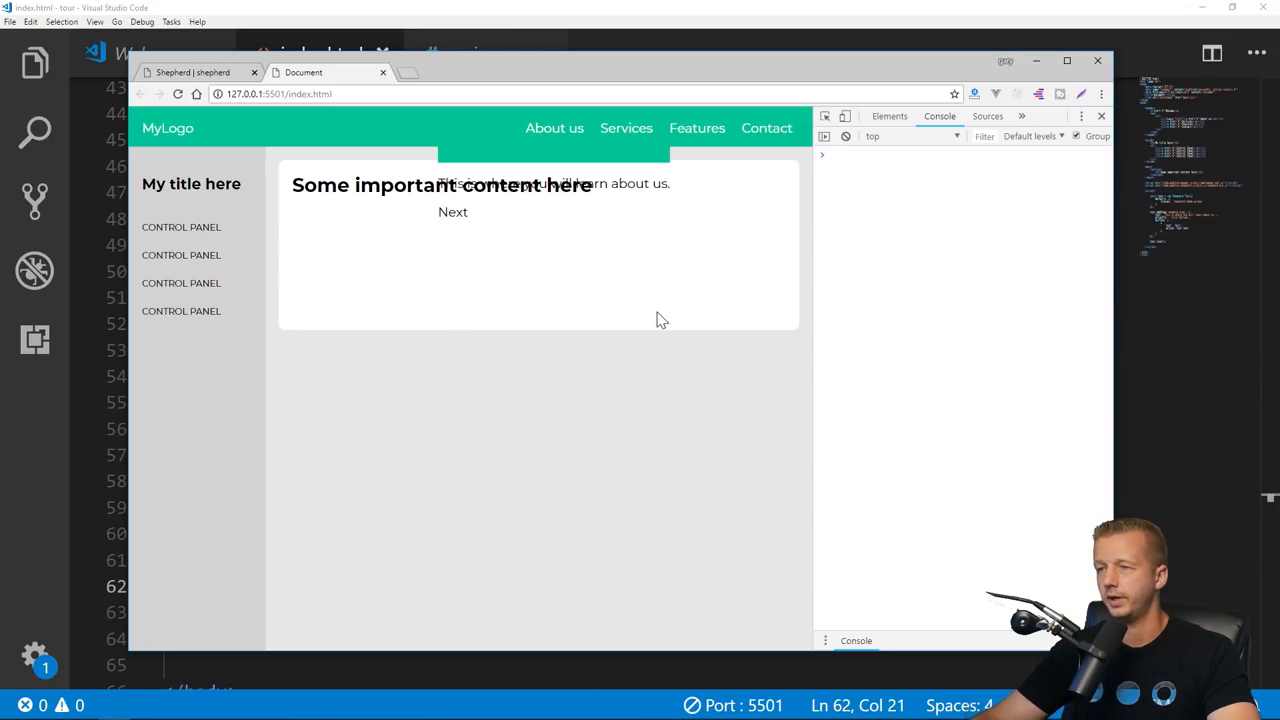
pyautogui.moveTo(544, 180)
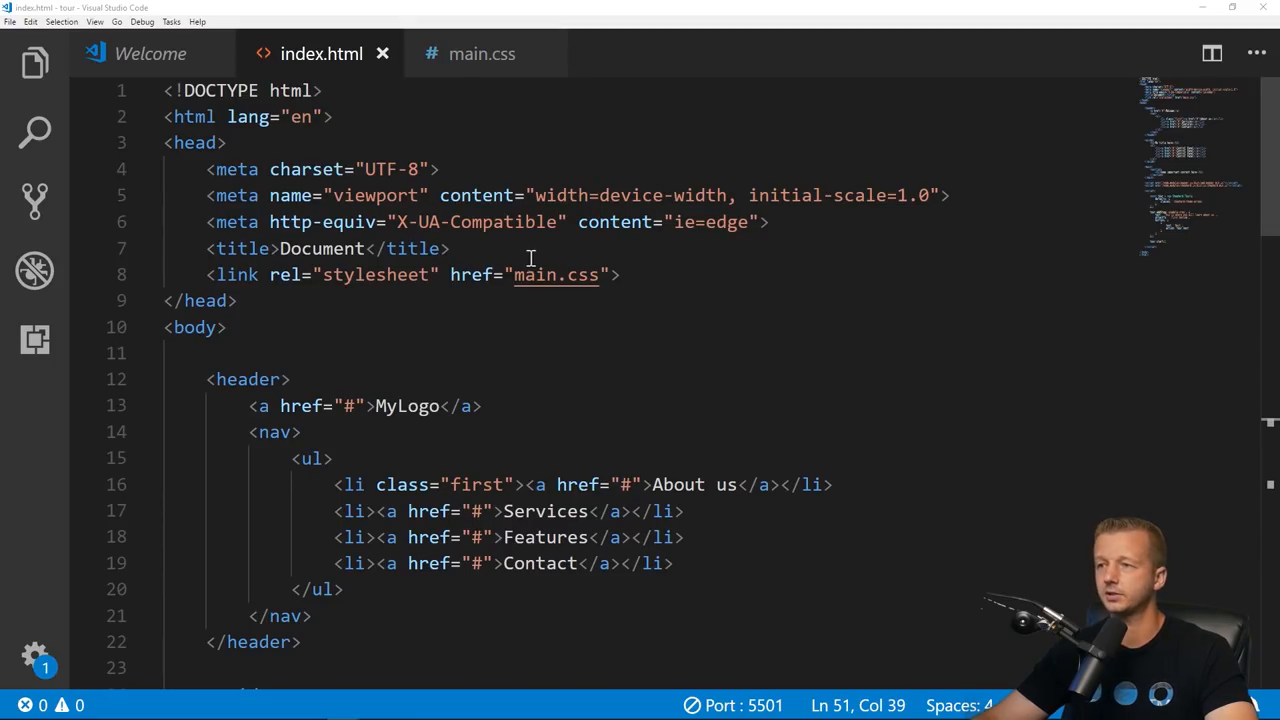
# Step: Link /node_modules/shepherd.js/dist/css/shepherd-theme-arrows.css in the head and preview the styled step
pyautogui.write('<link rel="stylesheet" href="/node_modules/shepherd.js/dist/css/shepherd-theme-arrows.css" />')
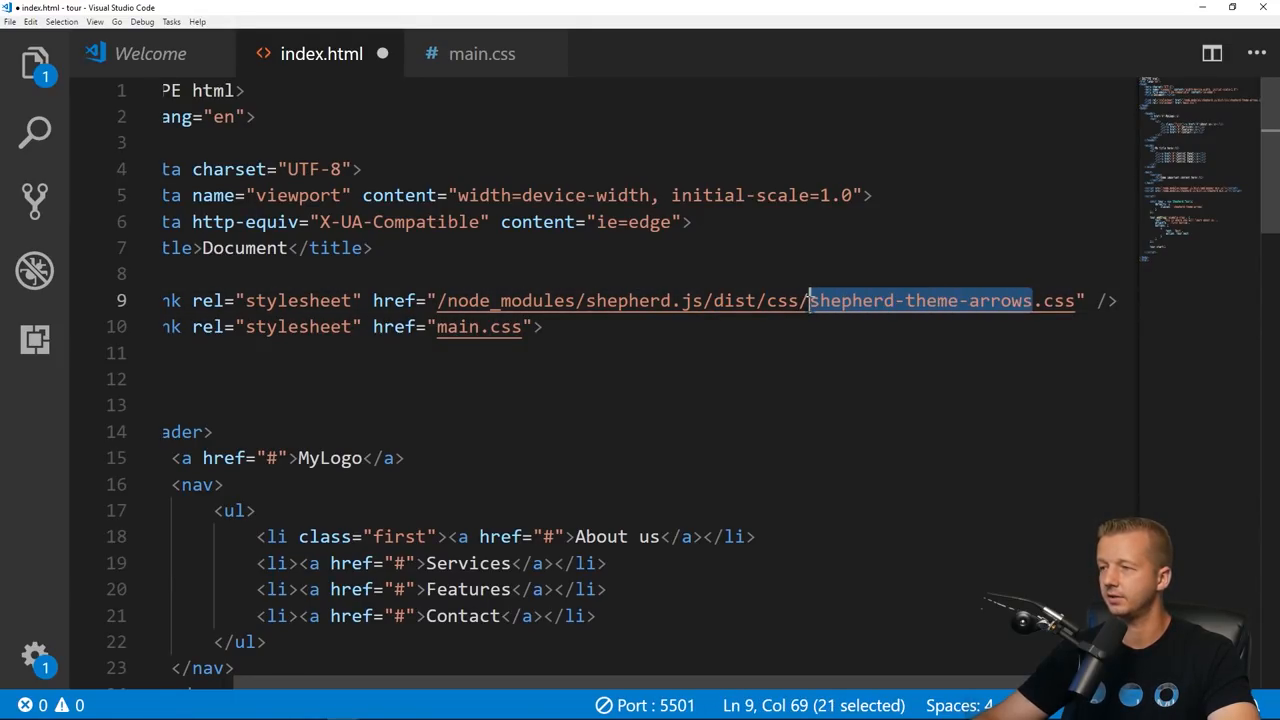
pyautogui.scroll(-3)
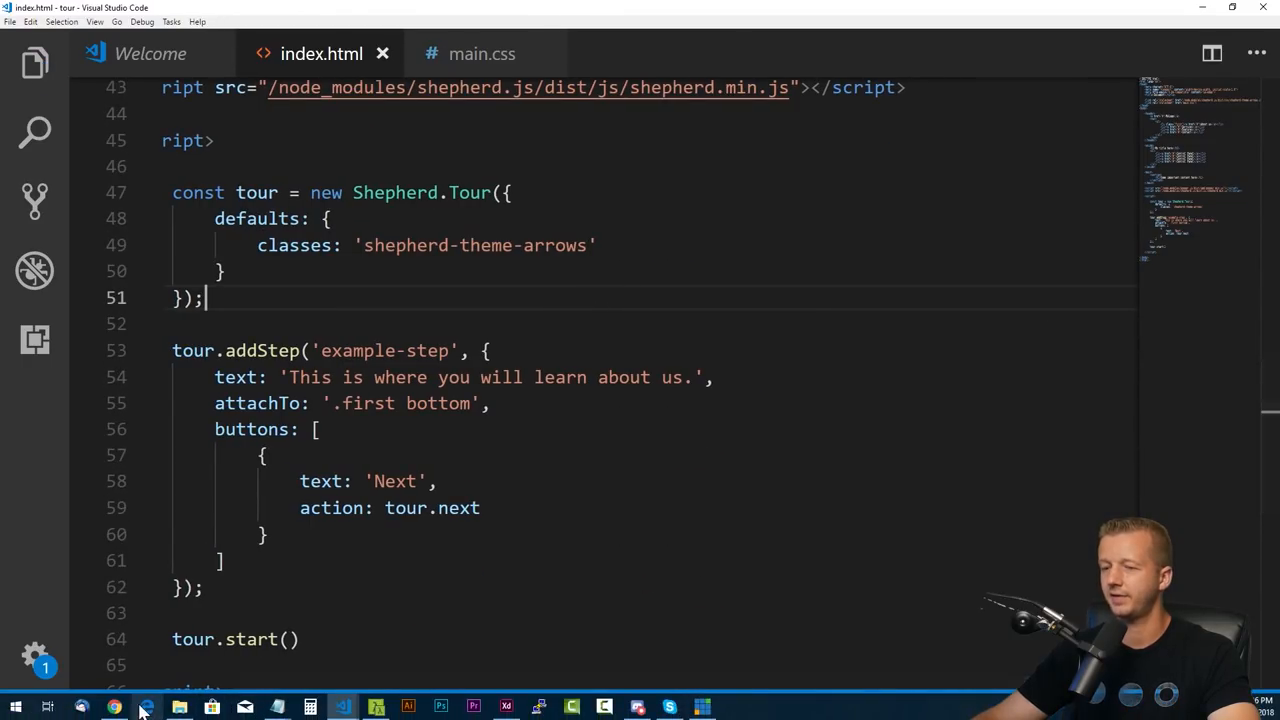
pyautogui.click(112, 708)
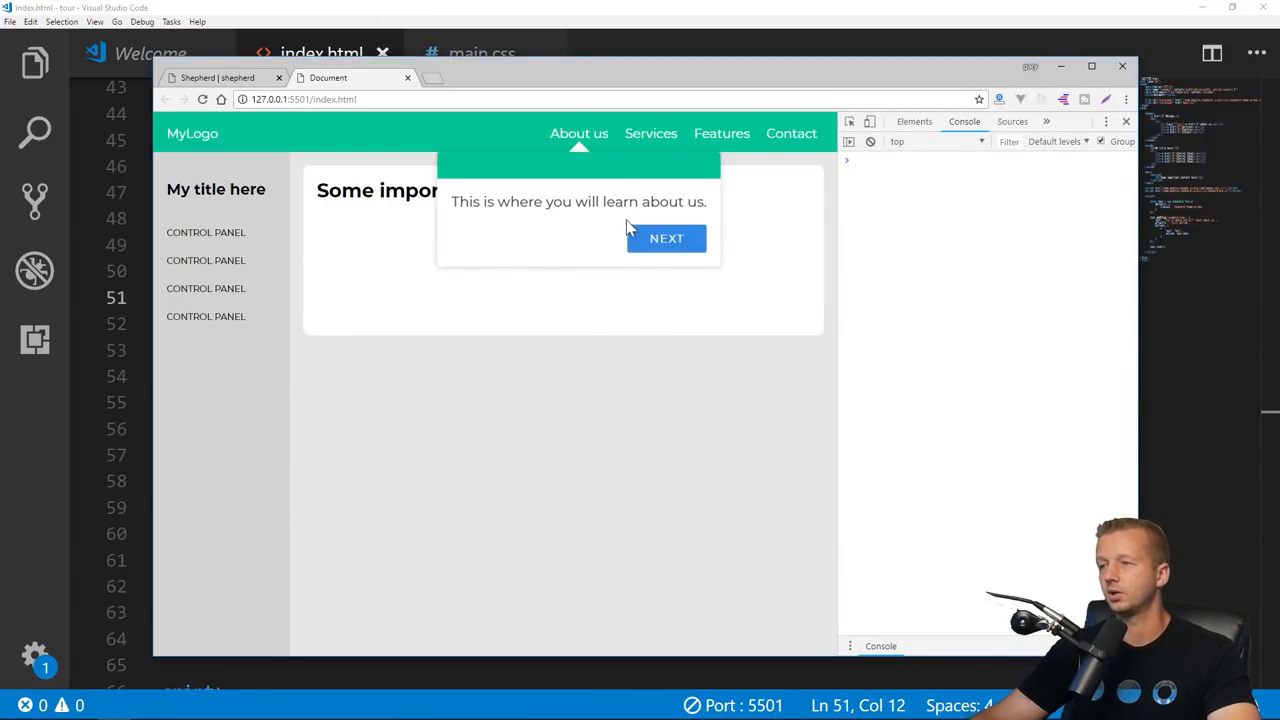
pyautogui.click(666, 238)
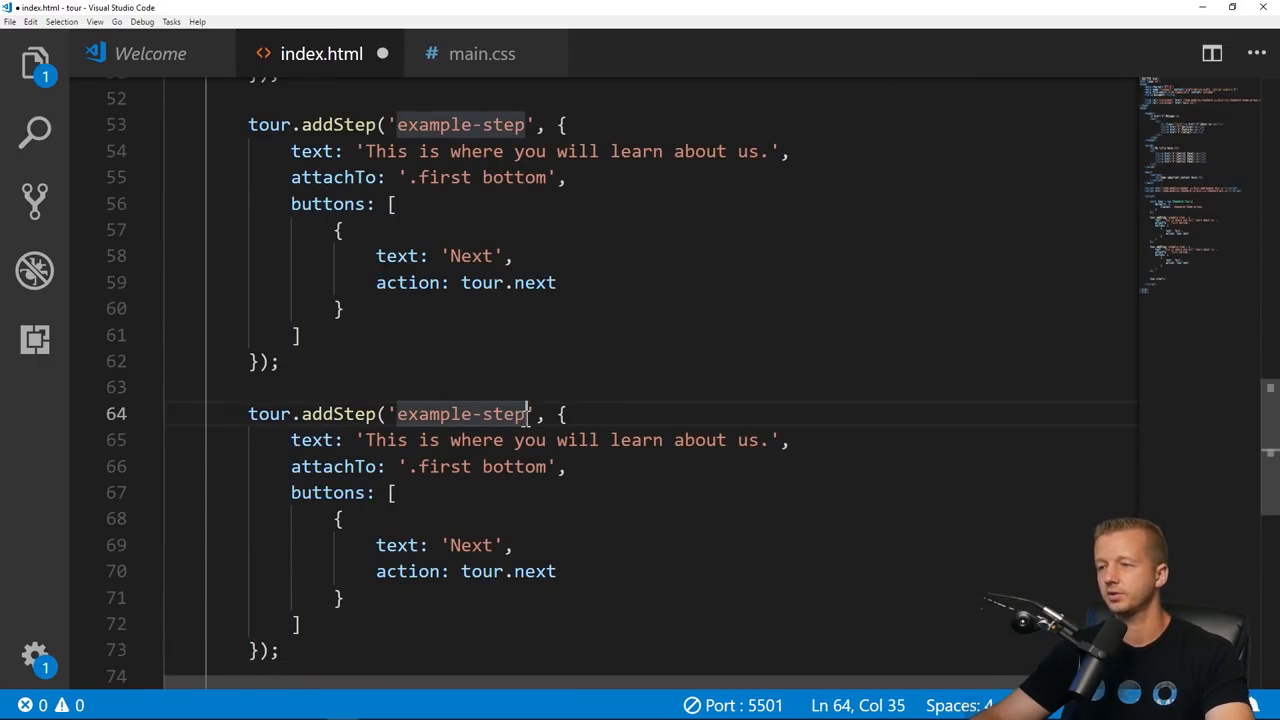
# Step: Make example-step2 say 'This is a side navigation, duh!' attached to 'h3 right'
pyautogui.write('2')
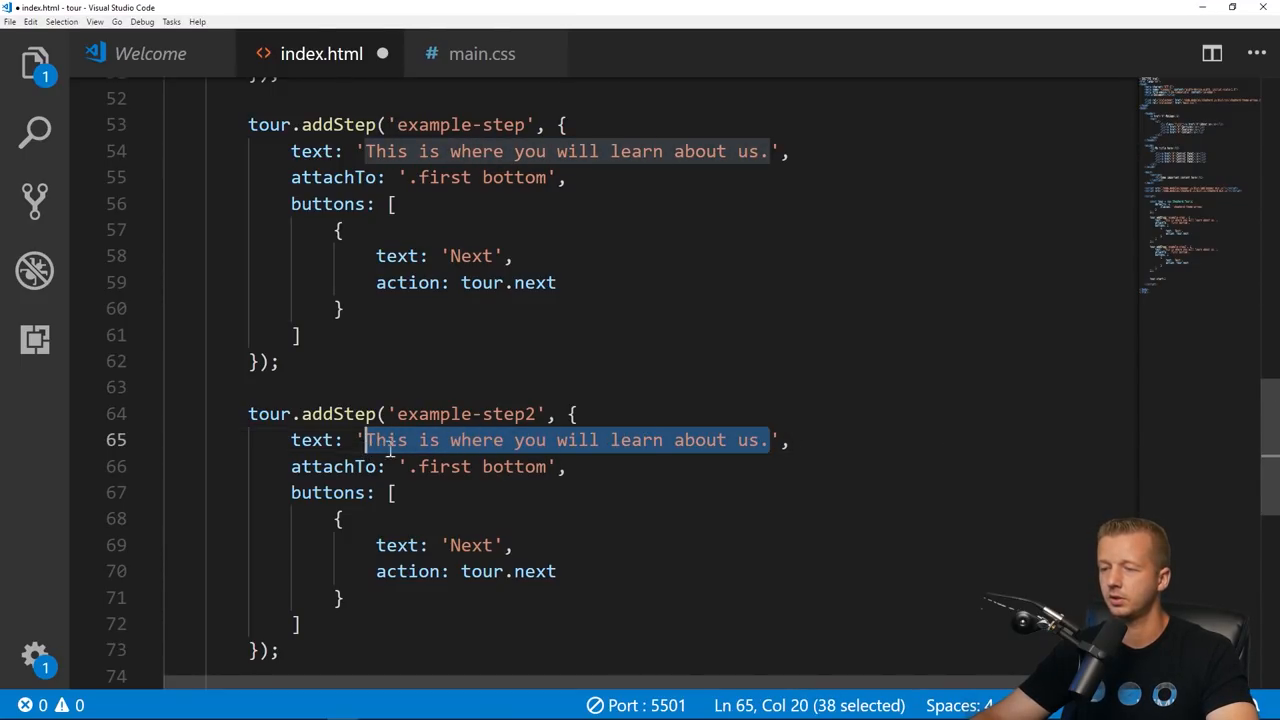
pyautogui.write("This is a side navigation, duh!',")
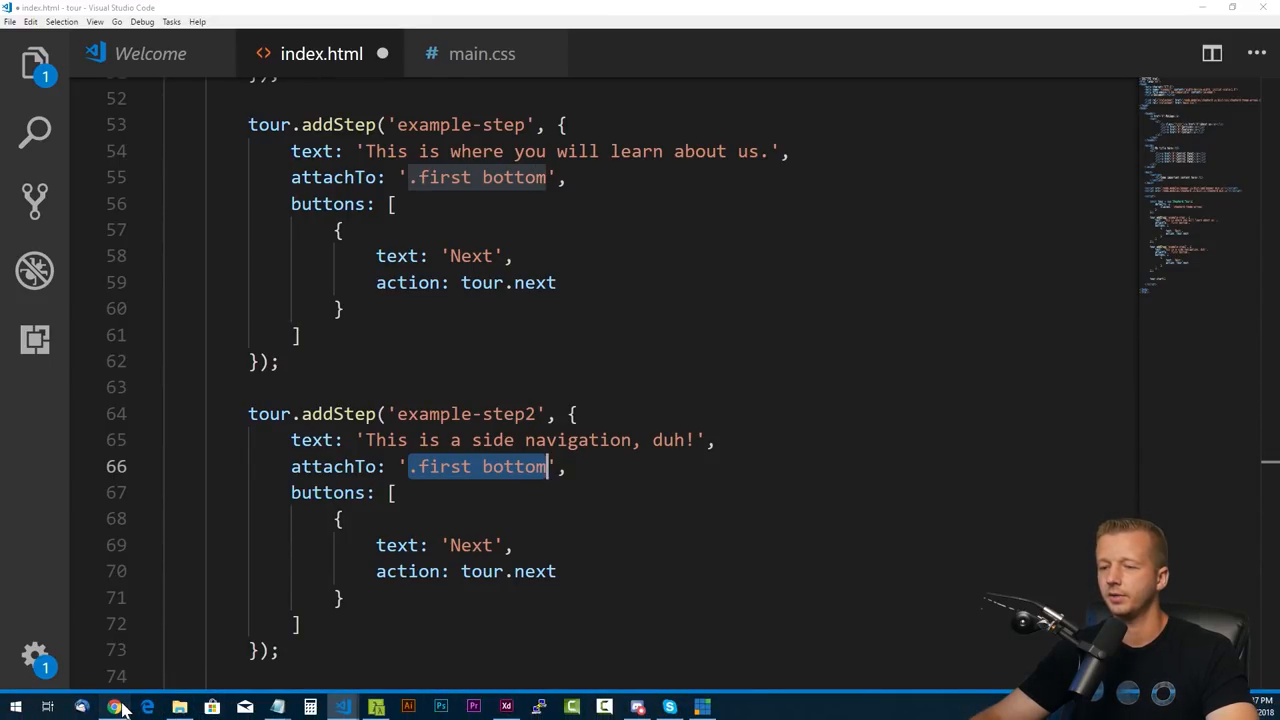
pyautogui.click(114, 708)
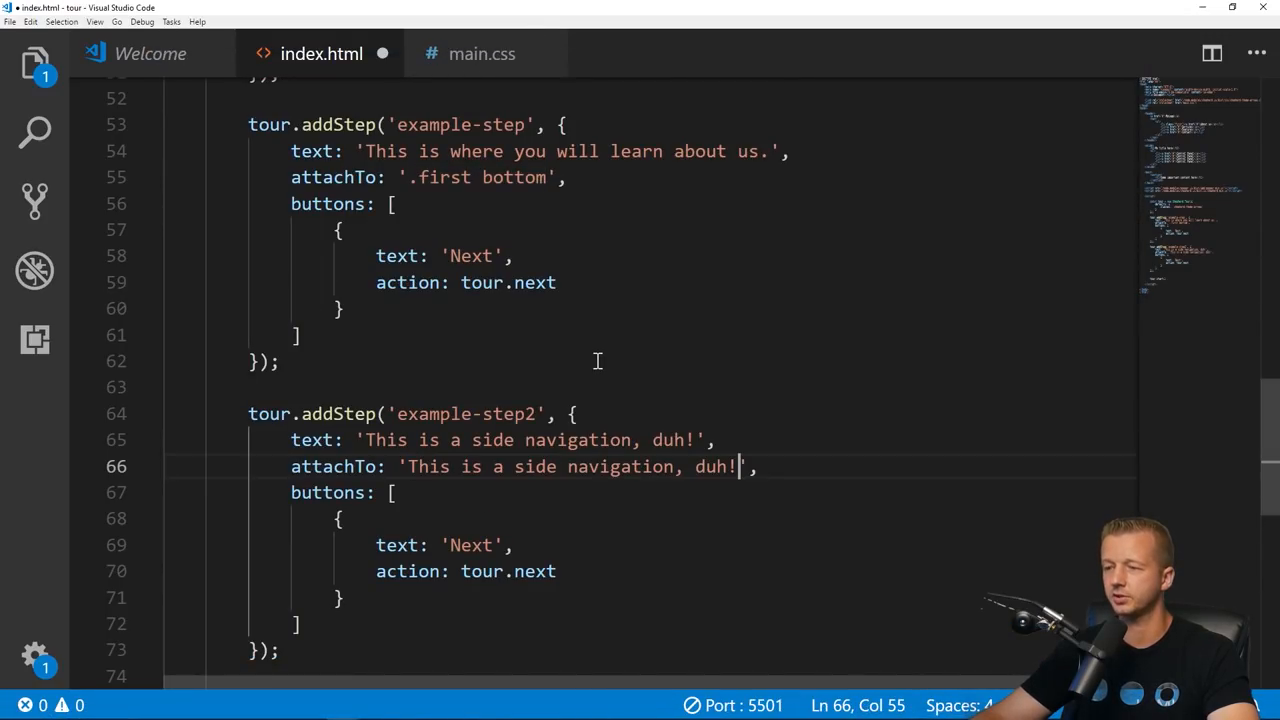
pyautogui.write("h3 ',")
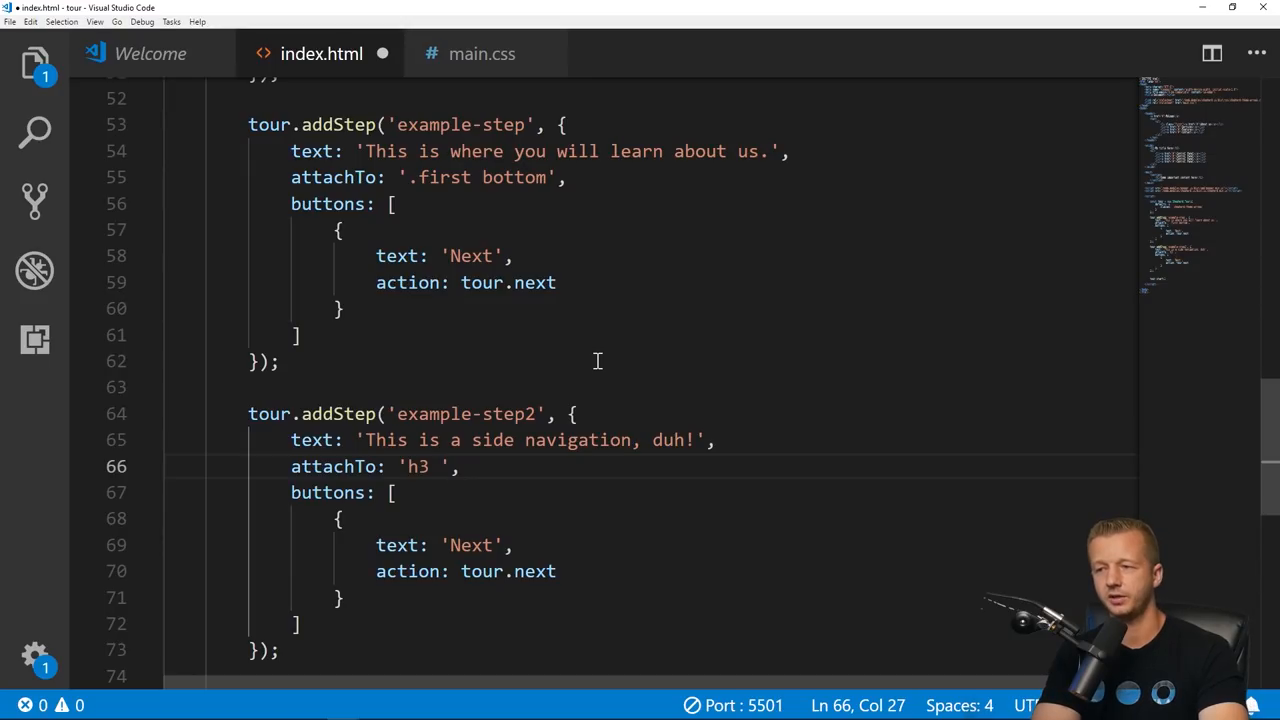
pyautogui.write('rig')
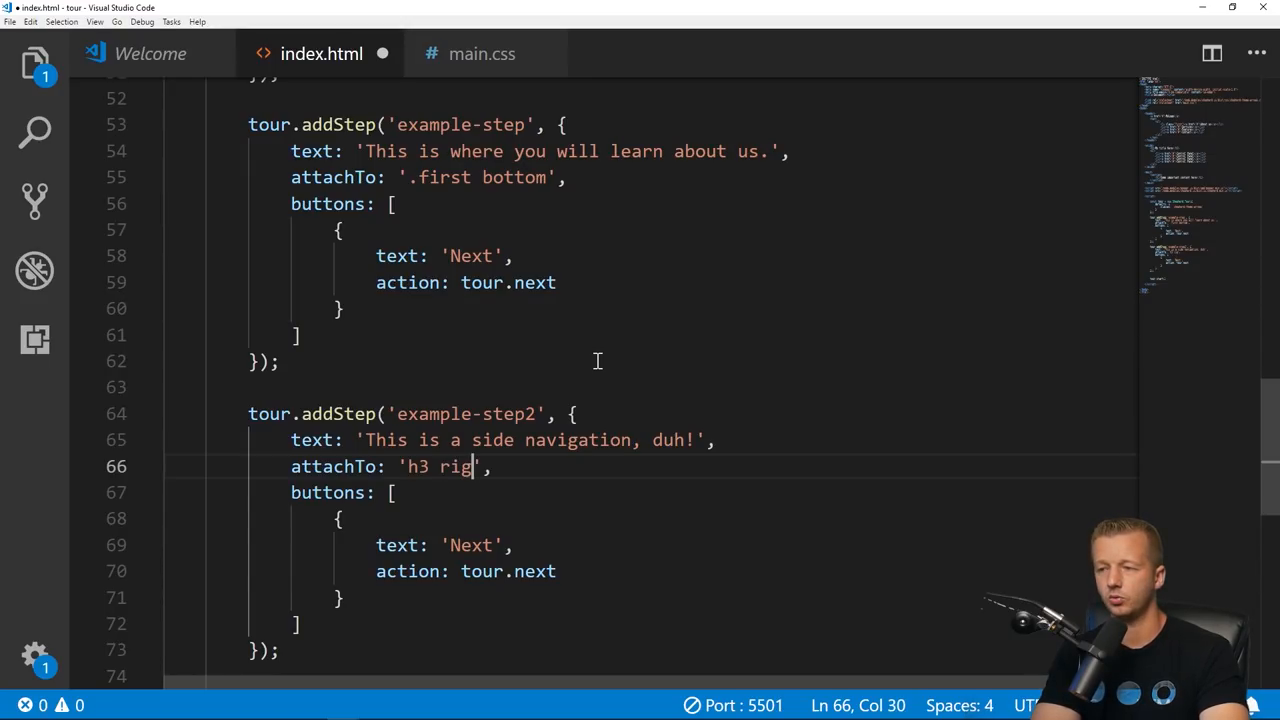
pyautogui.write('ht')
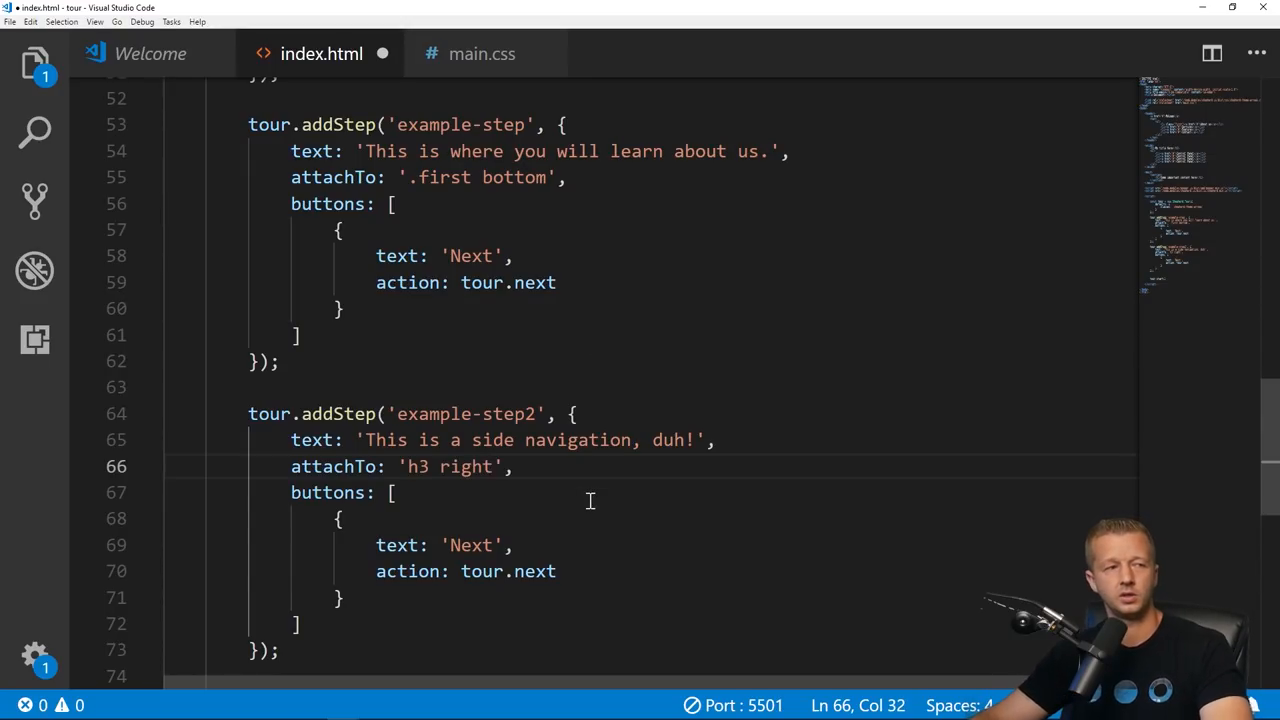
# Step: Add a third tour step below, example-step3, attached to the h1 heading
pyautogui.scroll(-3)
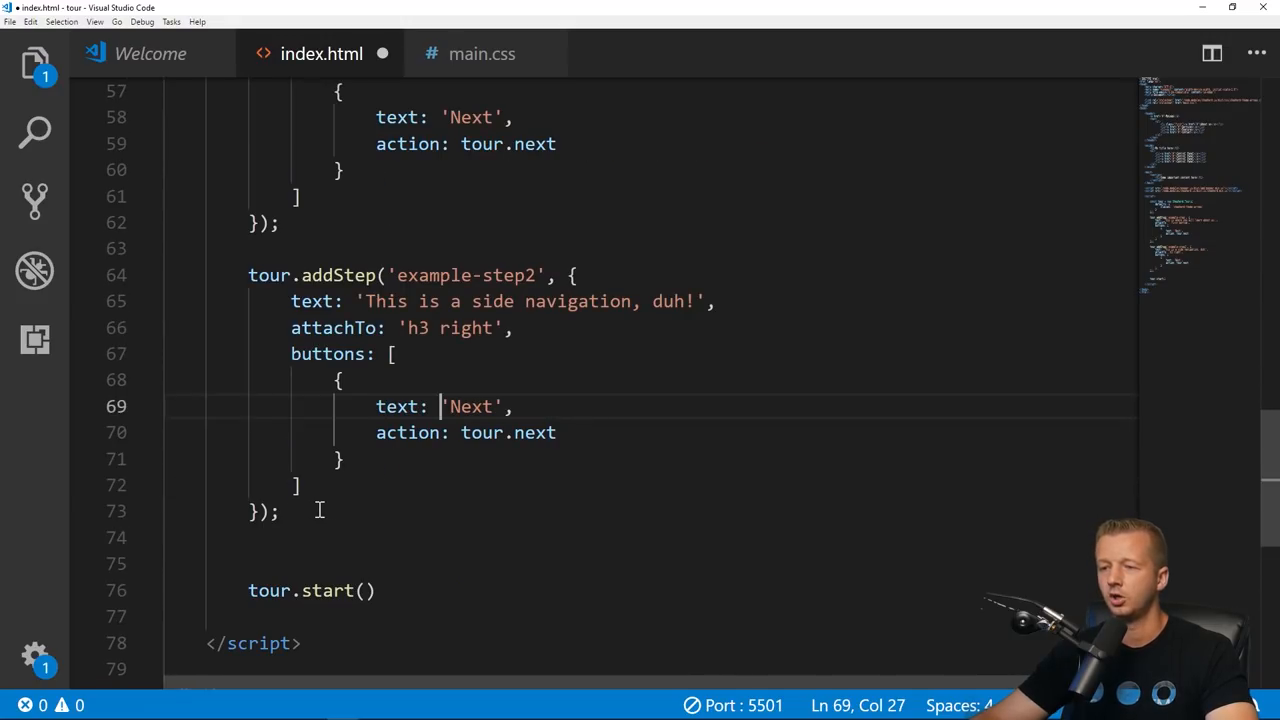
pyautogui.click(284, 512)
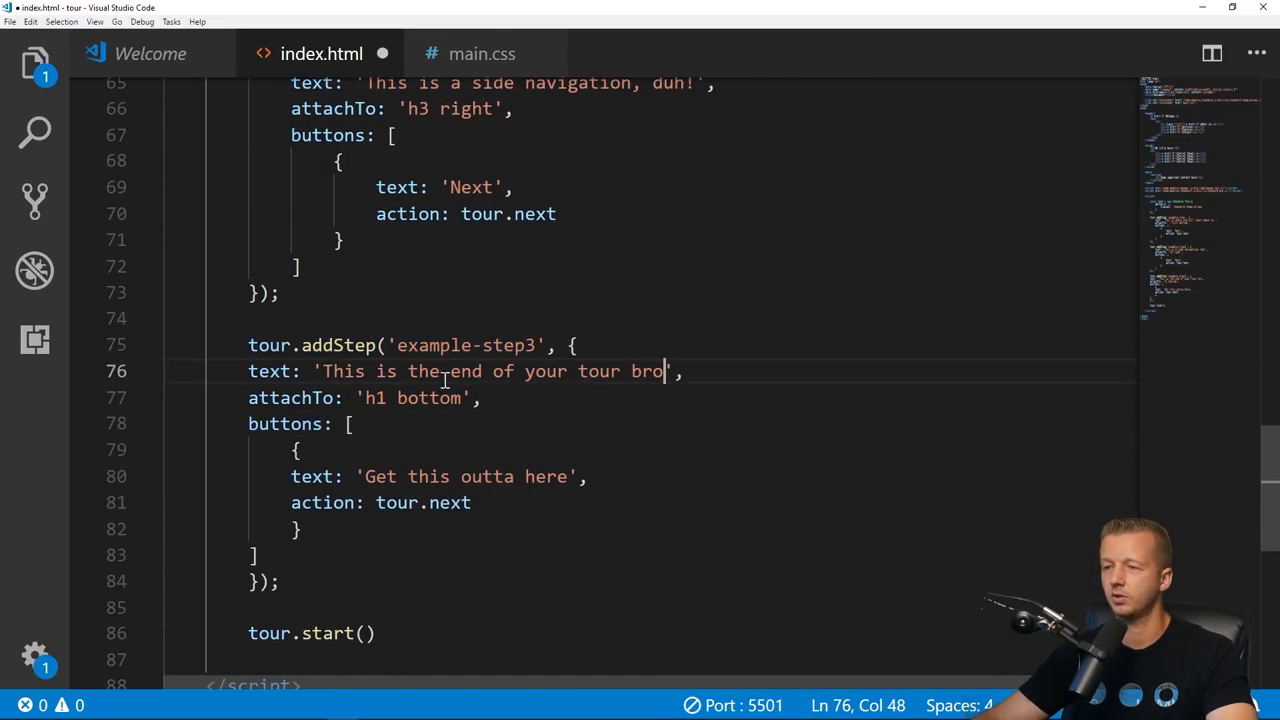
pyautogui.doubleClick(372, 396)
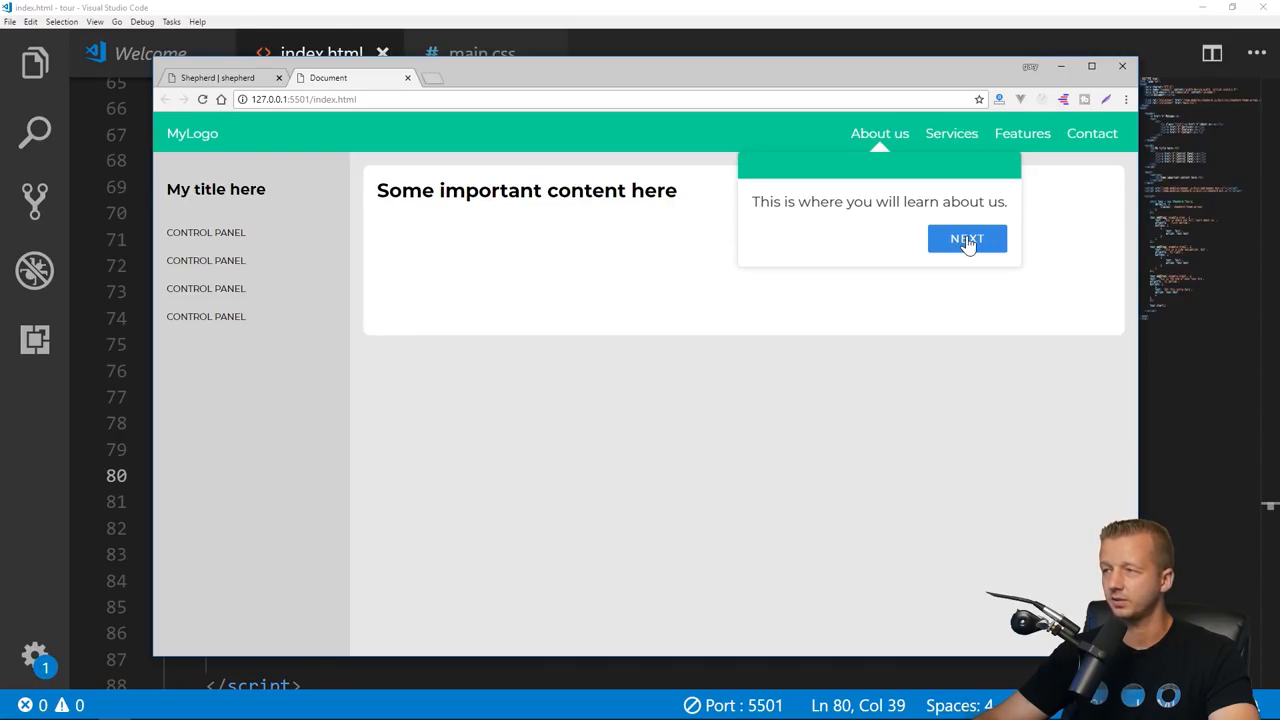
# Step: Click through all three tour steps in Chrome, ending with 'Get this outta here'
pyautogui.click(966, 240)
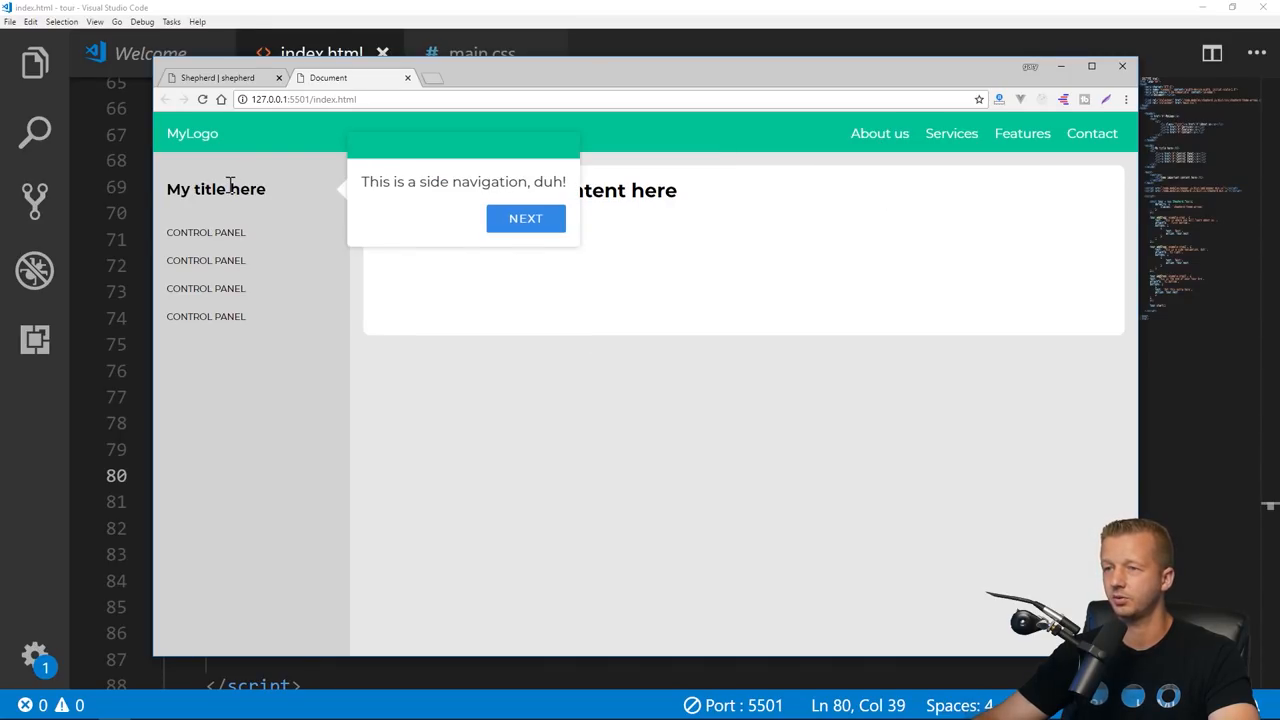
pyautogui.click(524, 218)
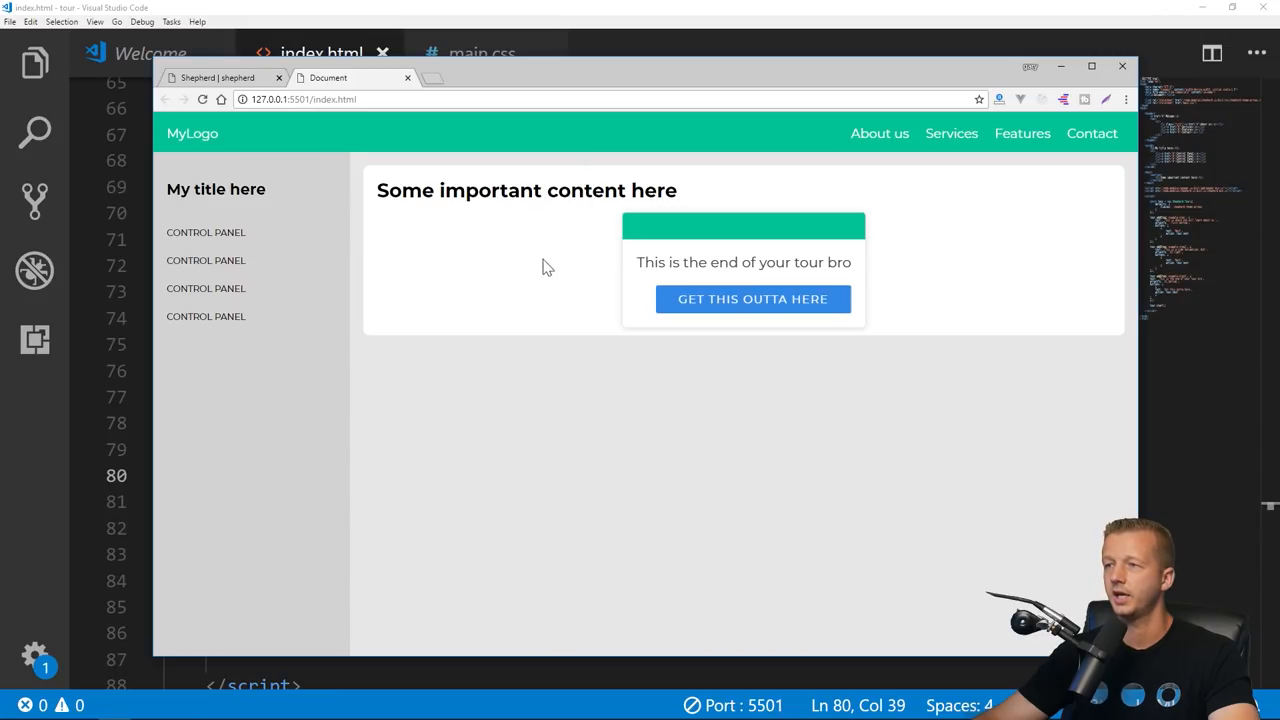
pyautogui.moveTo(656, 260)
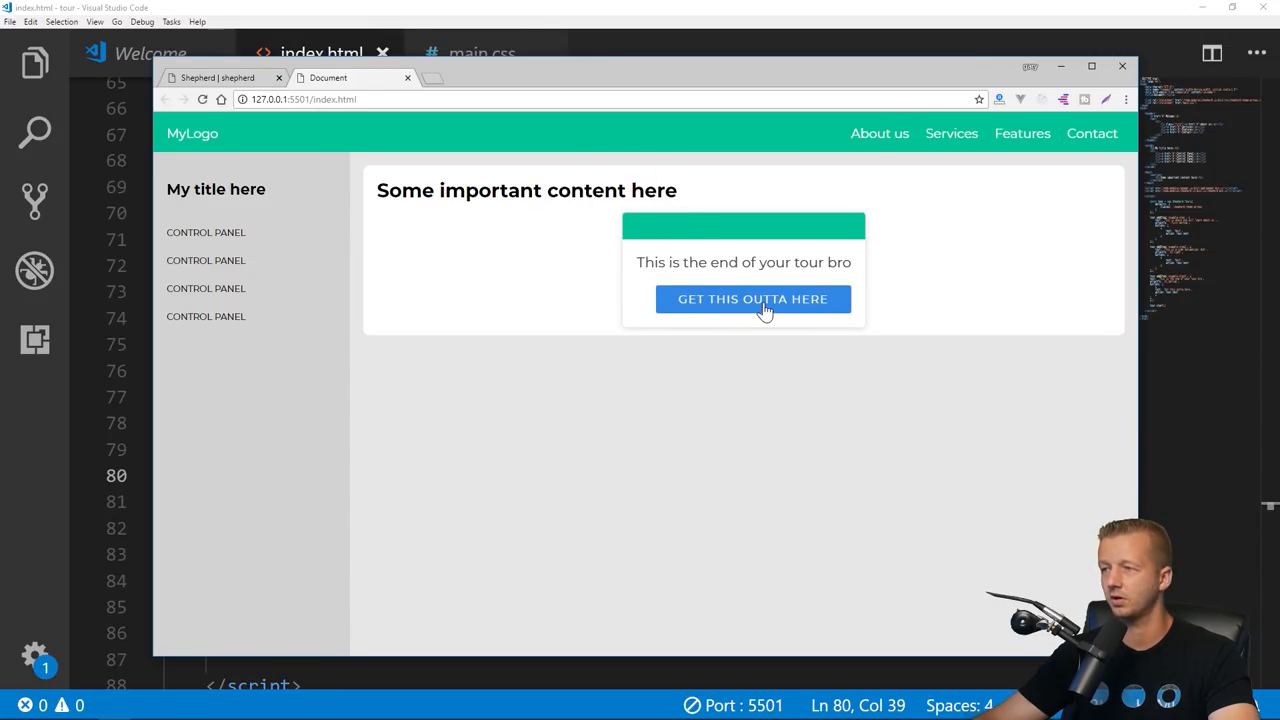
pyautogui.click(752, 298)
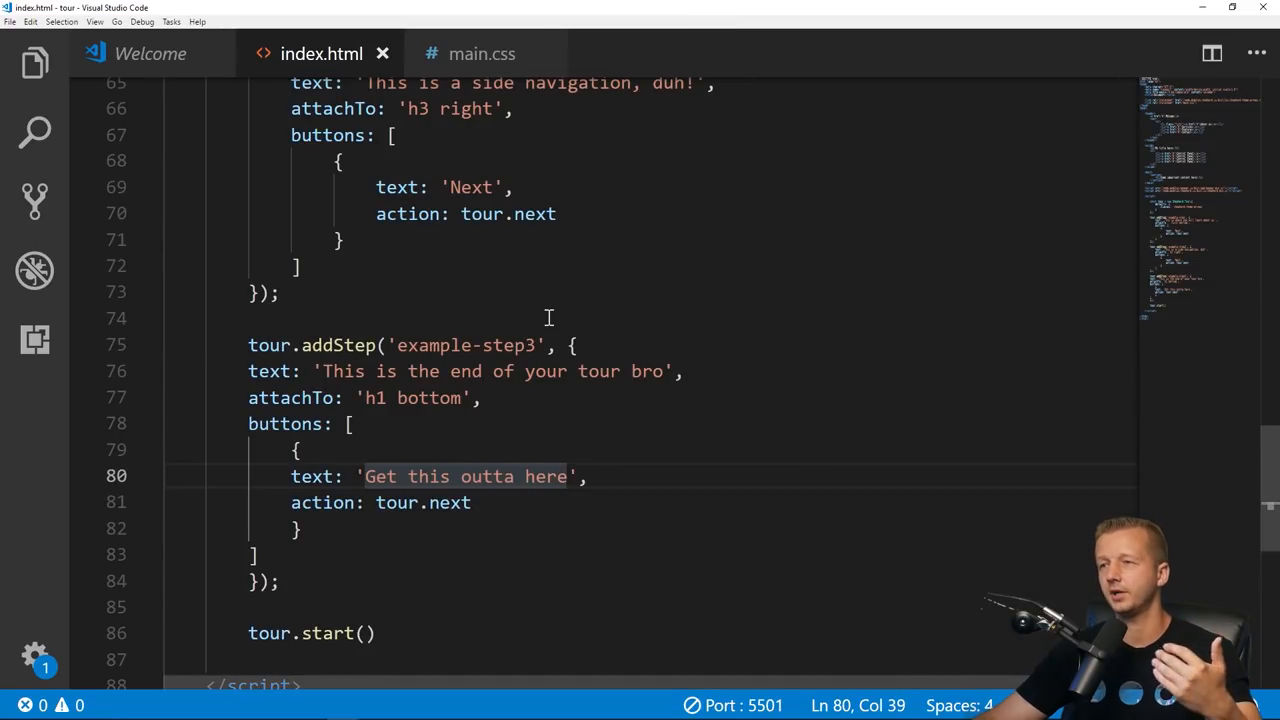
# Step: Expand node_modules > shepherd.js > dist > css in the Explorer to list the theme stylesheets
pyautogui.click(36, 62)
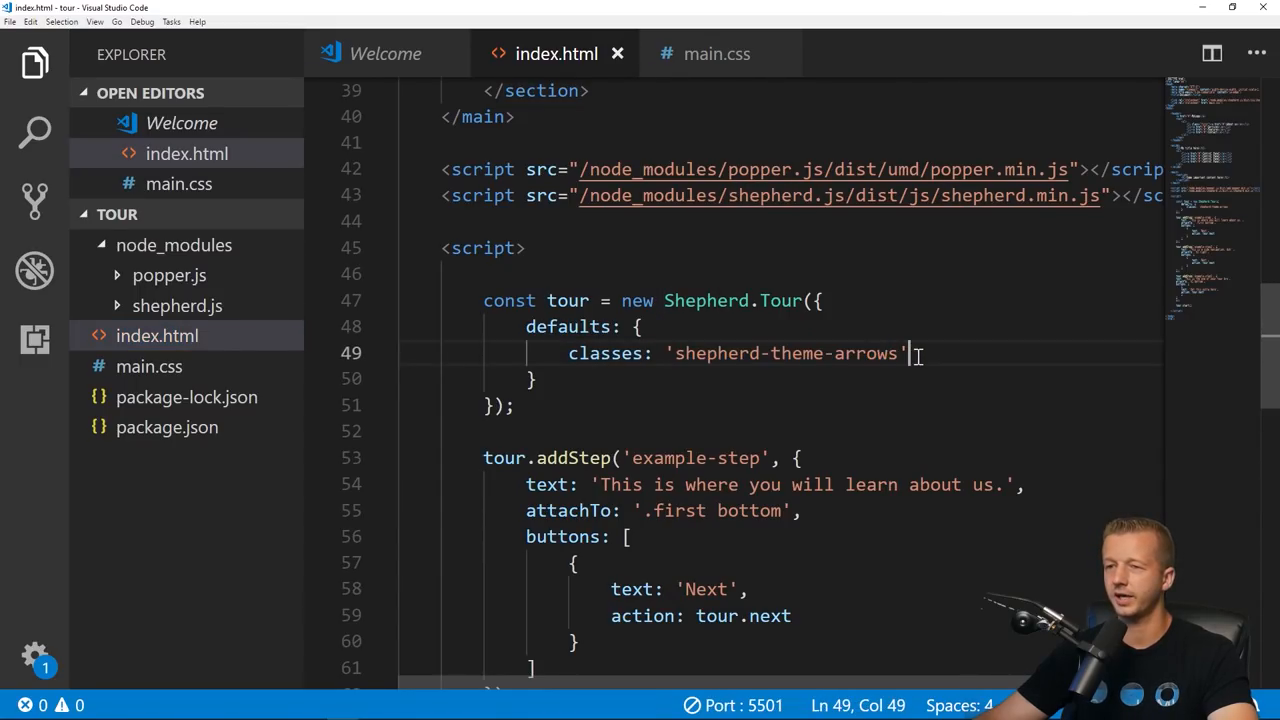
pyautogui.click(176, 304)
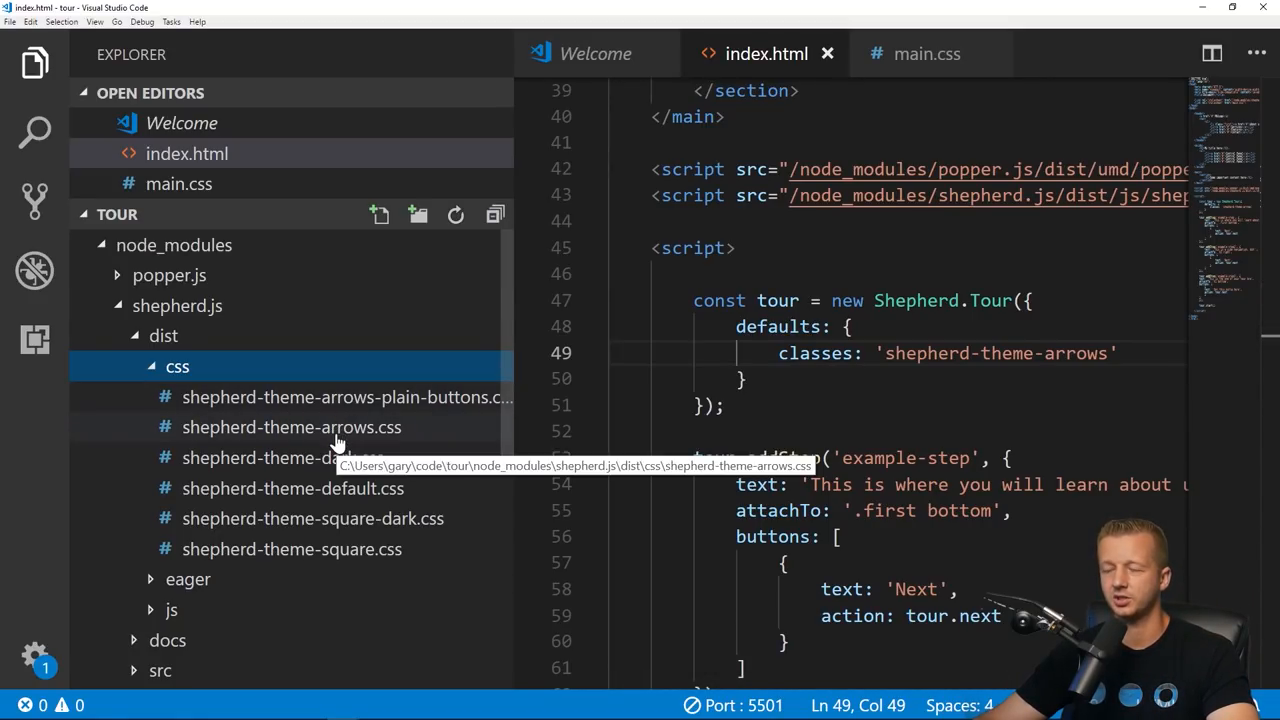
pyautogui.scroll(-3)
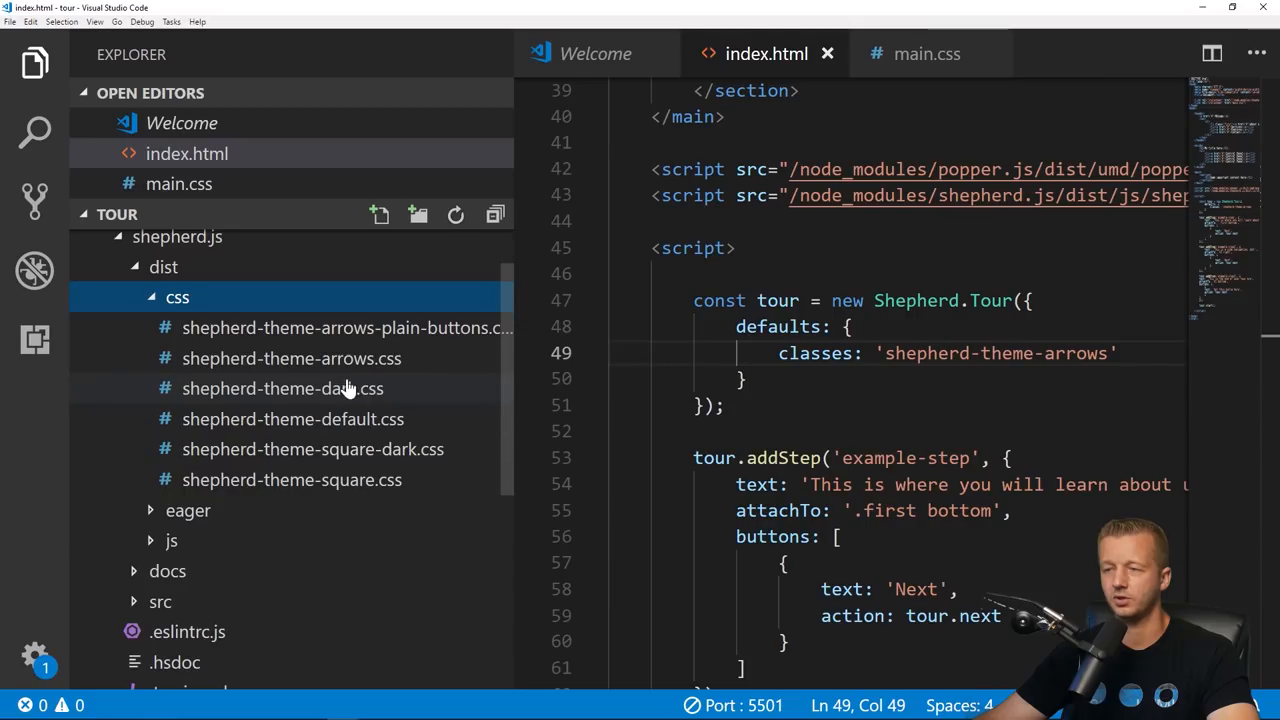
pyautogui.moveTo(396, 402)
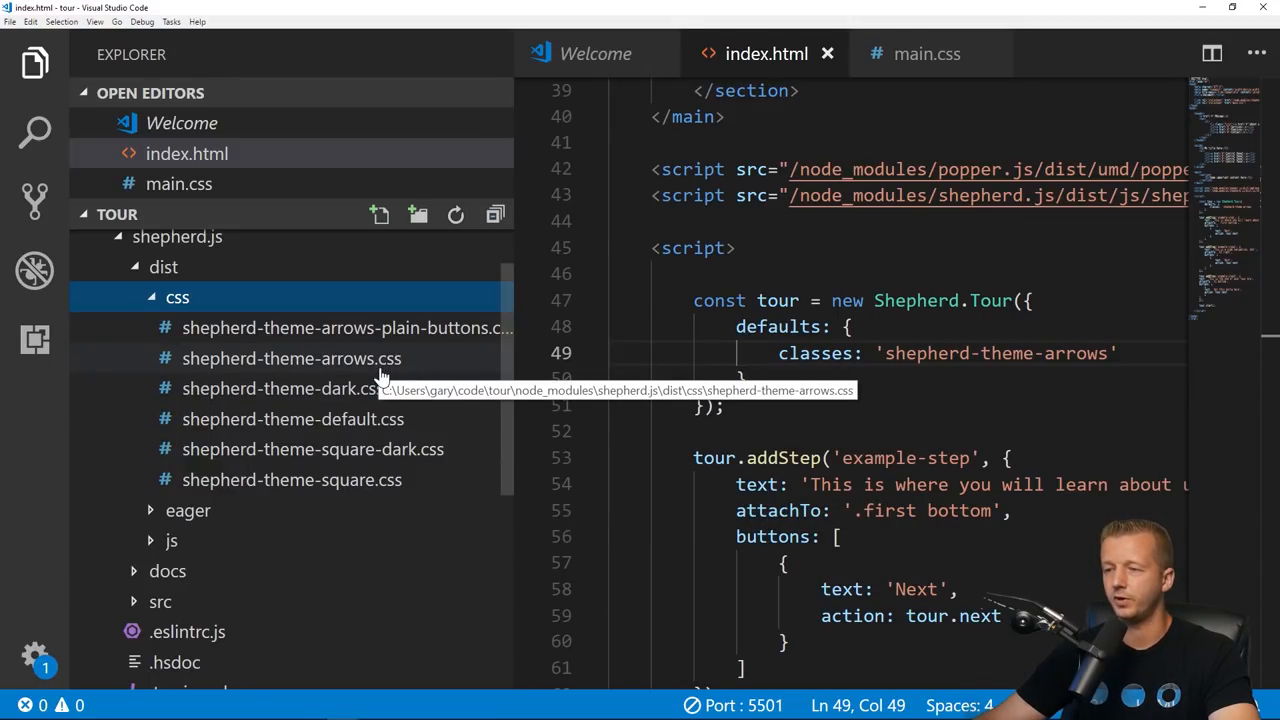
pyautogui.moveTo(390, 372)
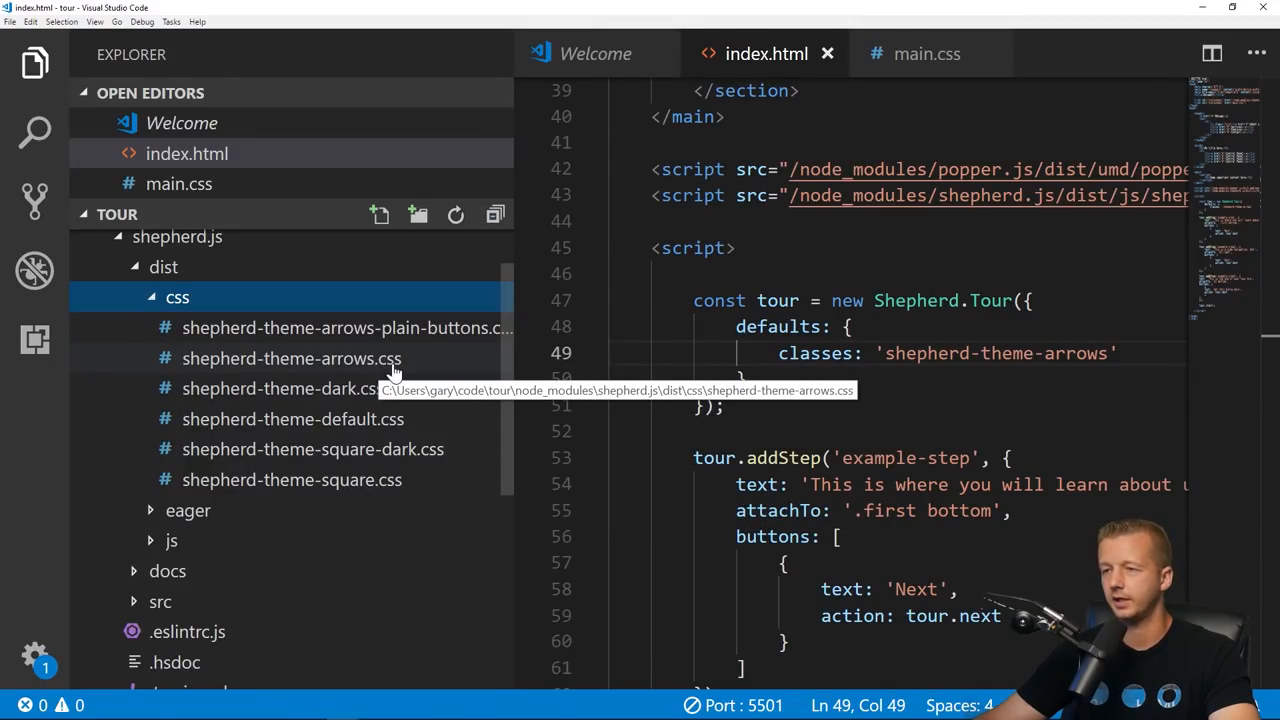
pyautogui.moveTo(284, 388)
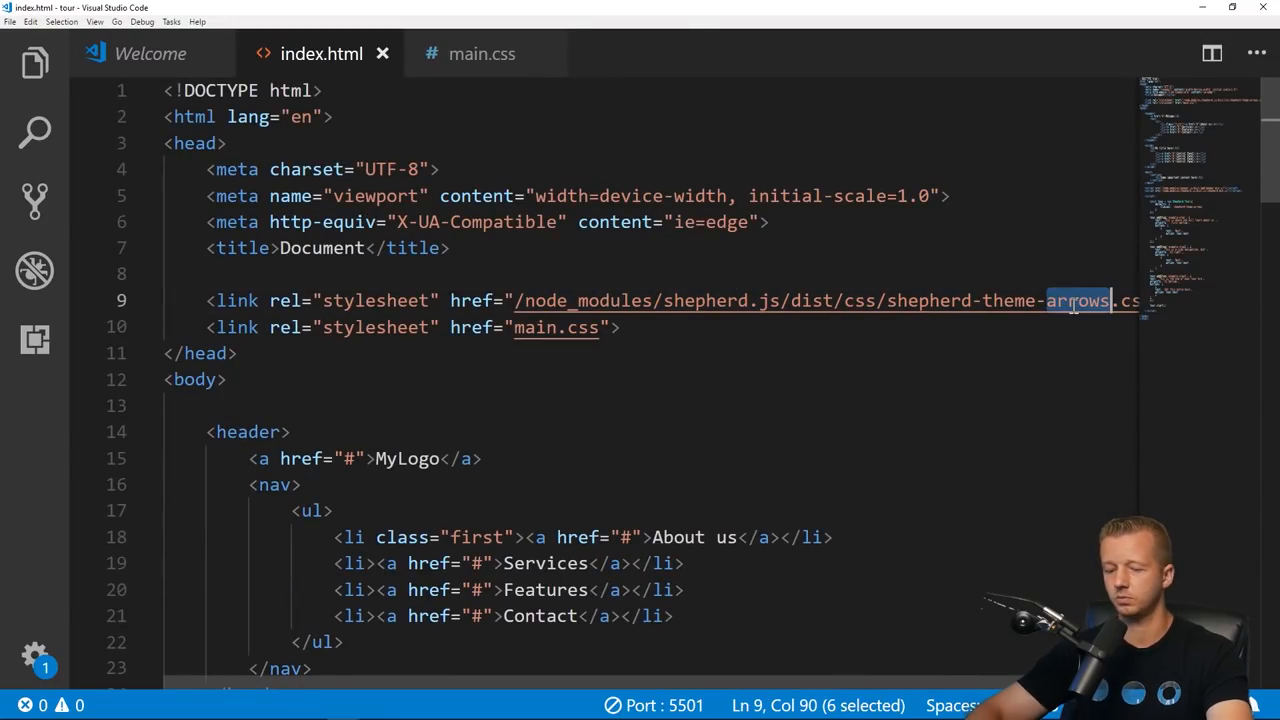
# Step: Run the tour with shepherd-theme-dark.css to its end, then reload to restart it
pyautogui.scroll(-3)
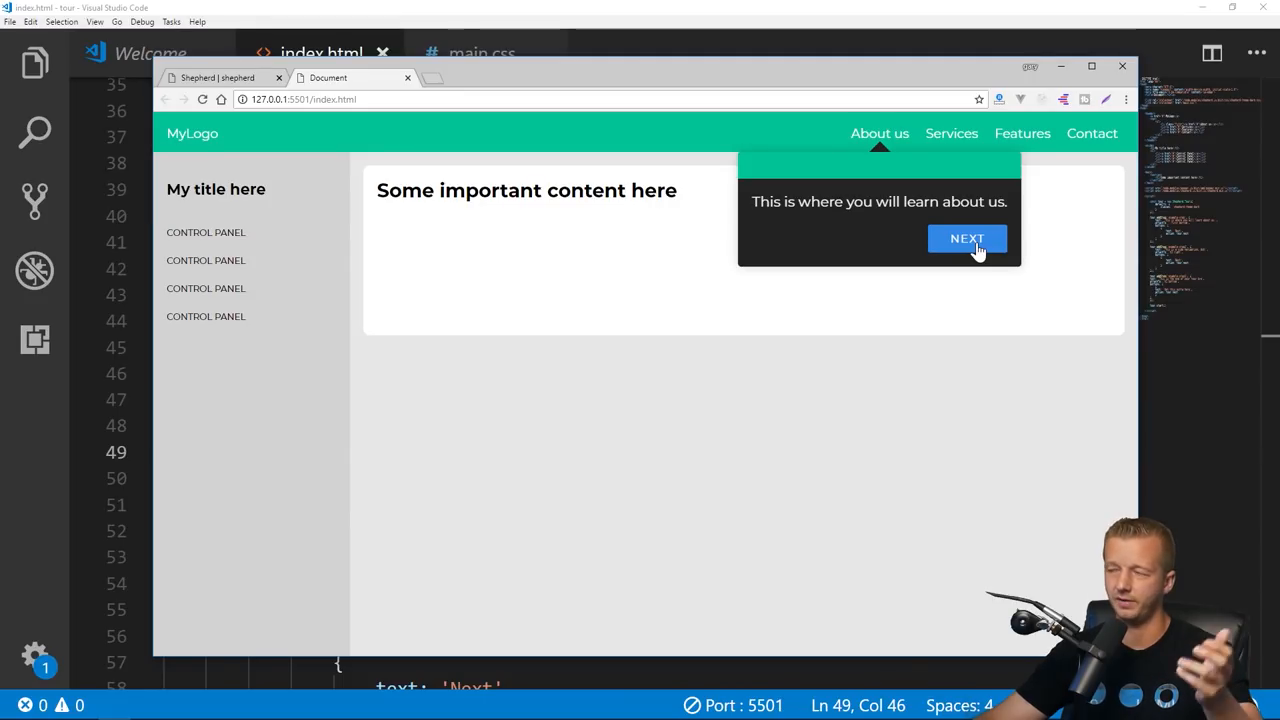
pyautogui.click(968, 238)
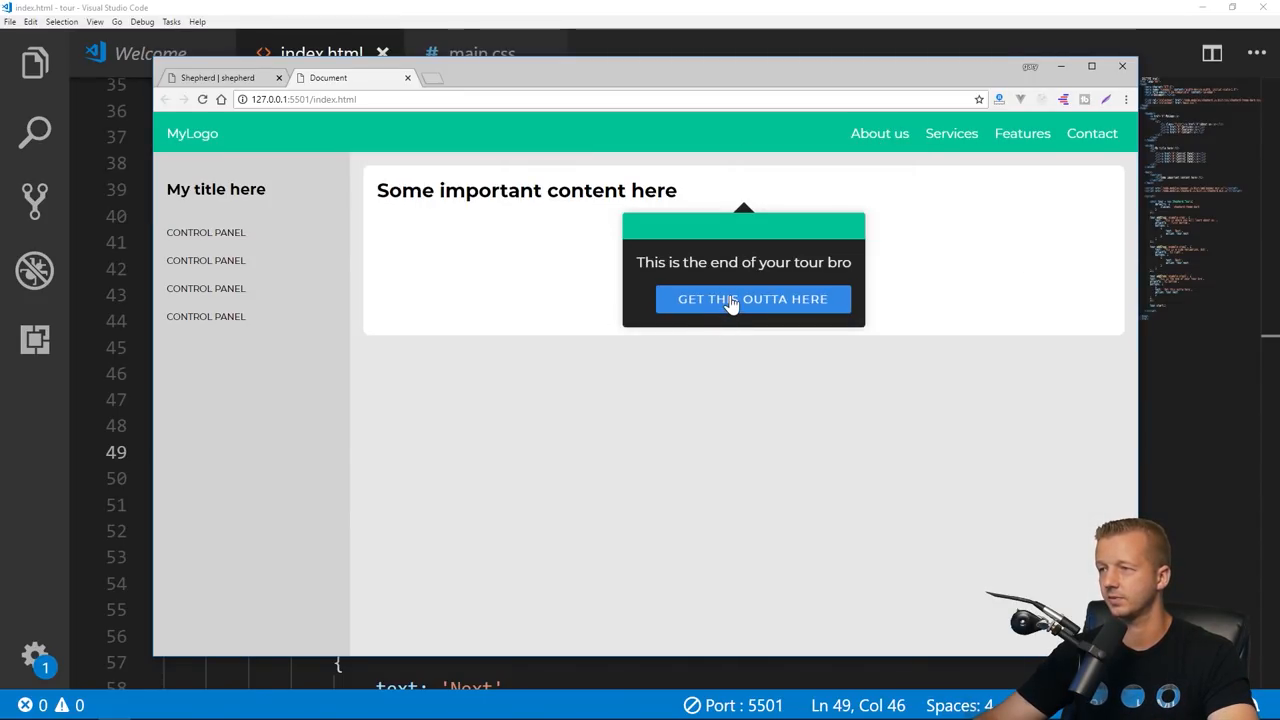
pyautogui.click(752, 300)
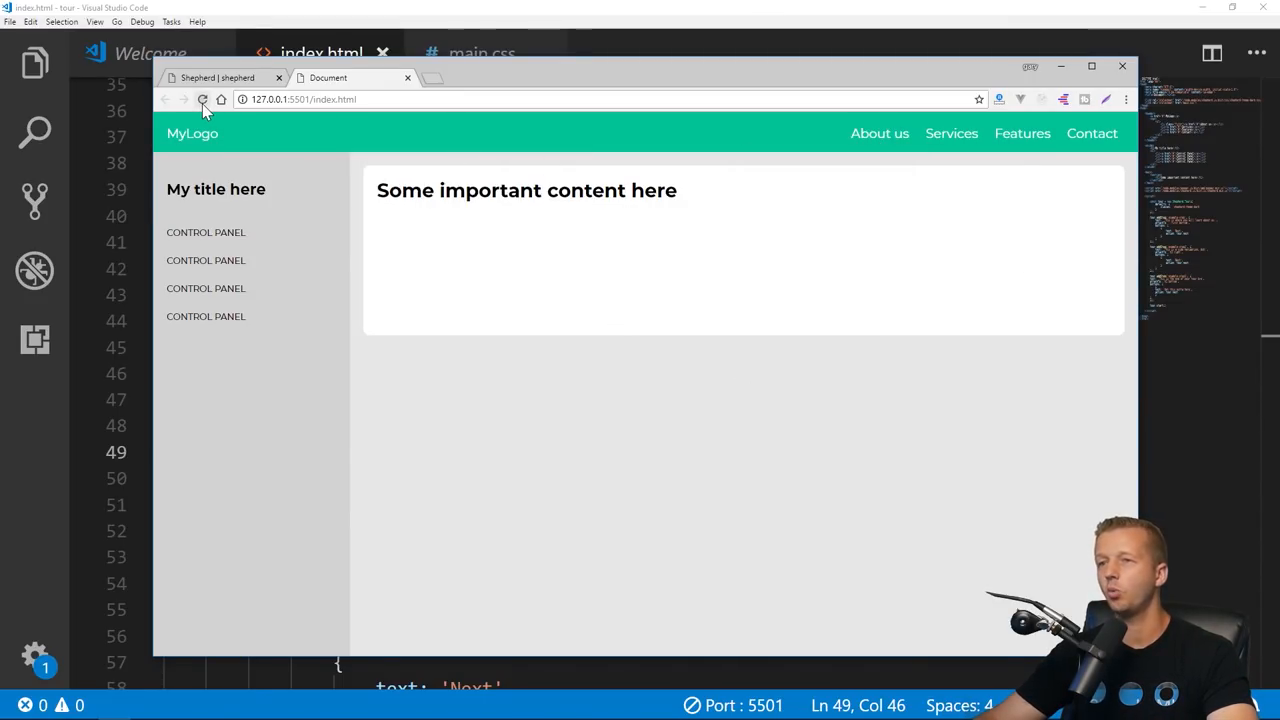
pyautogui.click(202, 100)
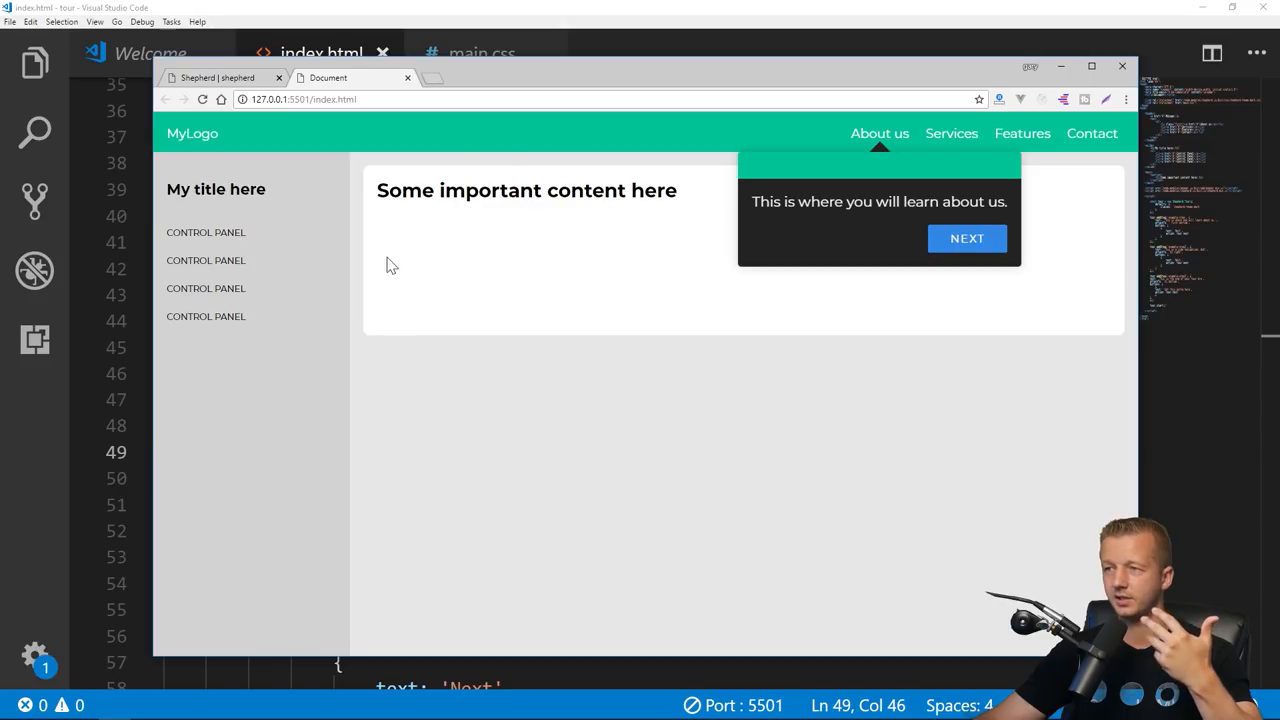
pyautogui.moveTo(532, 268)
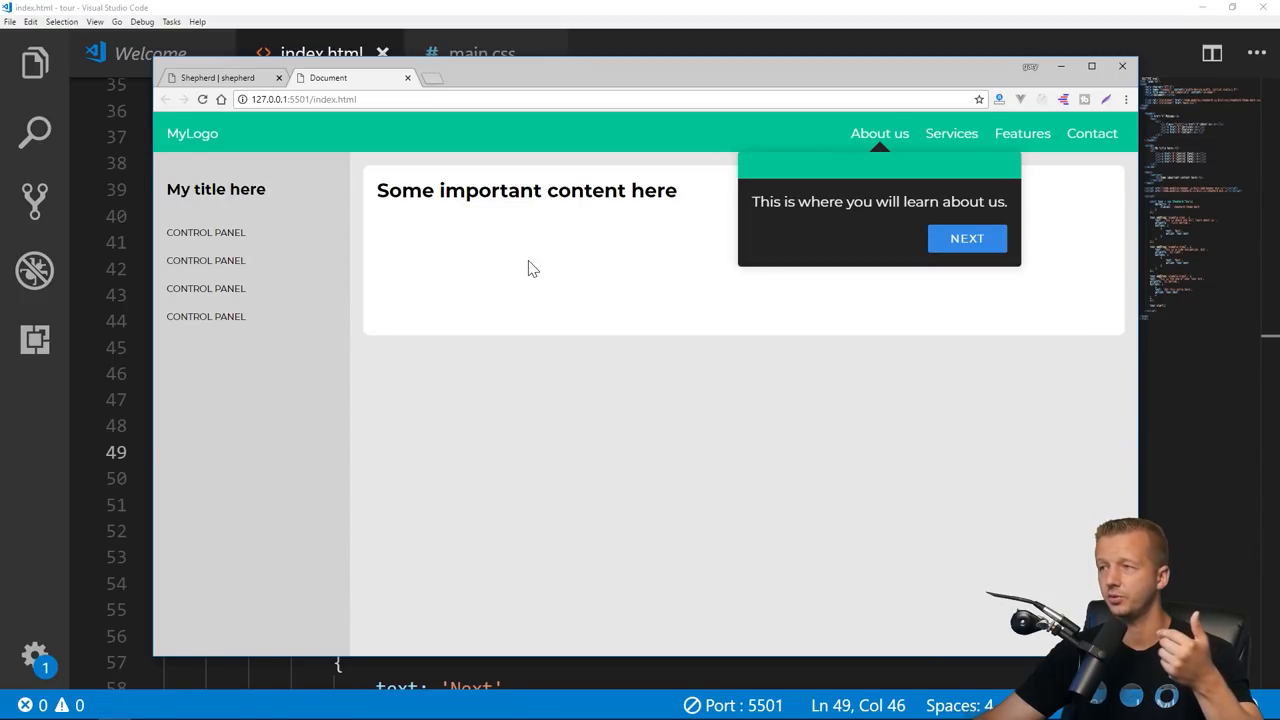
pyautogui.moveTo(604, 214)
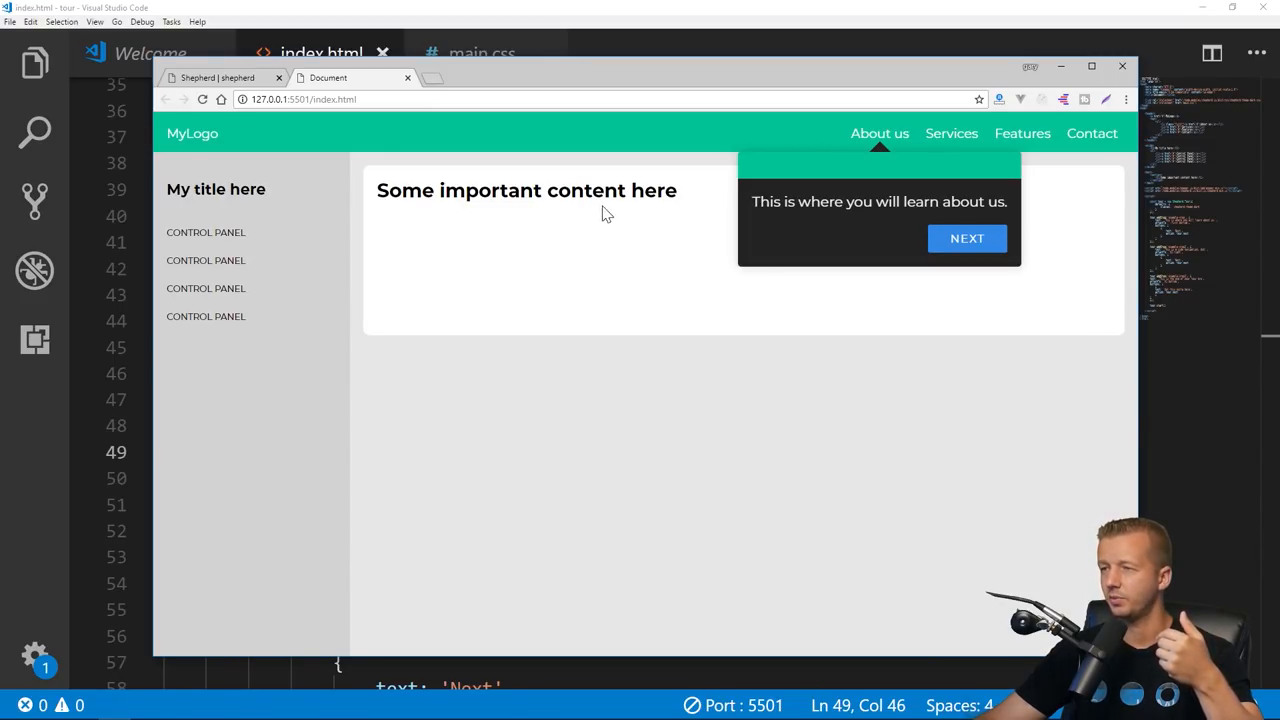
pyautogui.moveTo(404, 200)
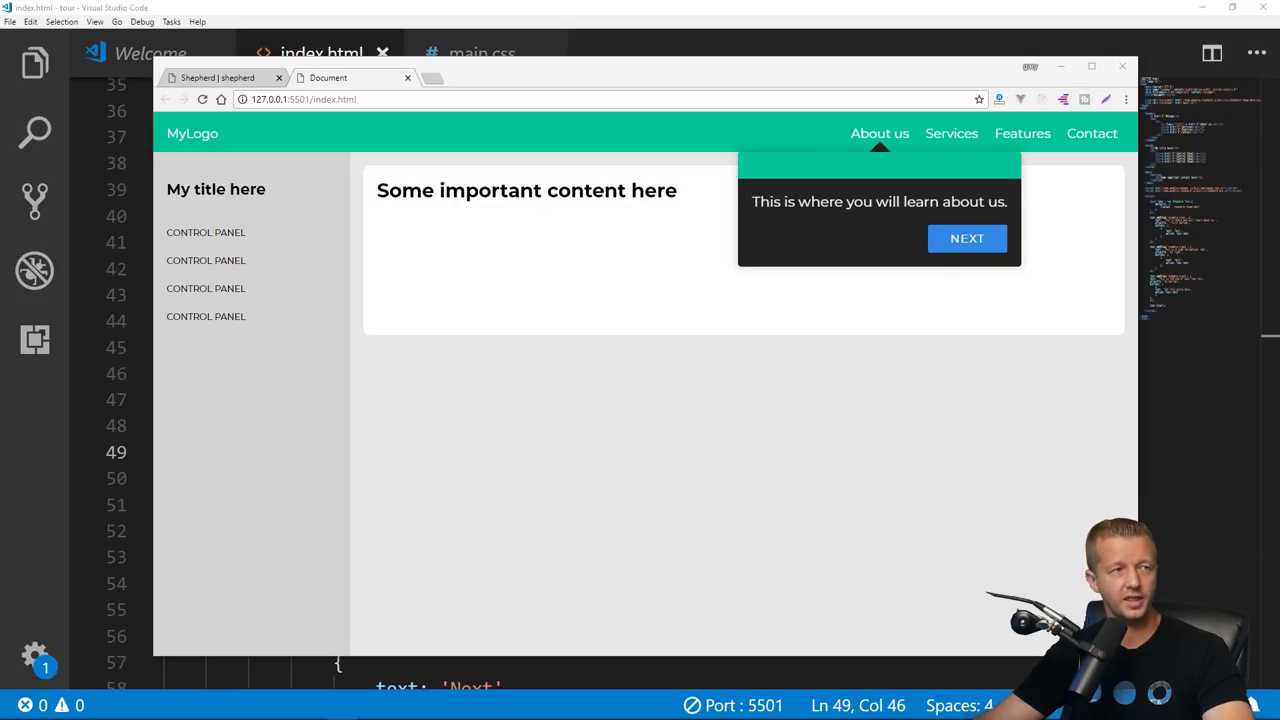
pyautogui.moveTo(590, 32)
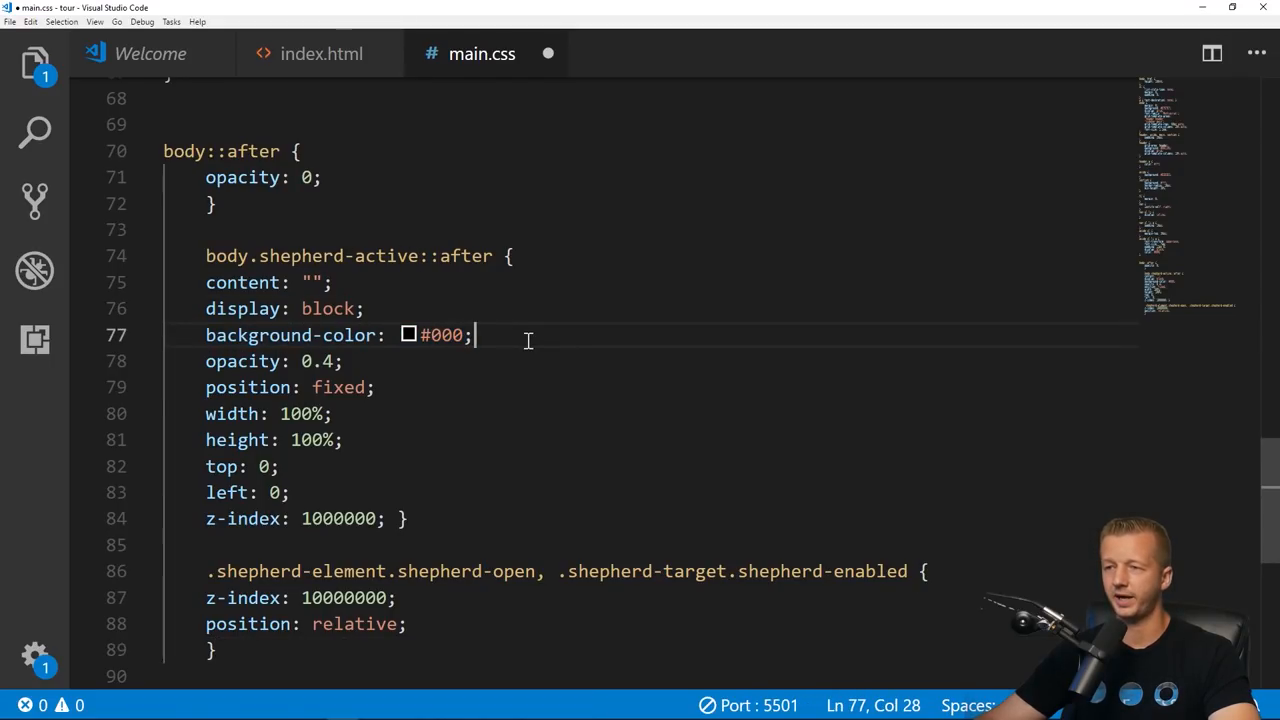
# Step: Select text in the body.shepherd-active::after overlay rule in main.css
pyautogui.moveTo(478, 336); pyautogui.dragTo(204, 360)
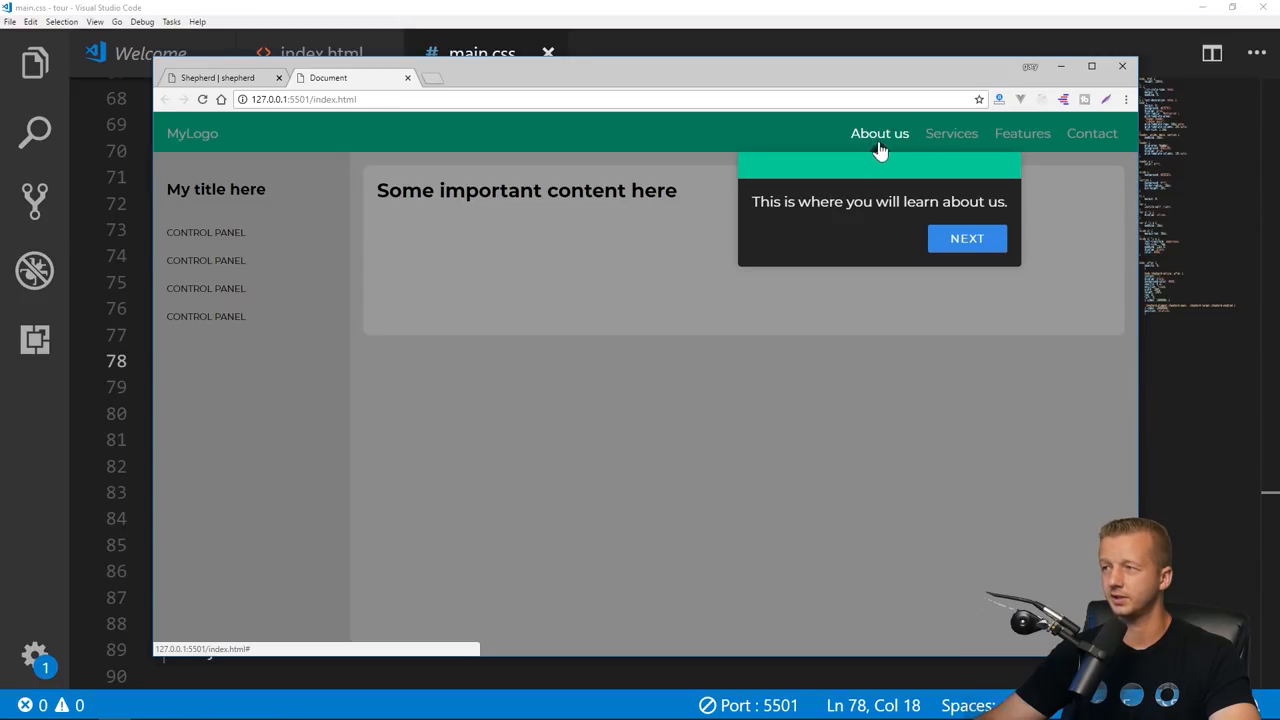
pyautogui.moveTo(880, 140)
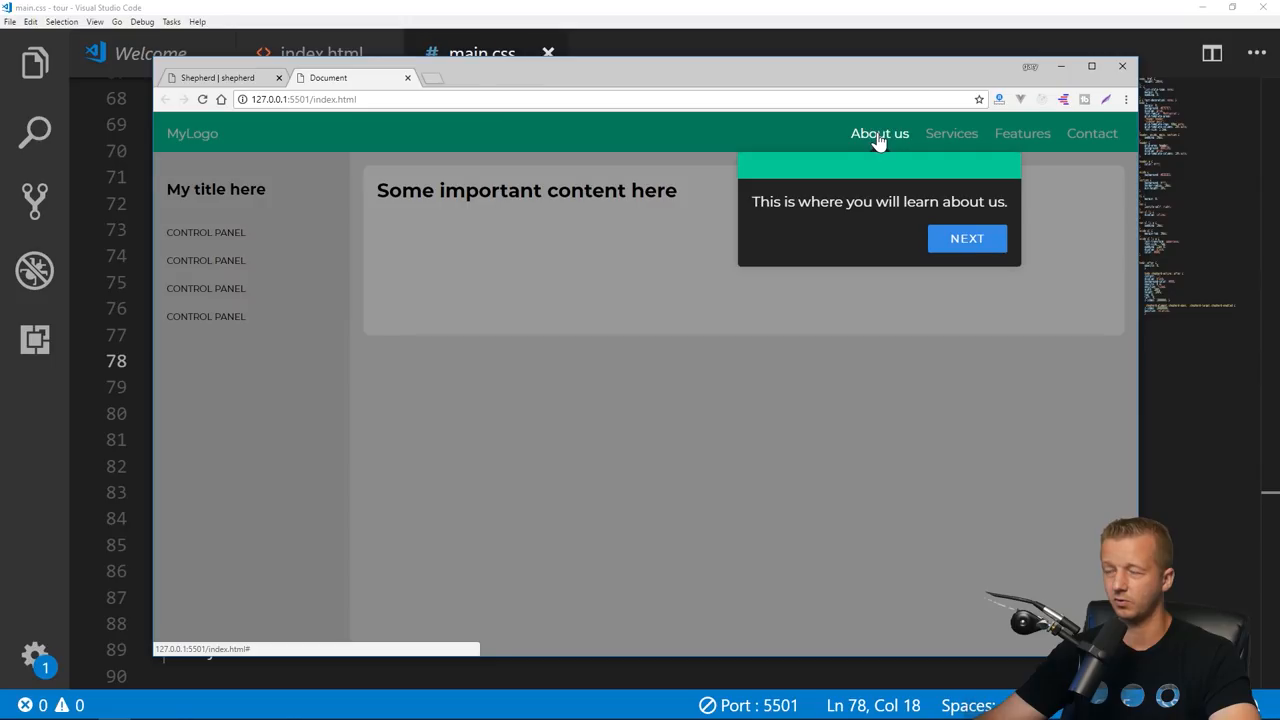
pyautogui.moveTo(872, 144)
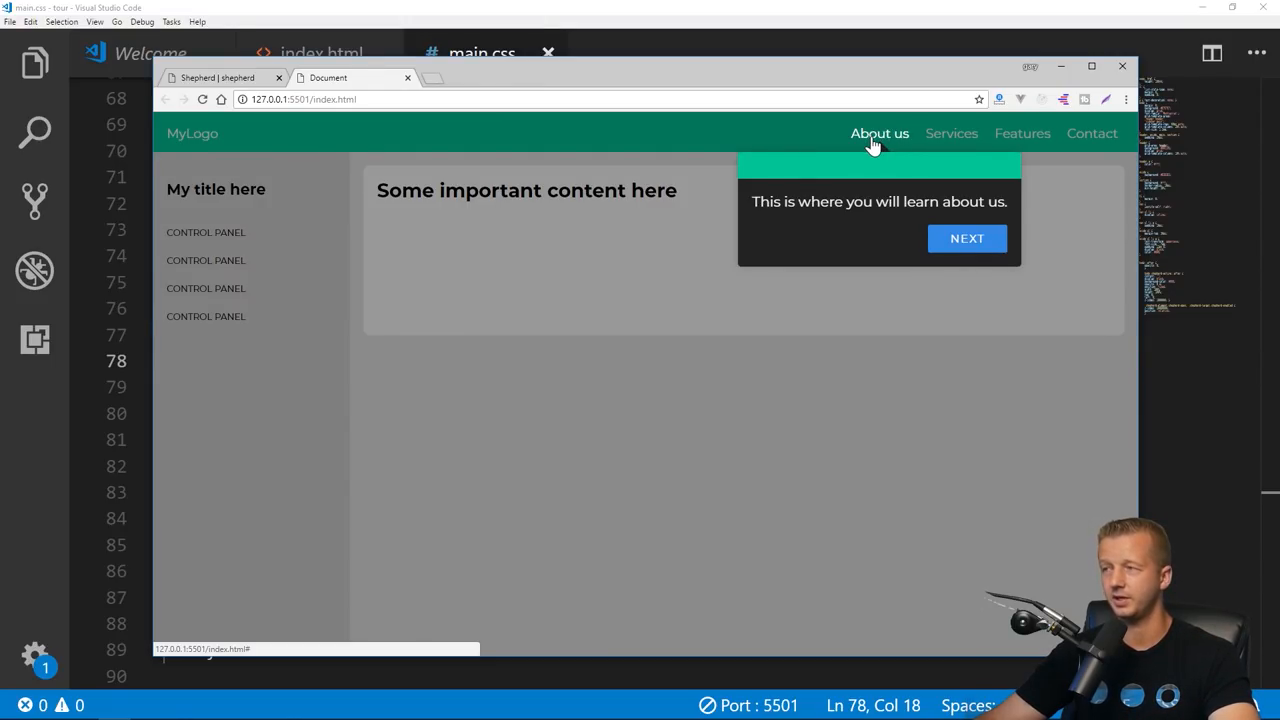
pyautogui.moveTo(880, 140)
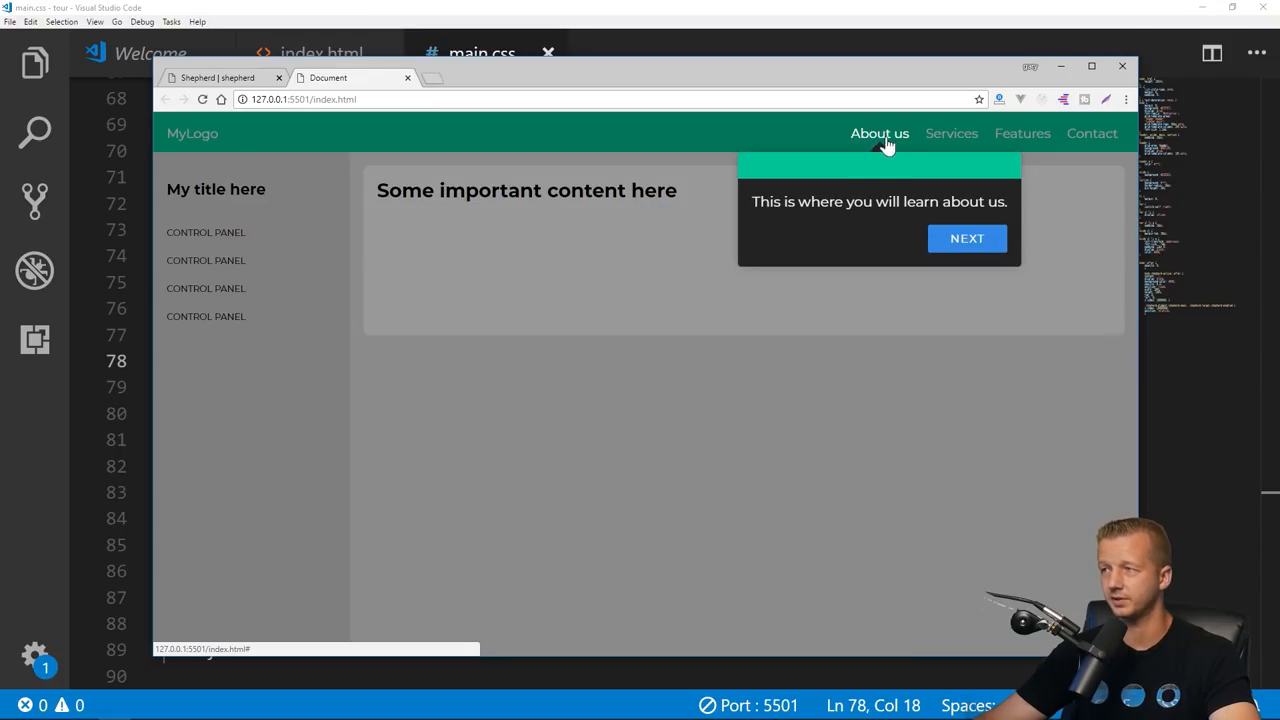
# Step: Click Next through the dimmed-overlay tour to the end and replay from the side-navigation step
pyautogui.click(968, 238)
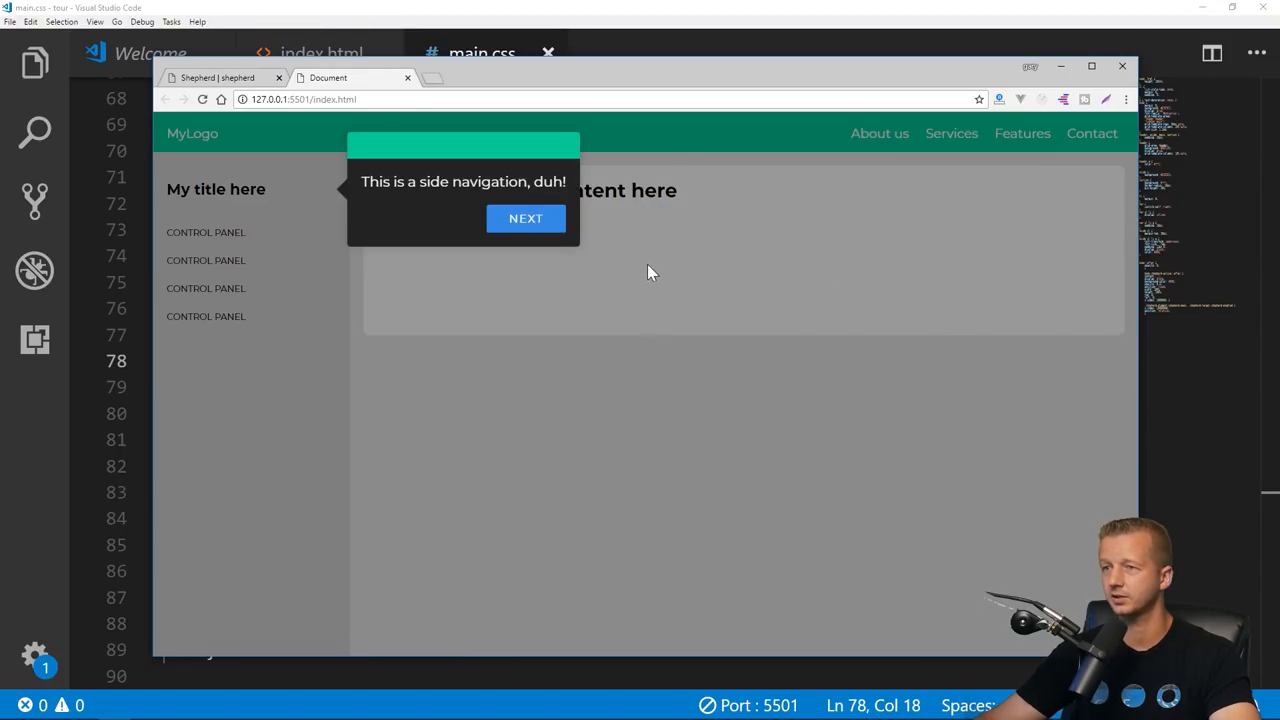
pyautogui.click(524, 218)
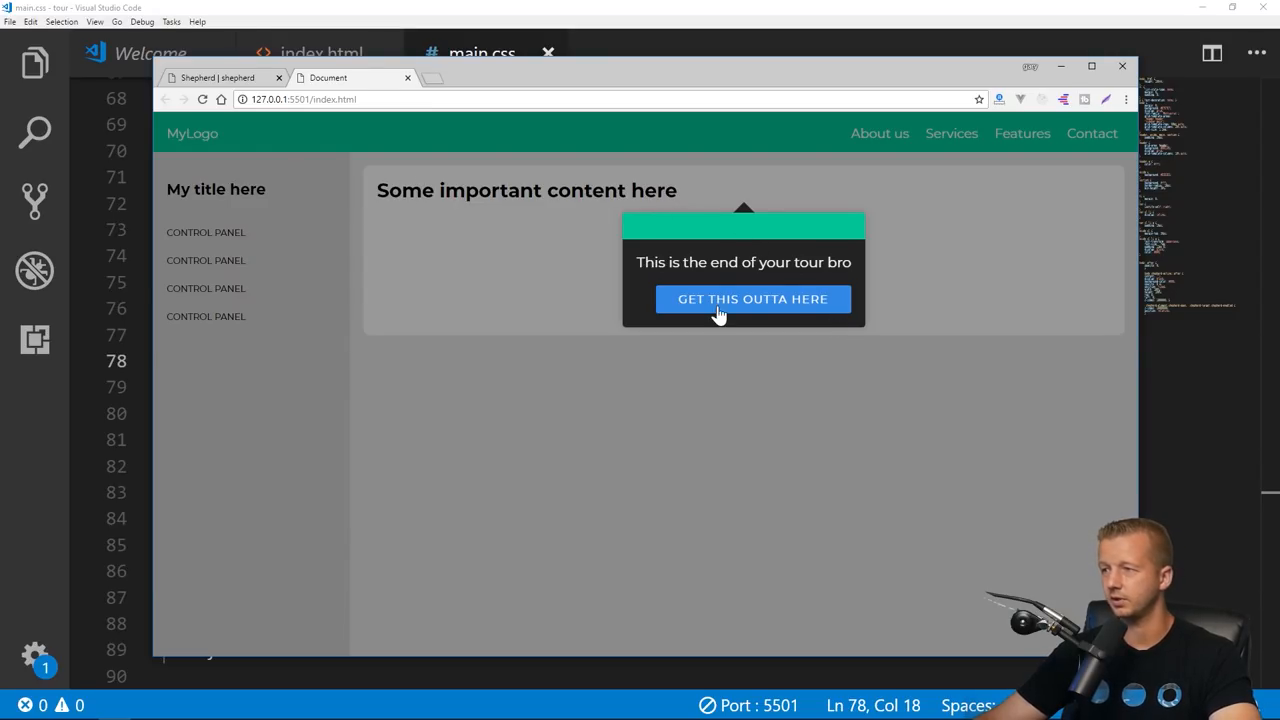
pyautogui.click(752, 300)
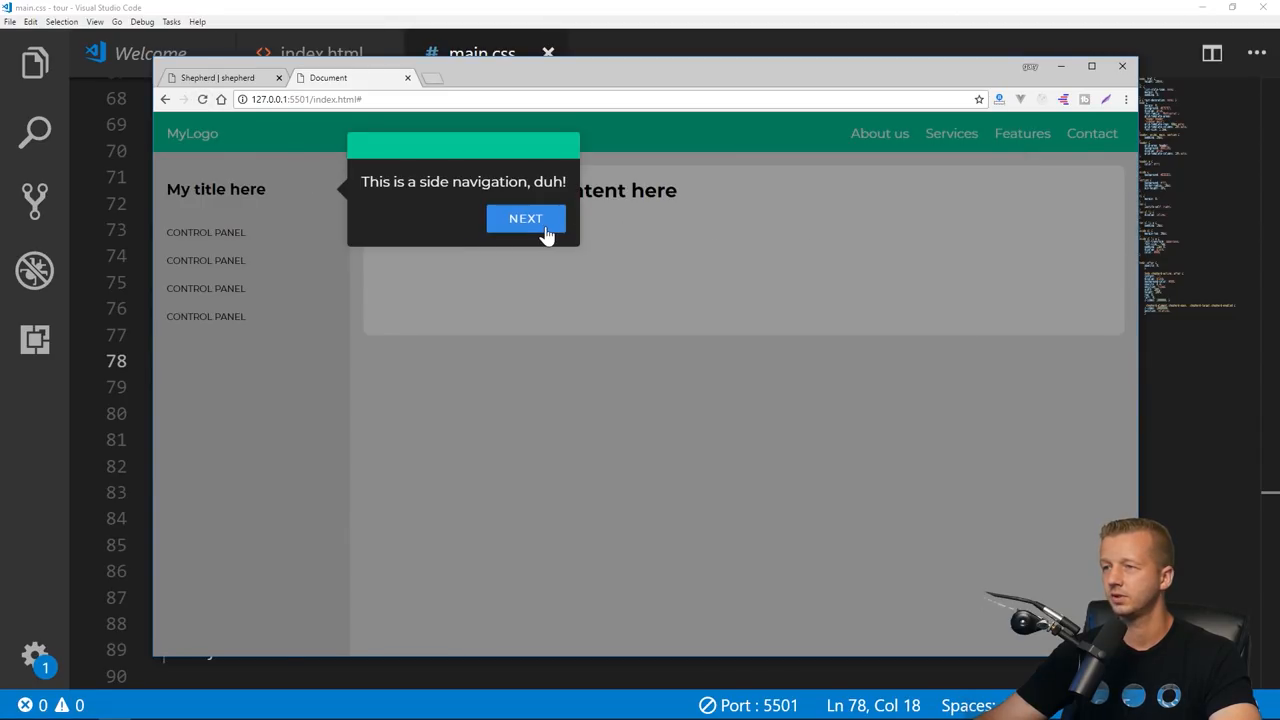
pyautogui.click(524, 218)
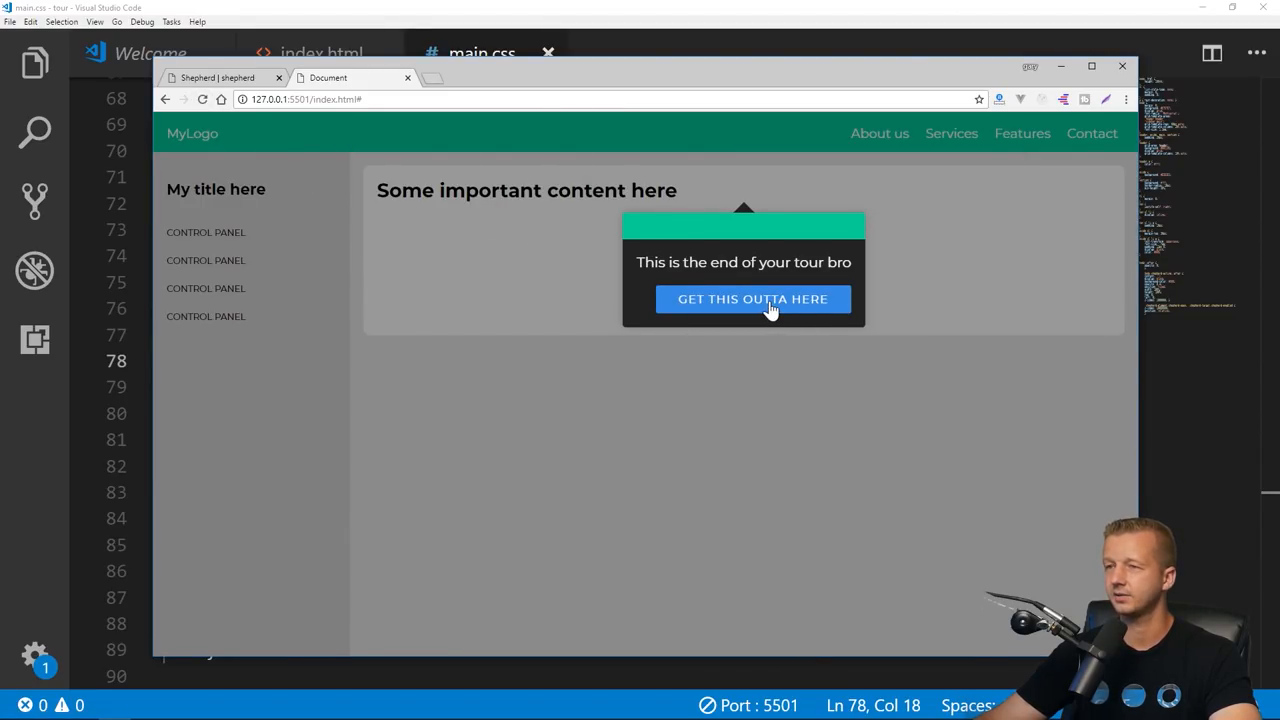